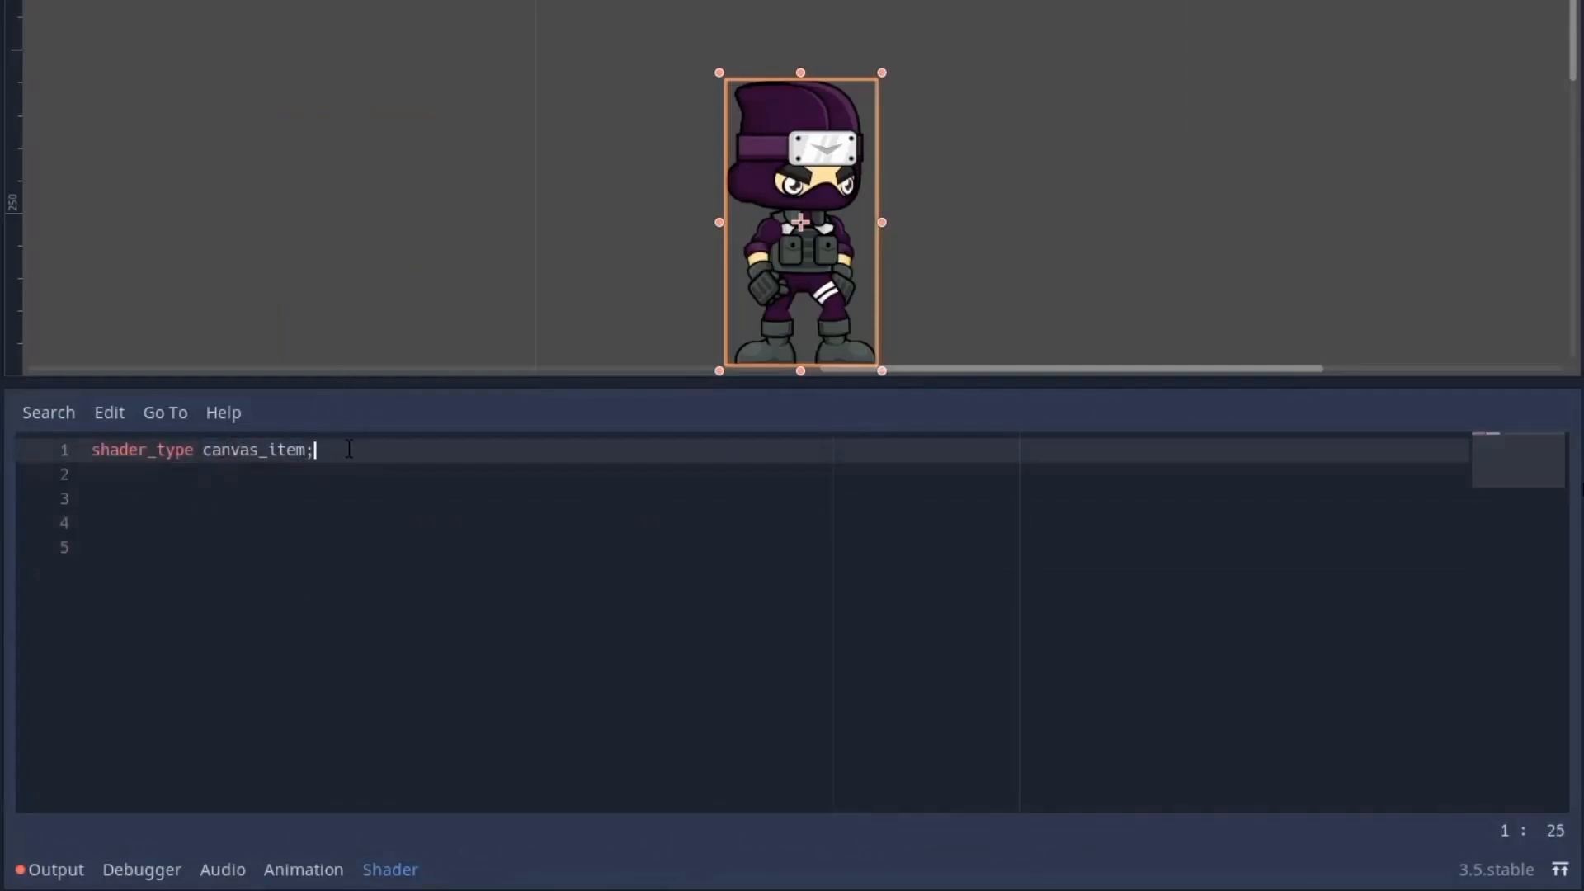
# Write fragment() sampling TEXTURE at UV and mixing toward white vec4(1.0, 1.0, 1.0, base.a) by 0.
pyautogui.write('void fragment(){')
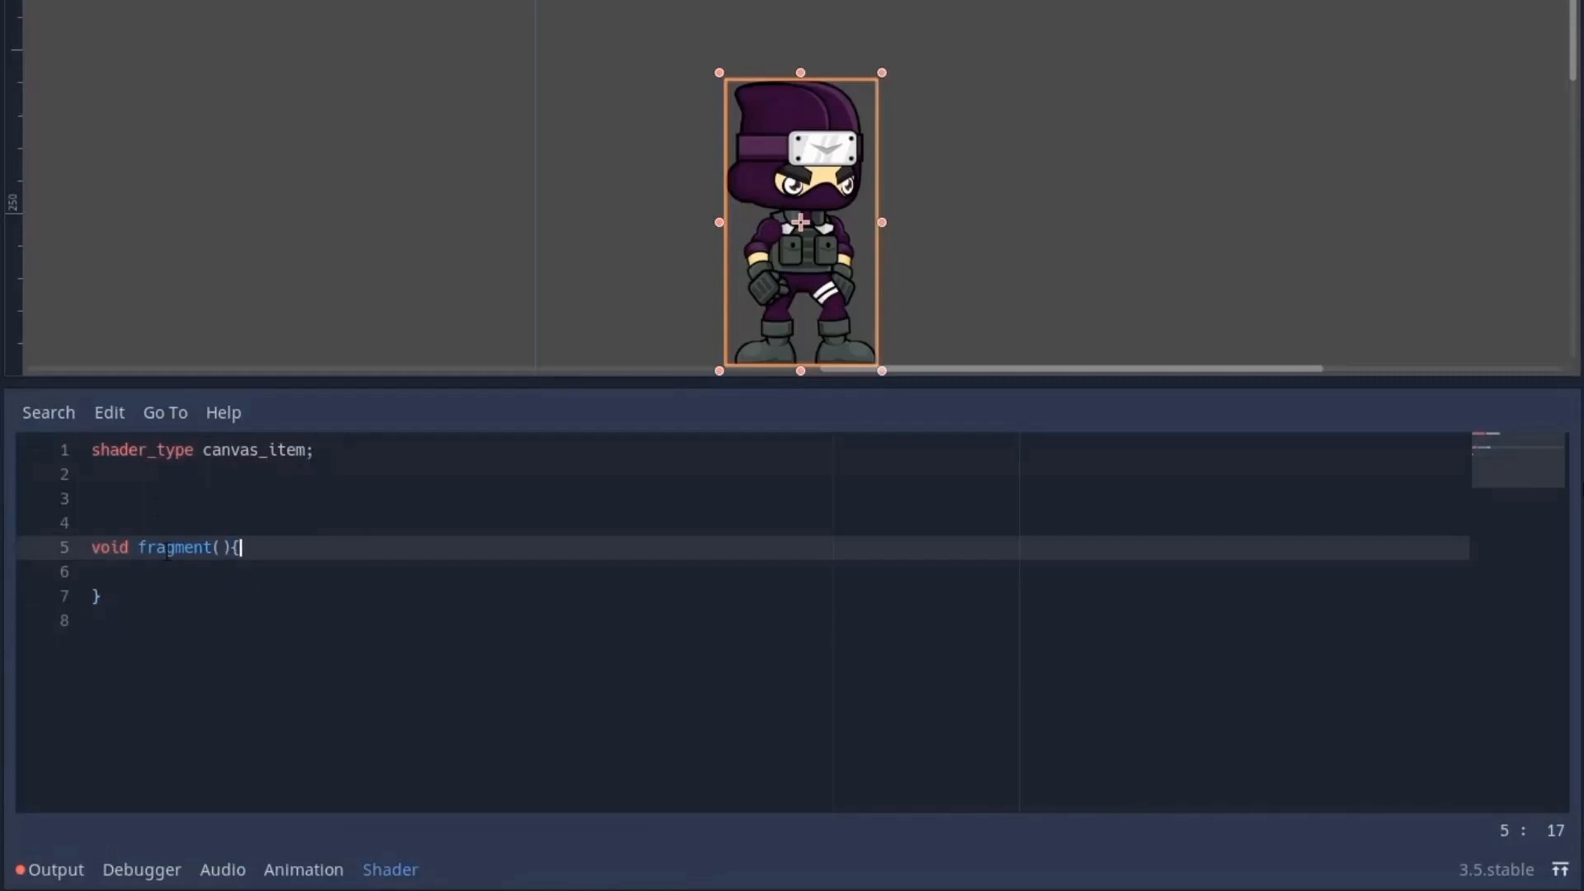
pyautogui.moveTo(188, 604)
pyautogui.write('vec4 base = texture(TEXTURE, UV);')
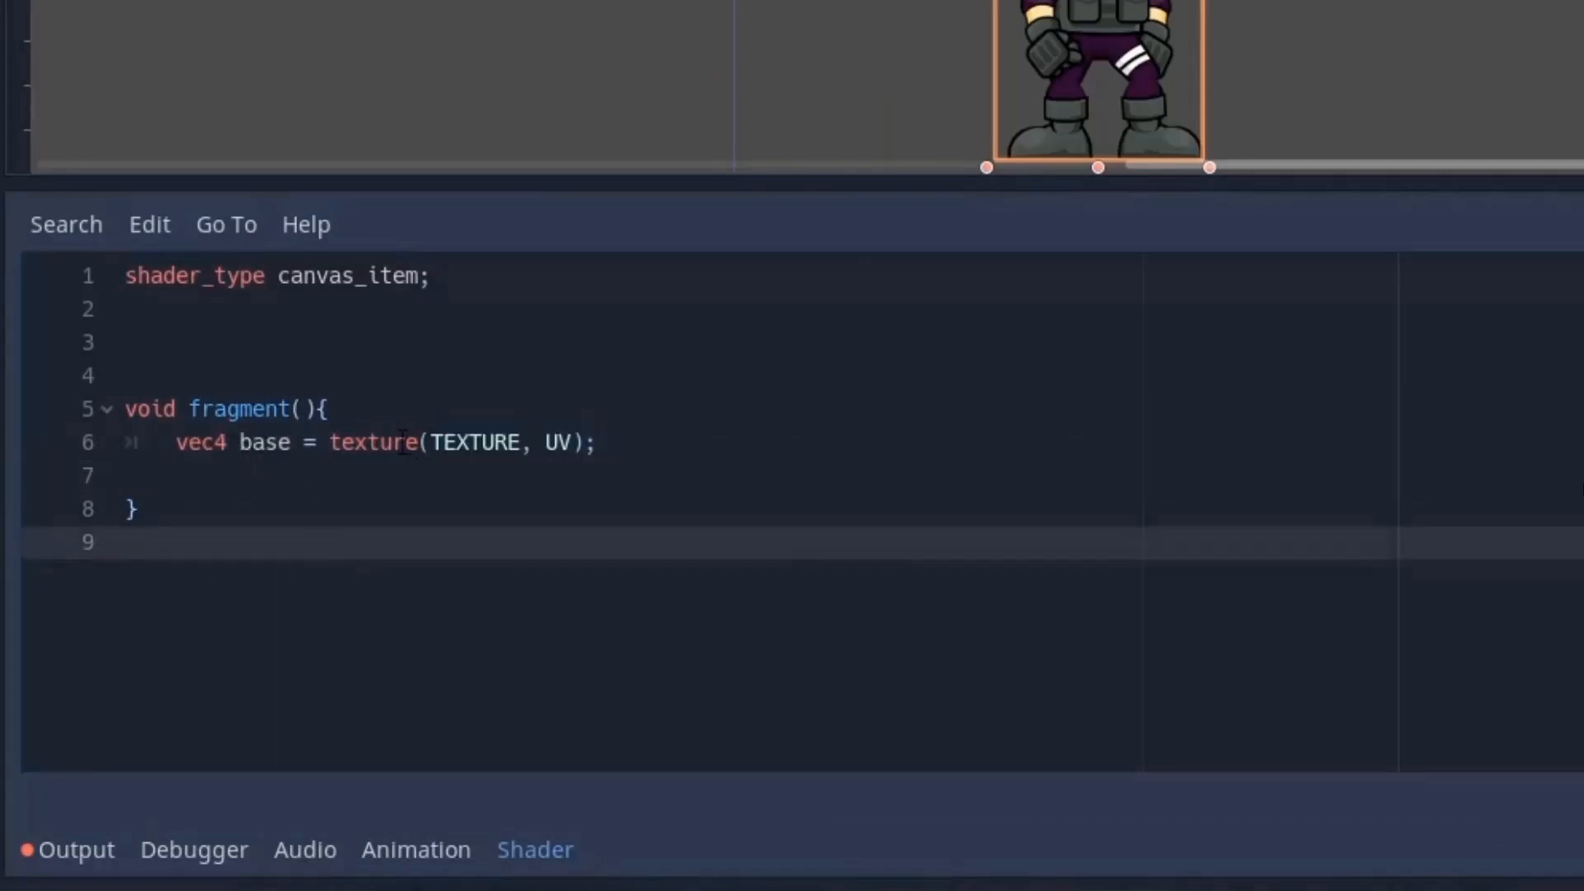
pyautogui.doubleClick(472, 442)
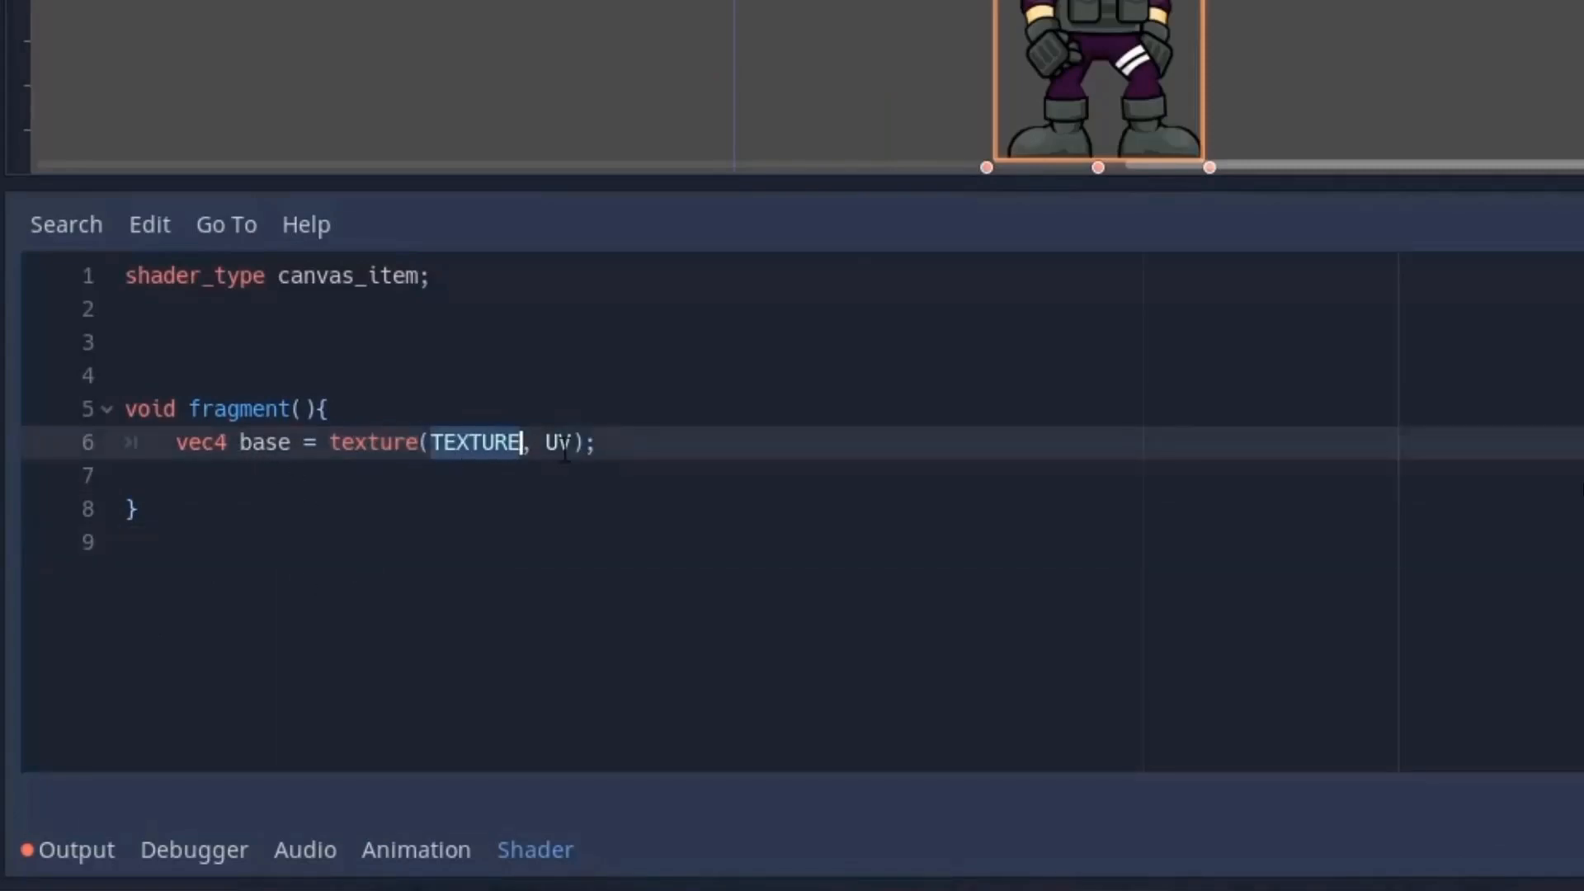
pyautogui.doubleClick(554, 442)
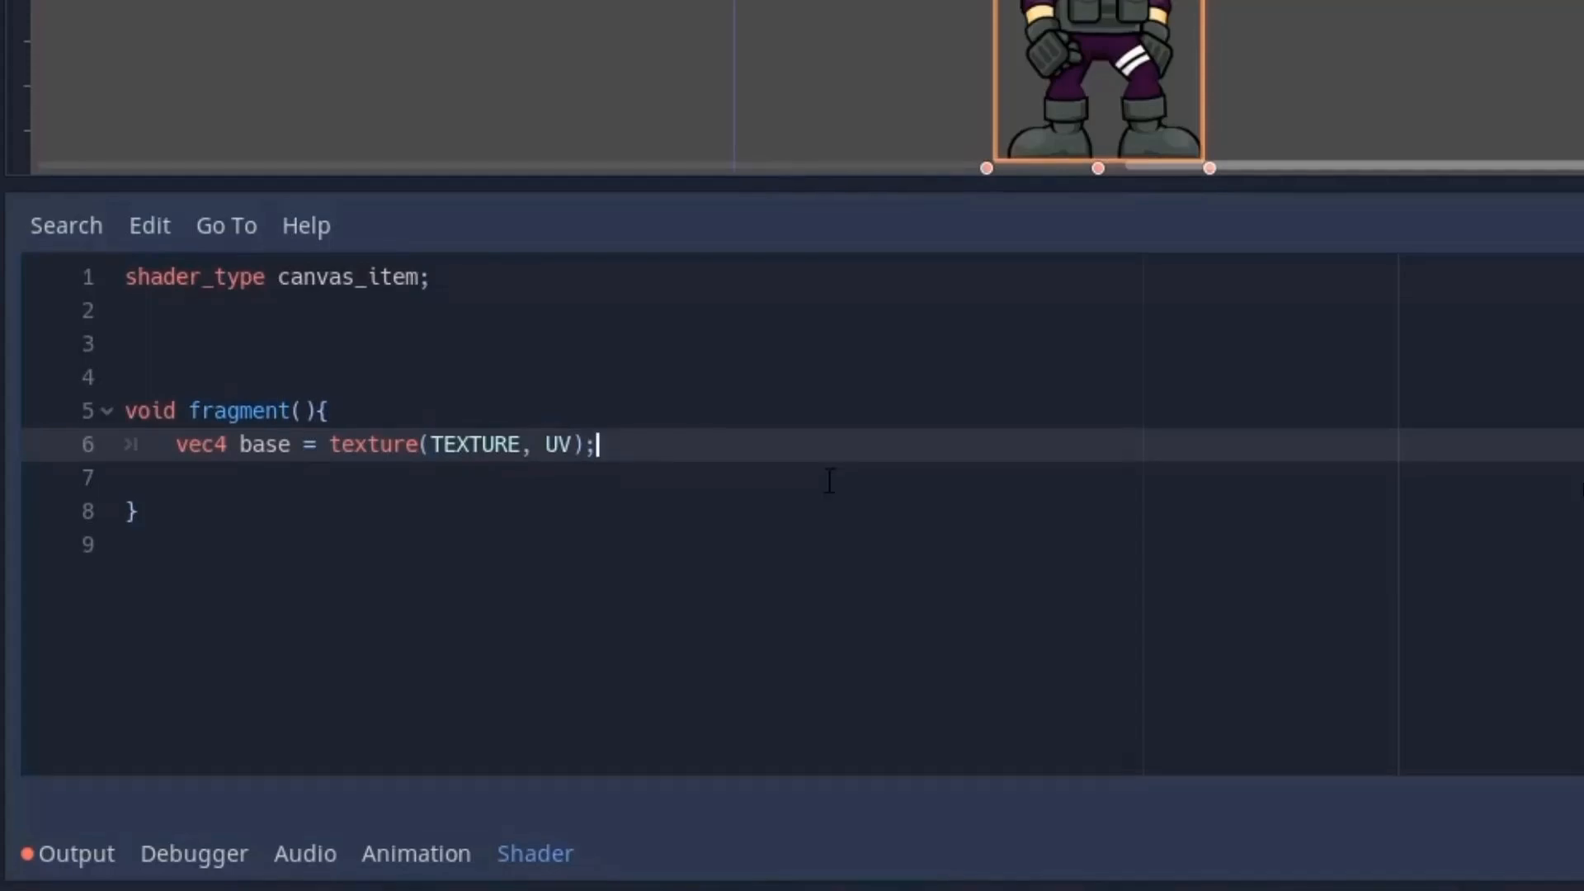
pyautogui.write('vec4 new_color = vec4(1.0, 1.0, 1.0, base.a);')
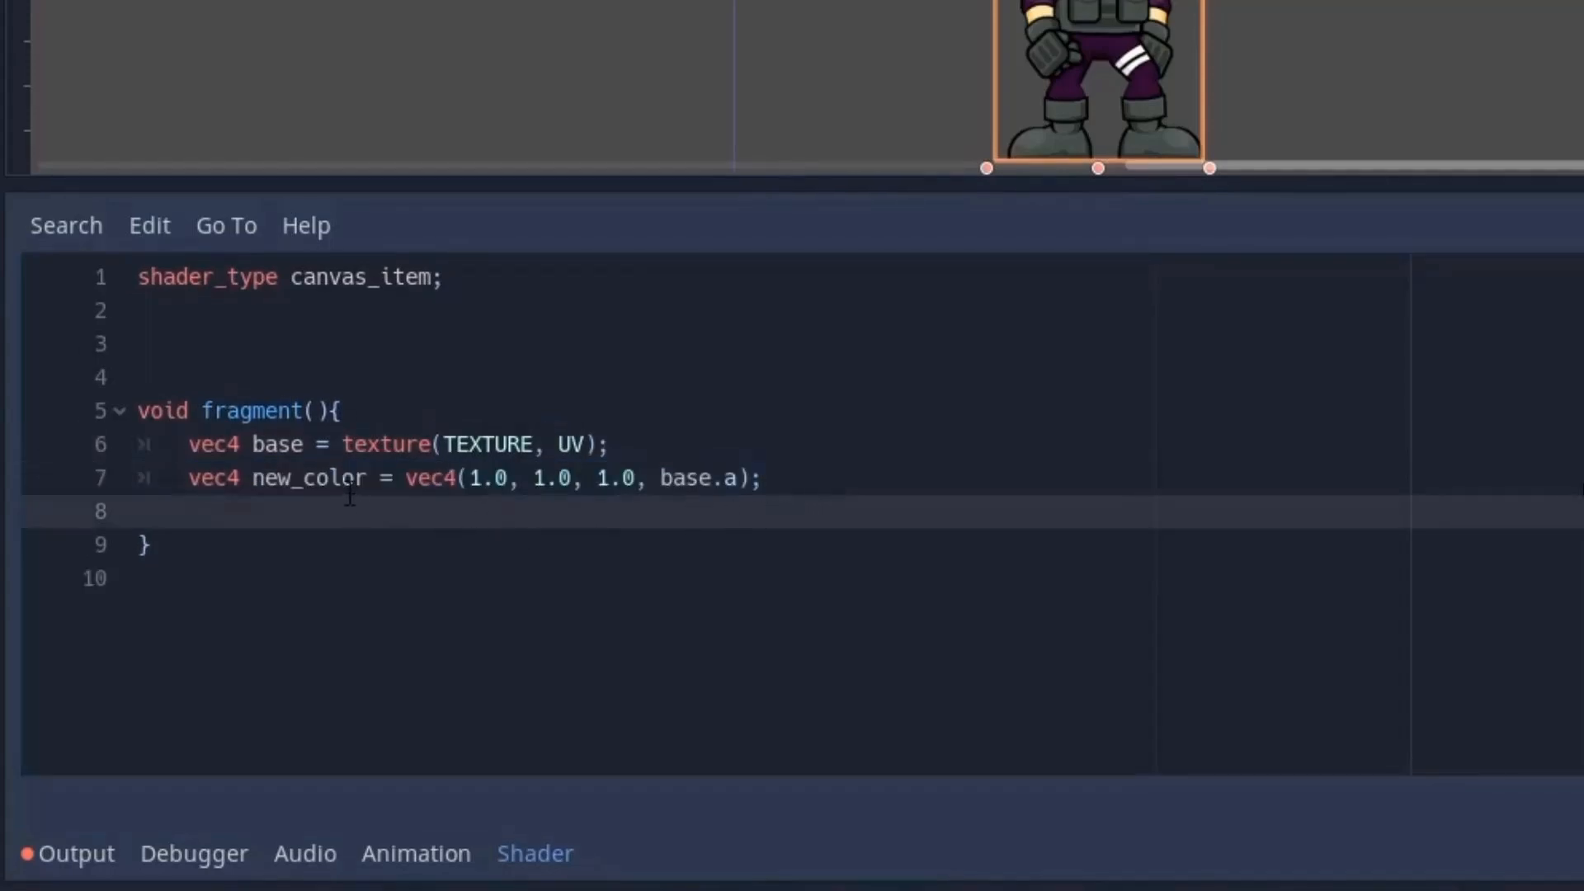
pyautogui.doubleClick(310, 478)
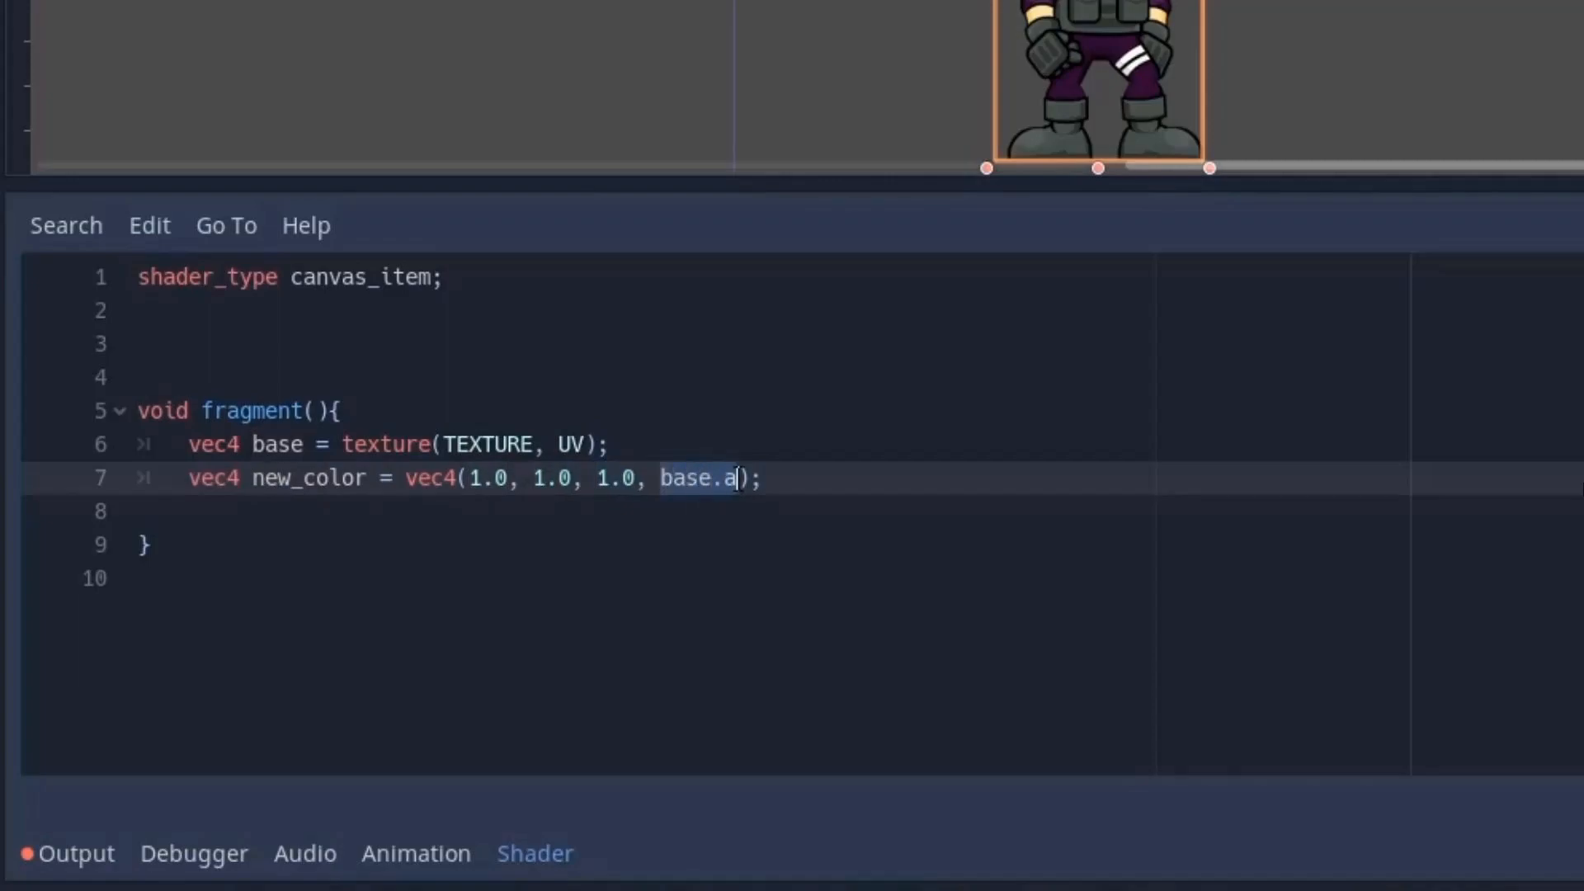
pyautogui.moveTo(877, 490)
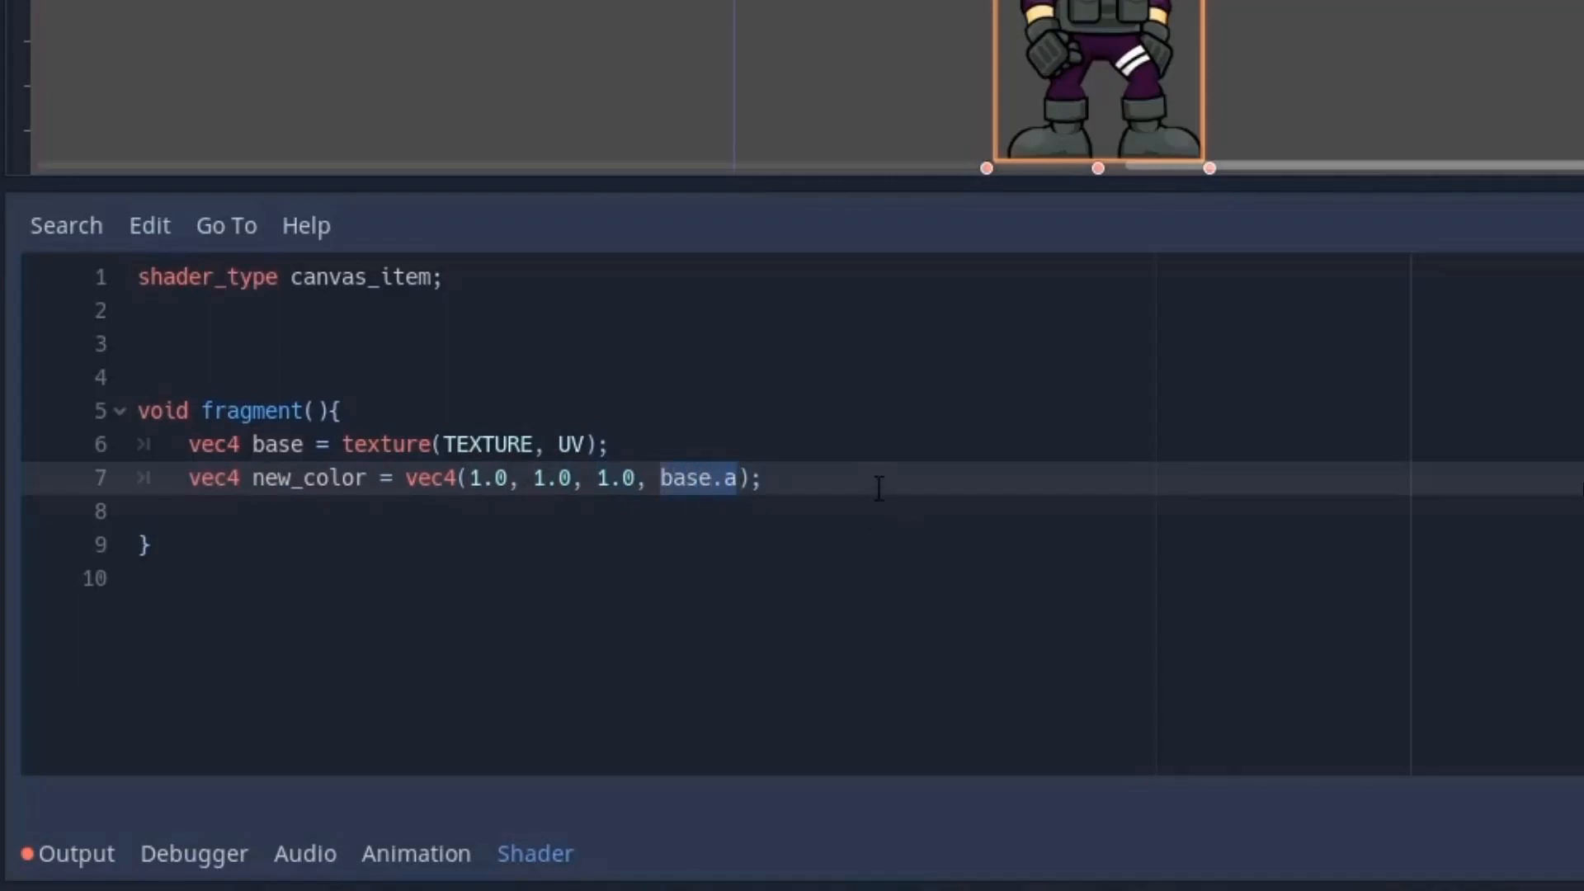
pyautogui.click(765, 477)
pyautogui.write('COLOR = mix(base, new_color, 0);')
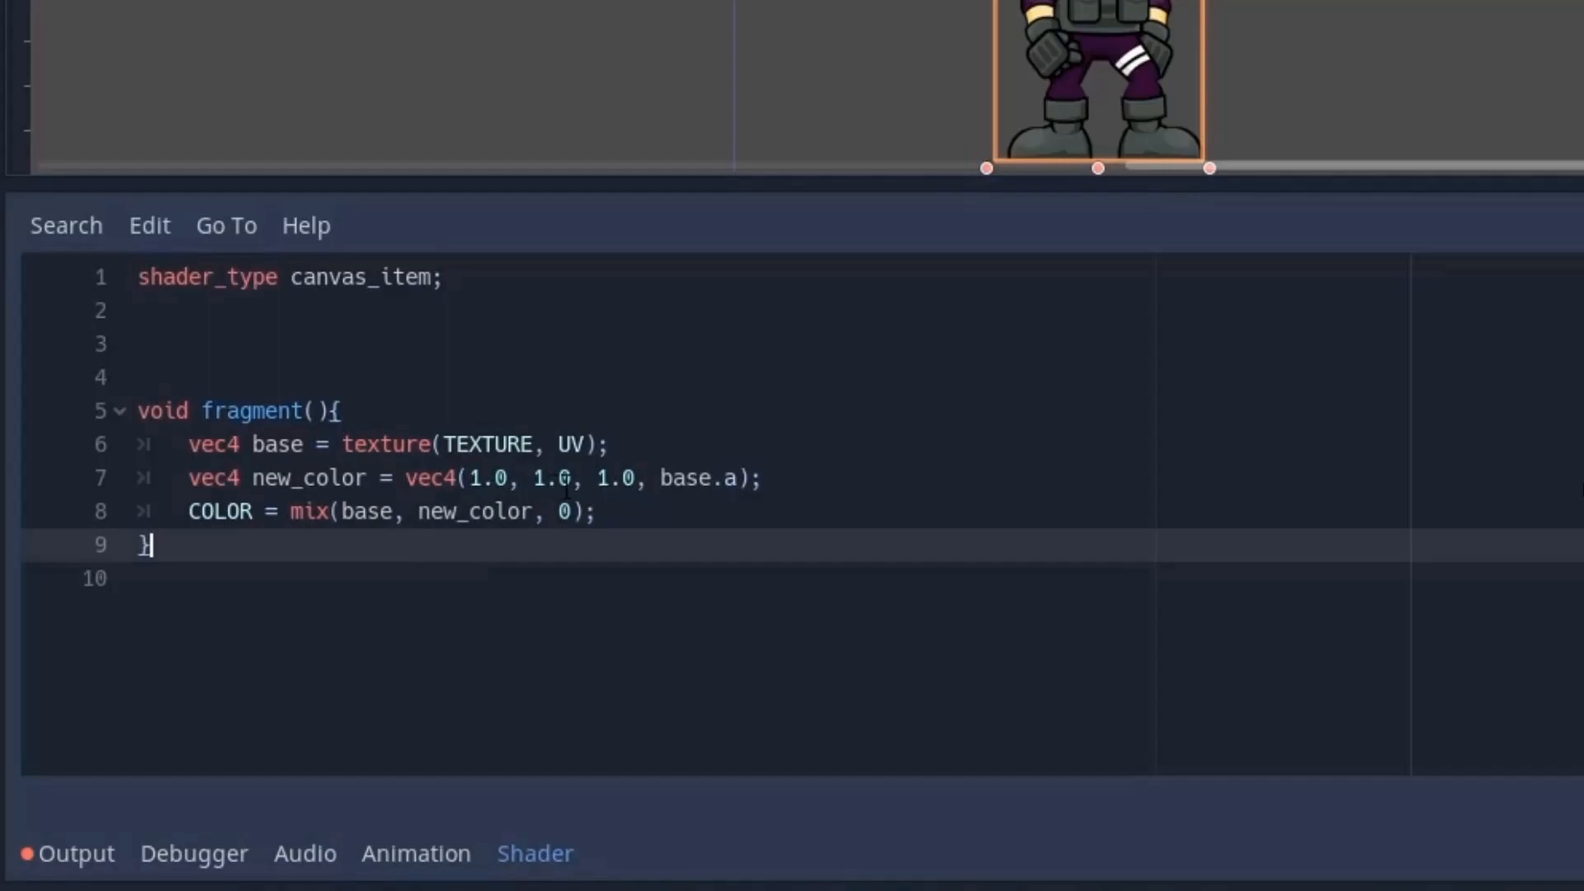
pyautogui.moveTo(505, 475)
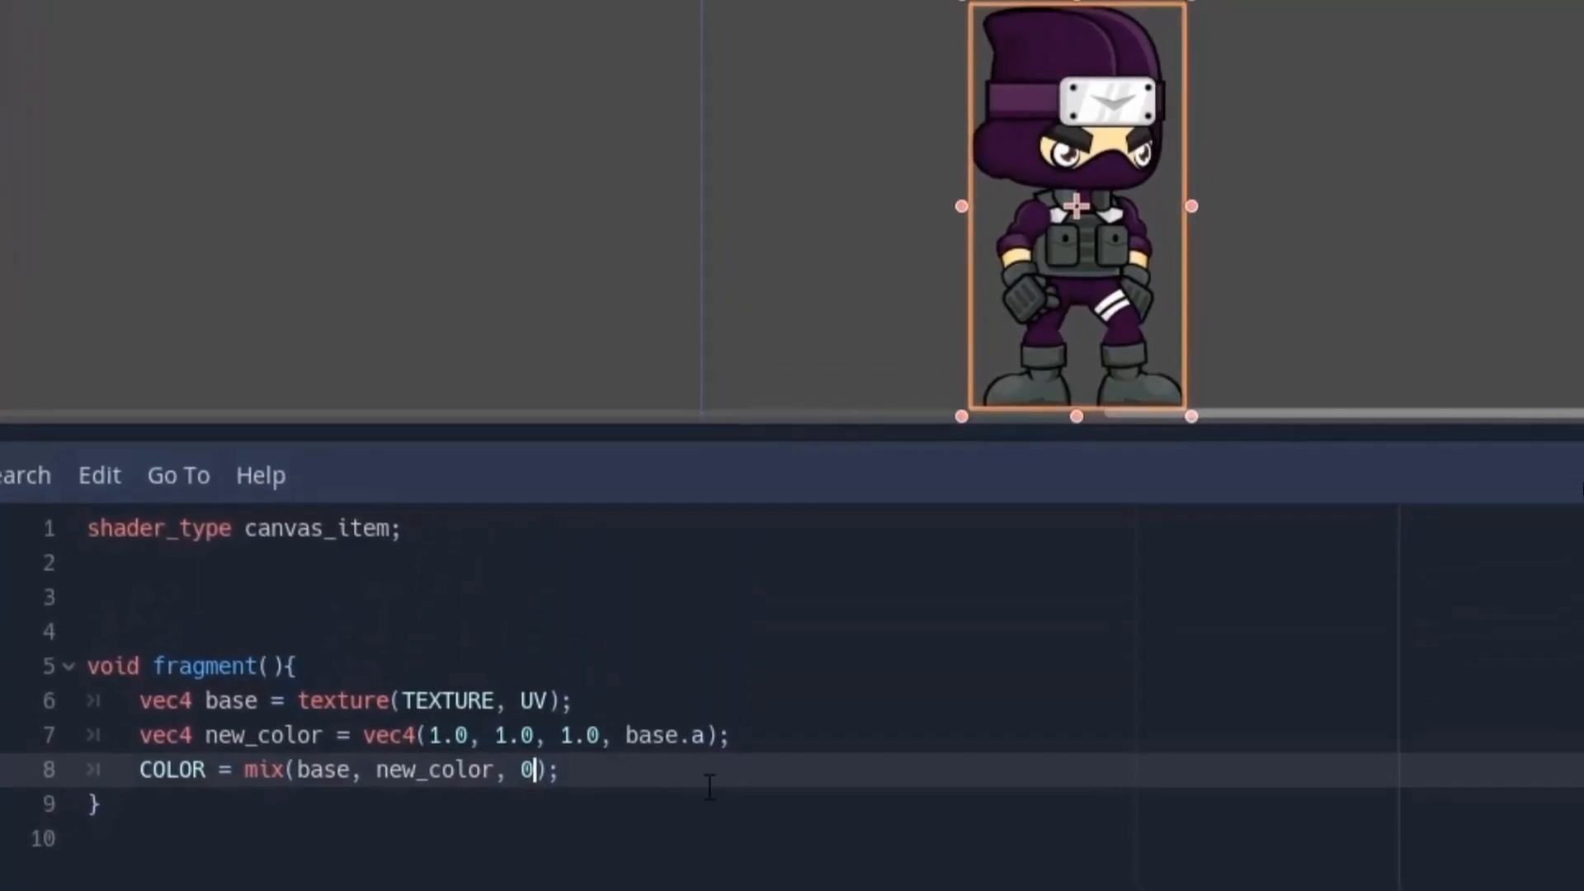
# Test mix factor 1, then replace it with a quantity uniform ranged 0.0–1.0.
pyautogui.write('1')
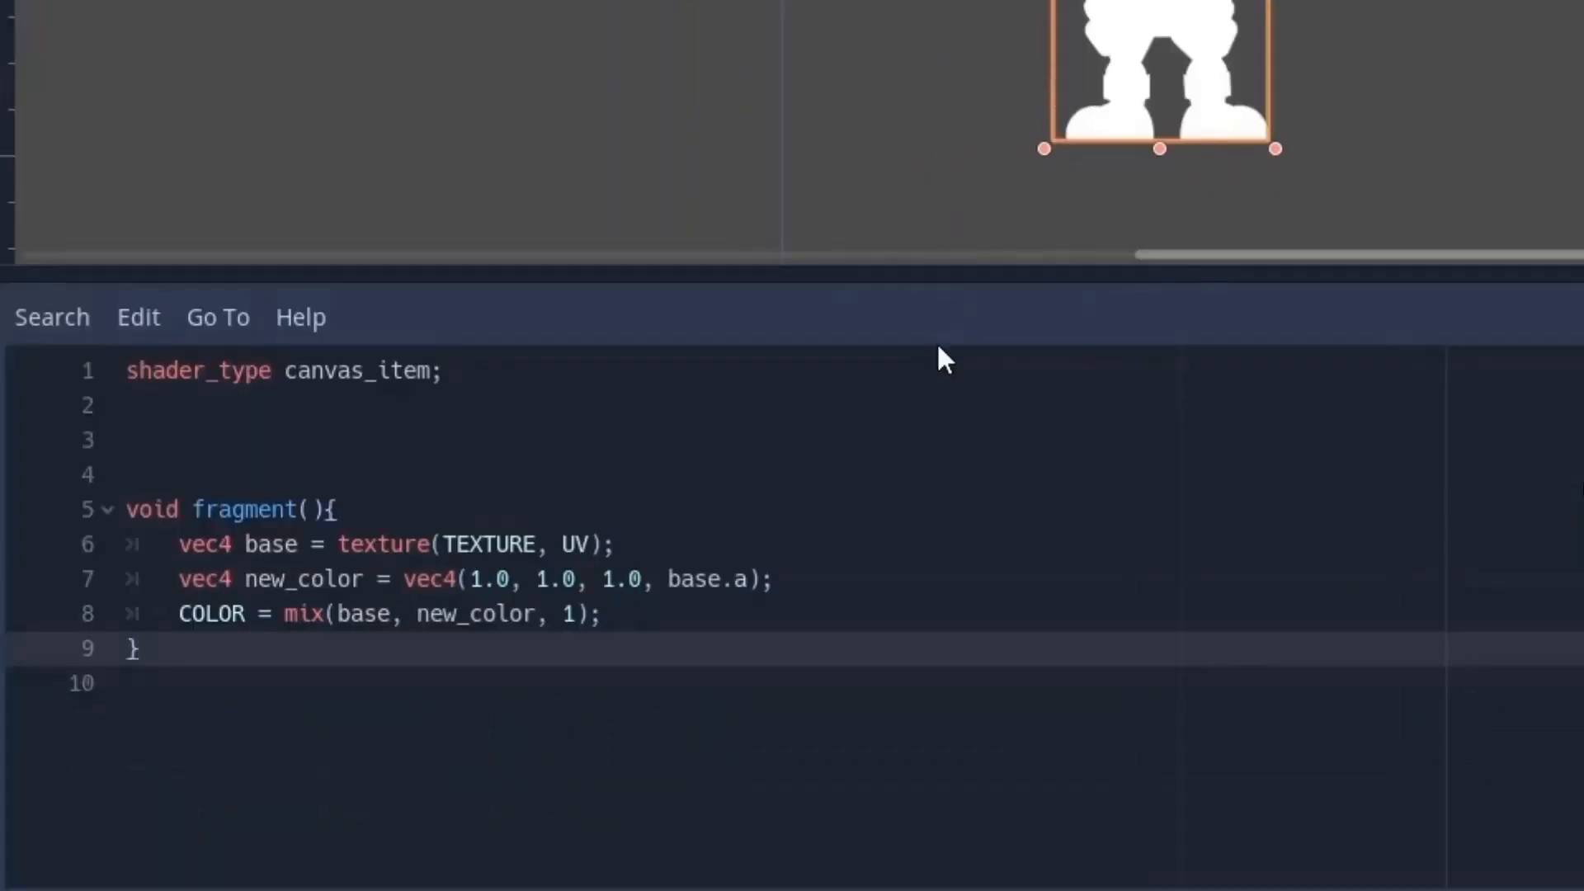
pyautogui.write('quantity')
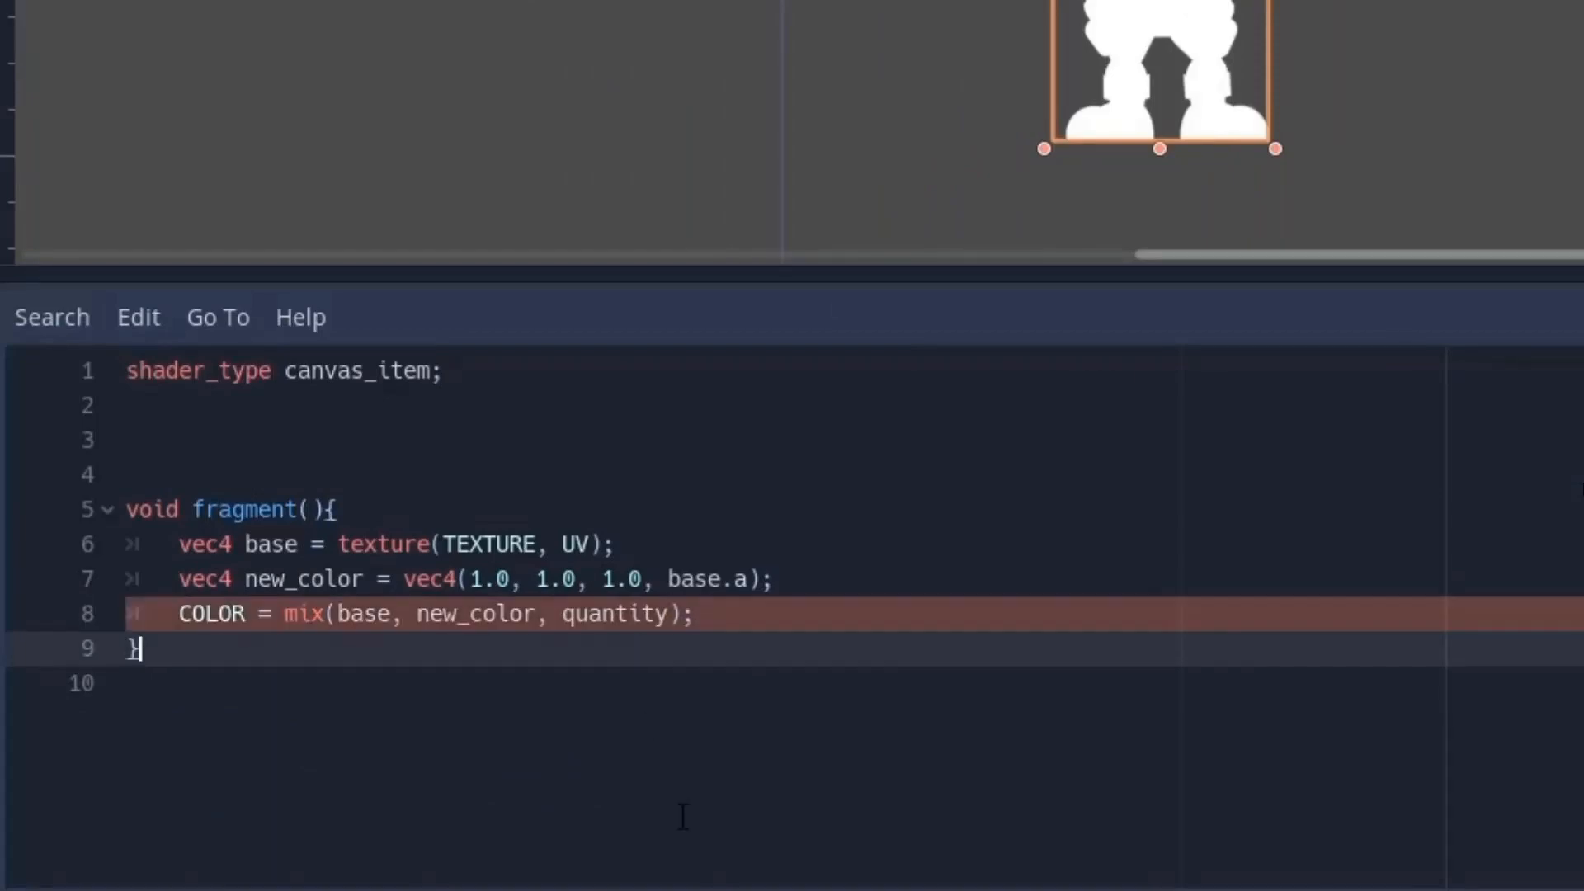
pyautogui.write('uniform float quantity : hint_range(0.0, 1.0);')
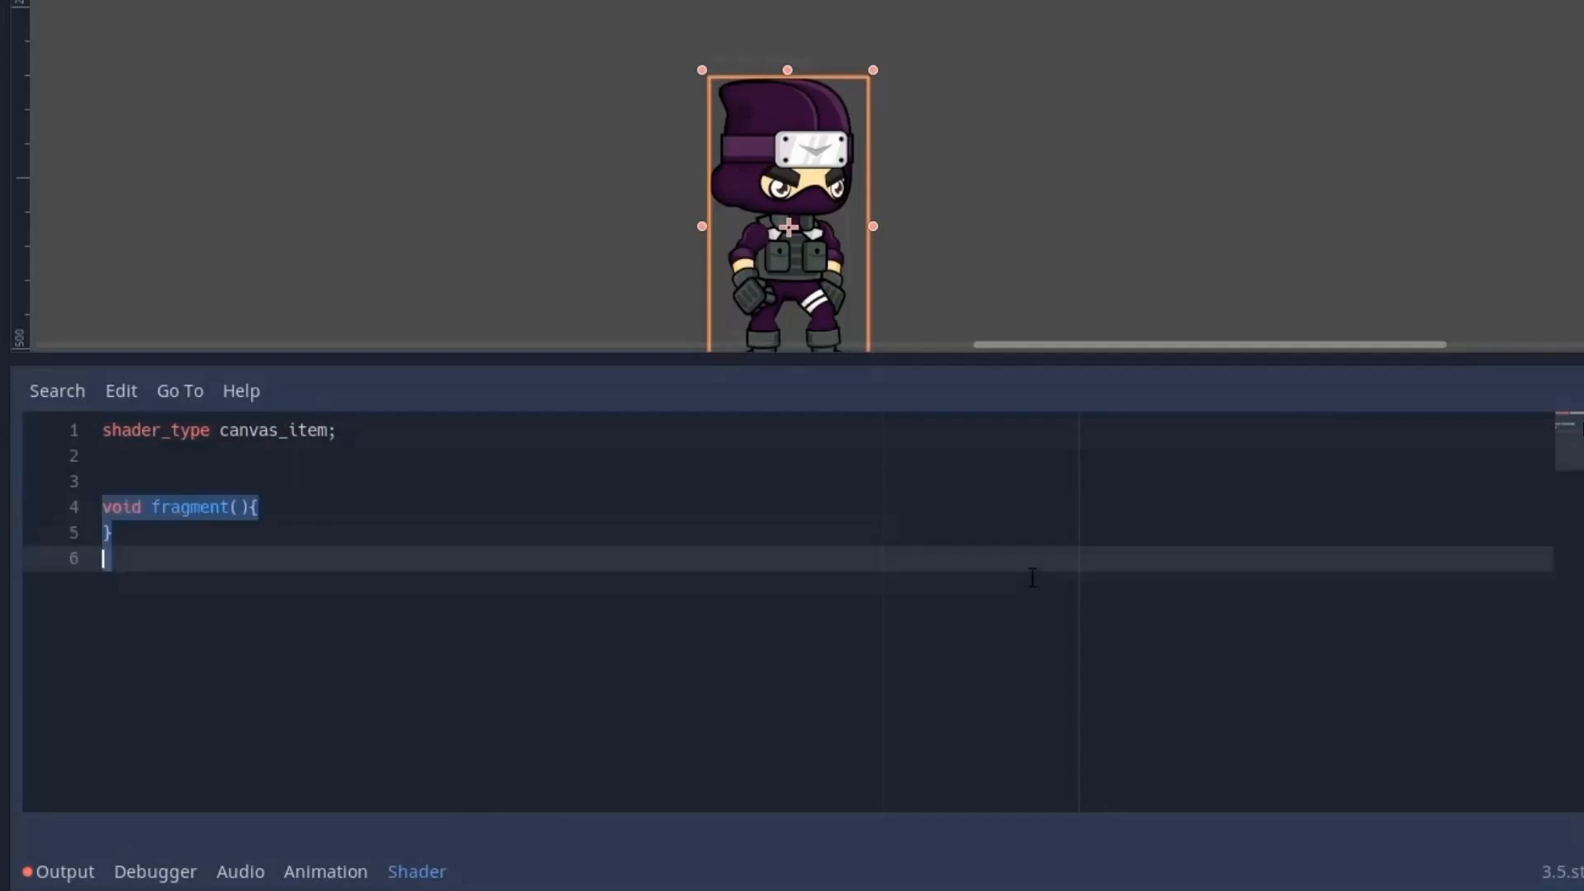
# Sample the texture into original and build a gray vec4 from the RGB average with original.a.
pyautogui.doubleClick(189, 507)
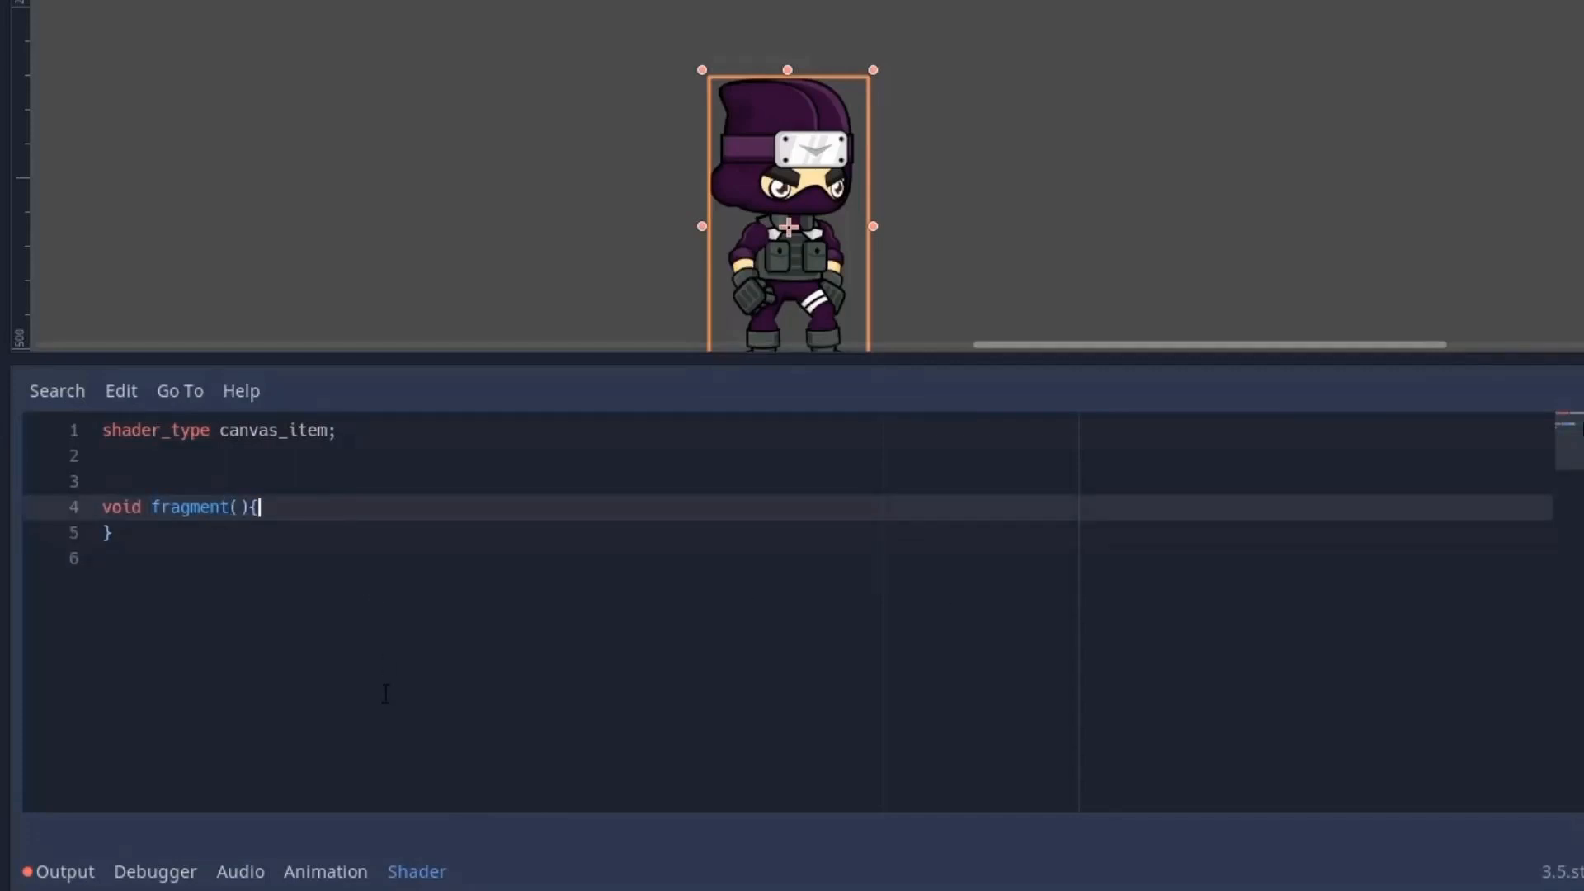
pyautogui.write('vec4 original = texture(TEXTURE, UV);')
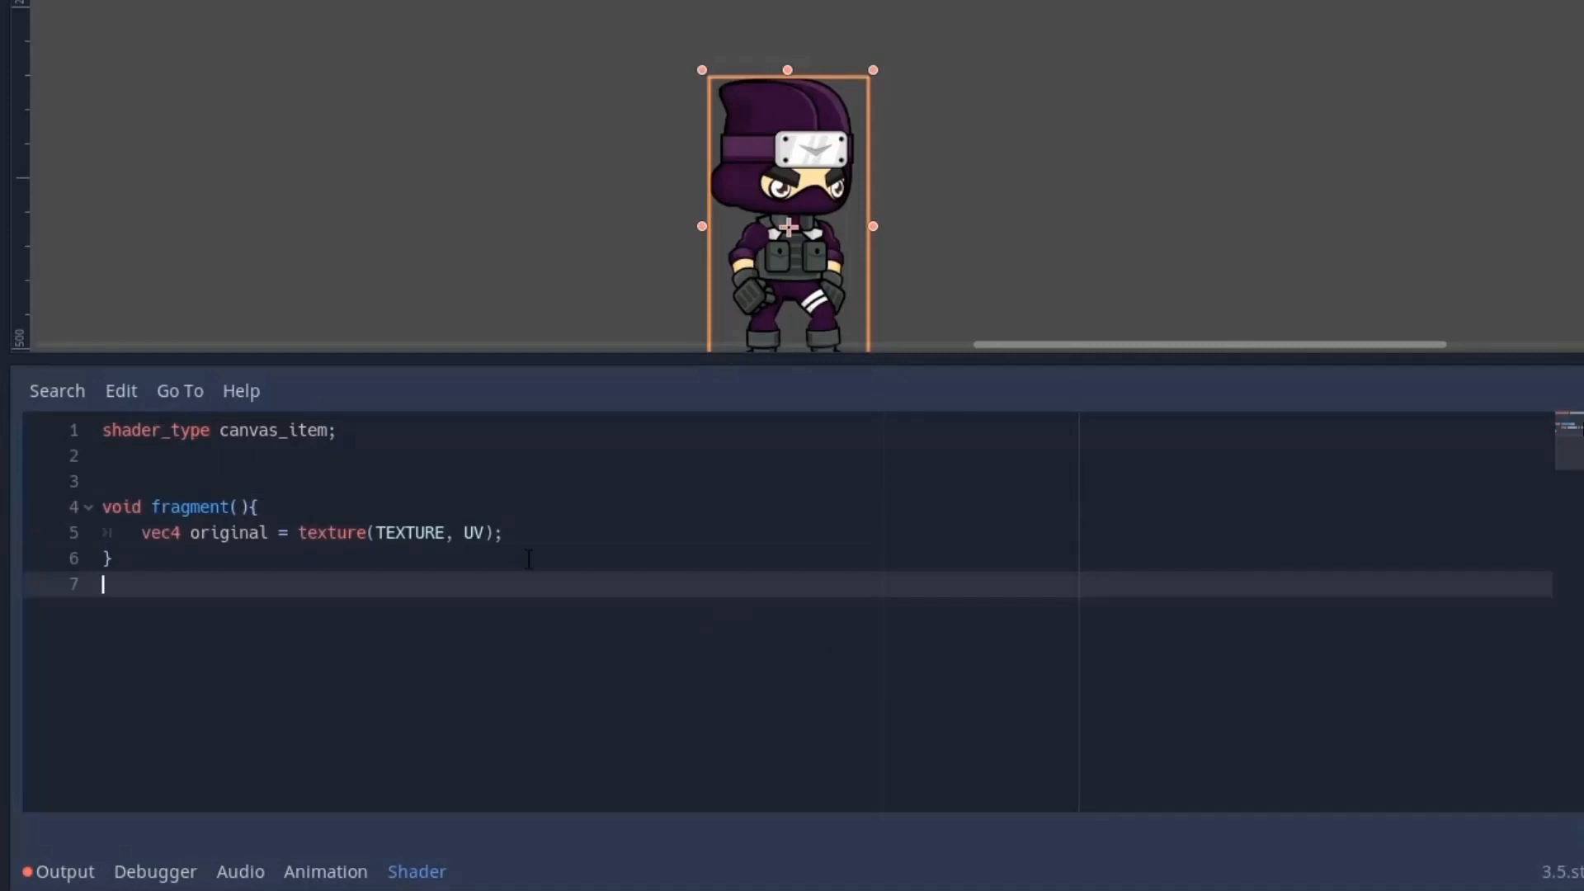
pyautogui.write('float mean = (original.x + original.y + original.z) / 3.0;')
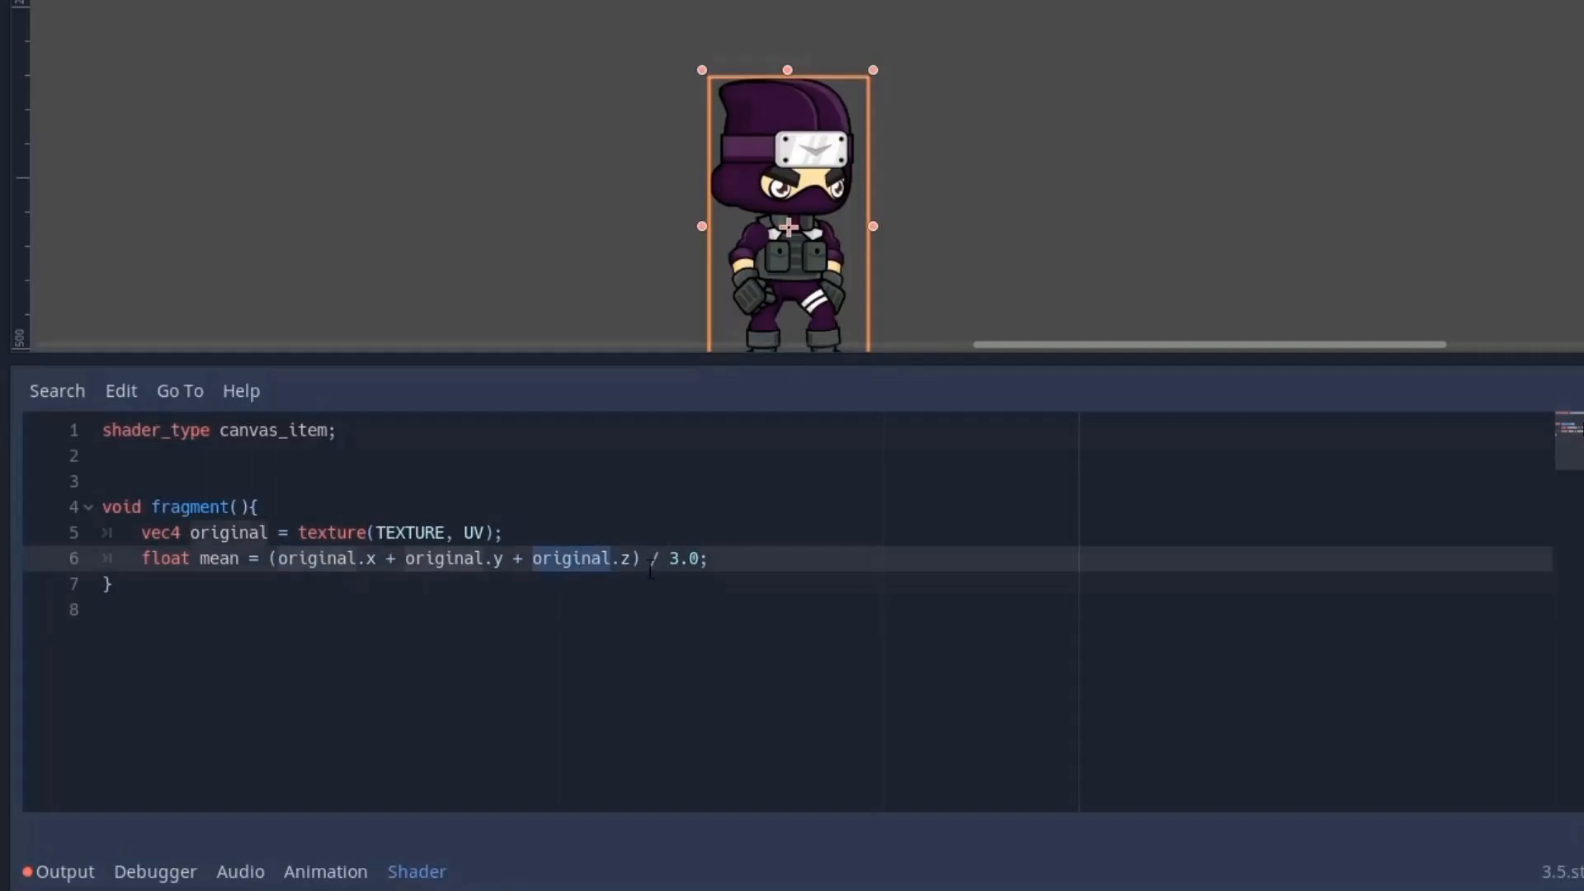
pyautogui.doubleClick(684, 557)
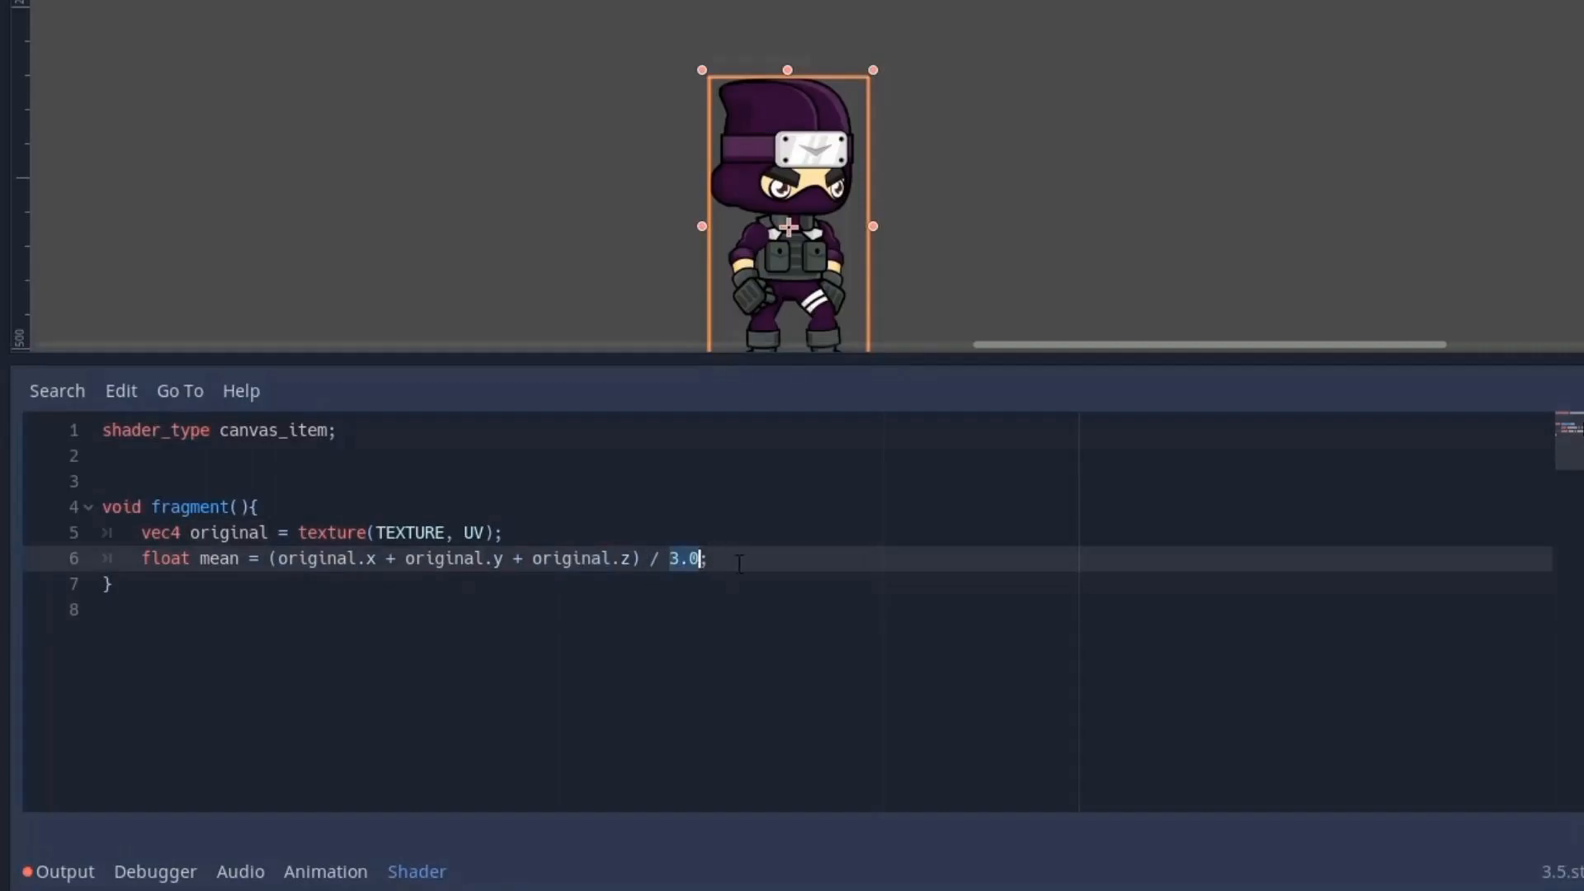
pyautogui.write('vec4 gray = vec4(mean, mean, mean, original.a);')
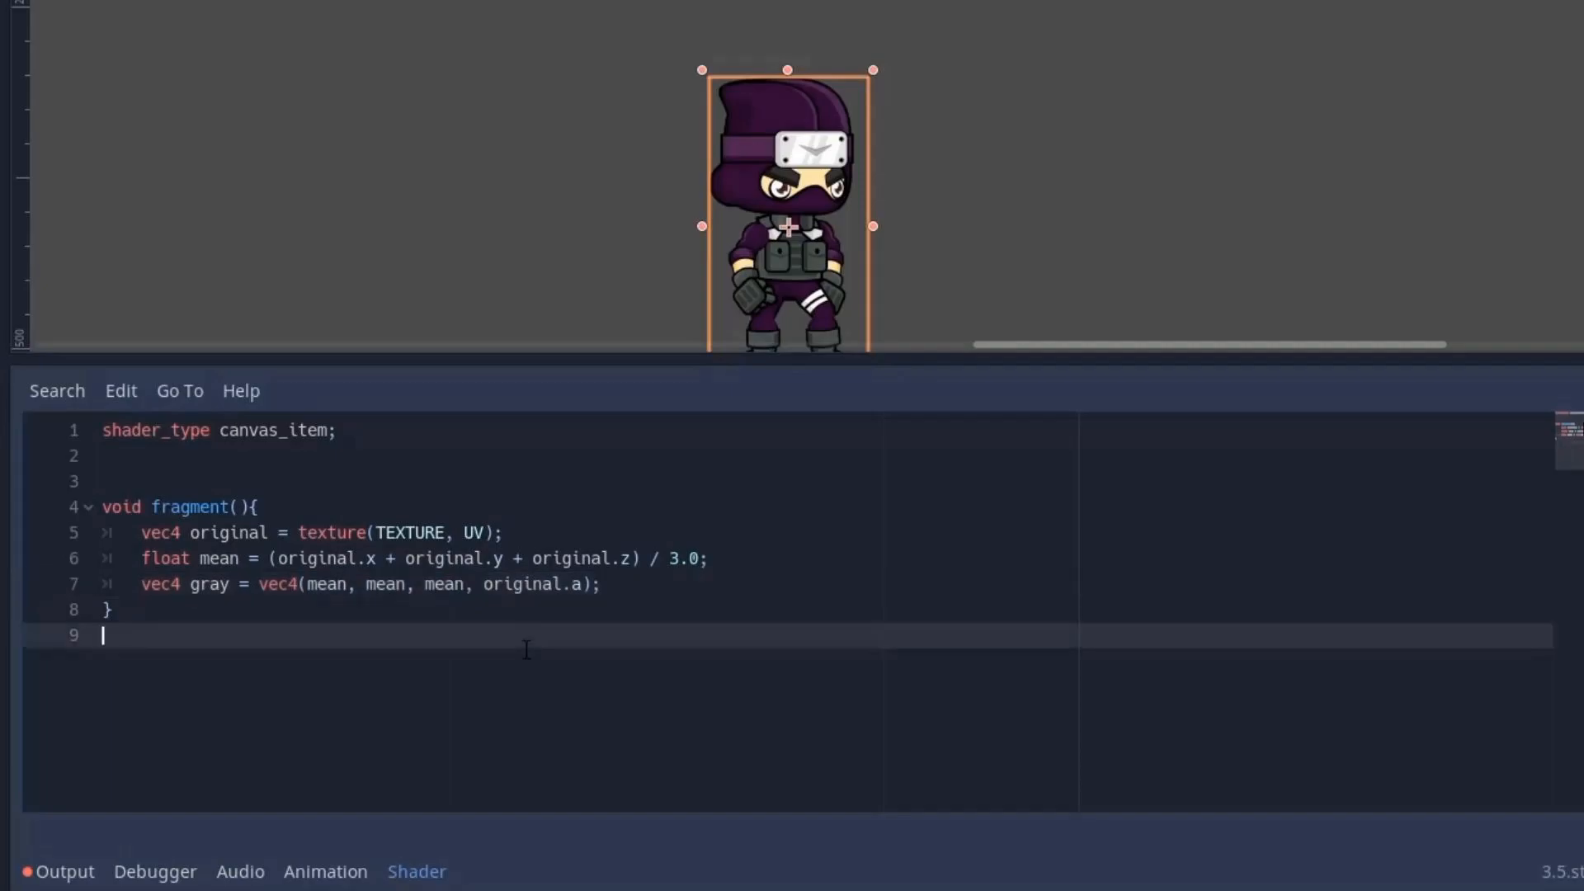
pyautogui.doubleClick(532, 584)
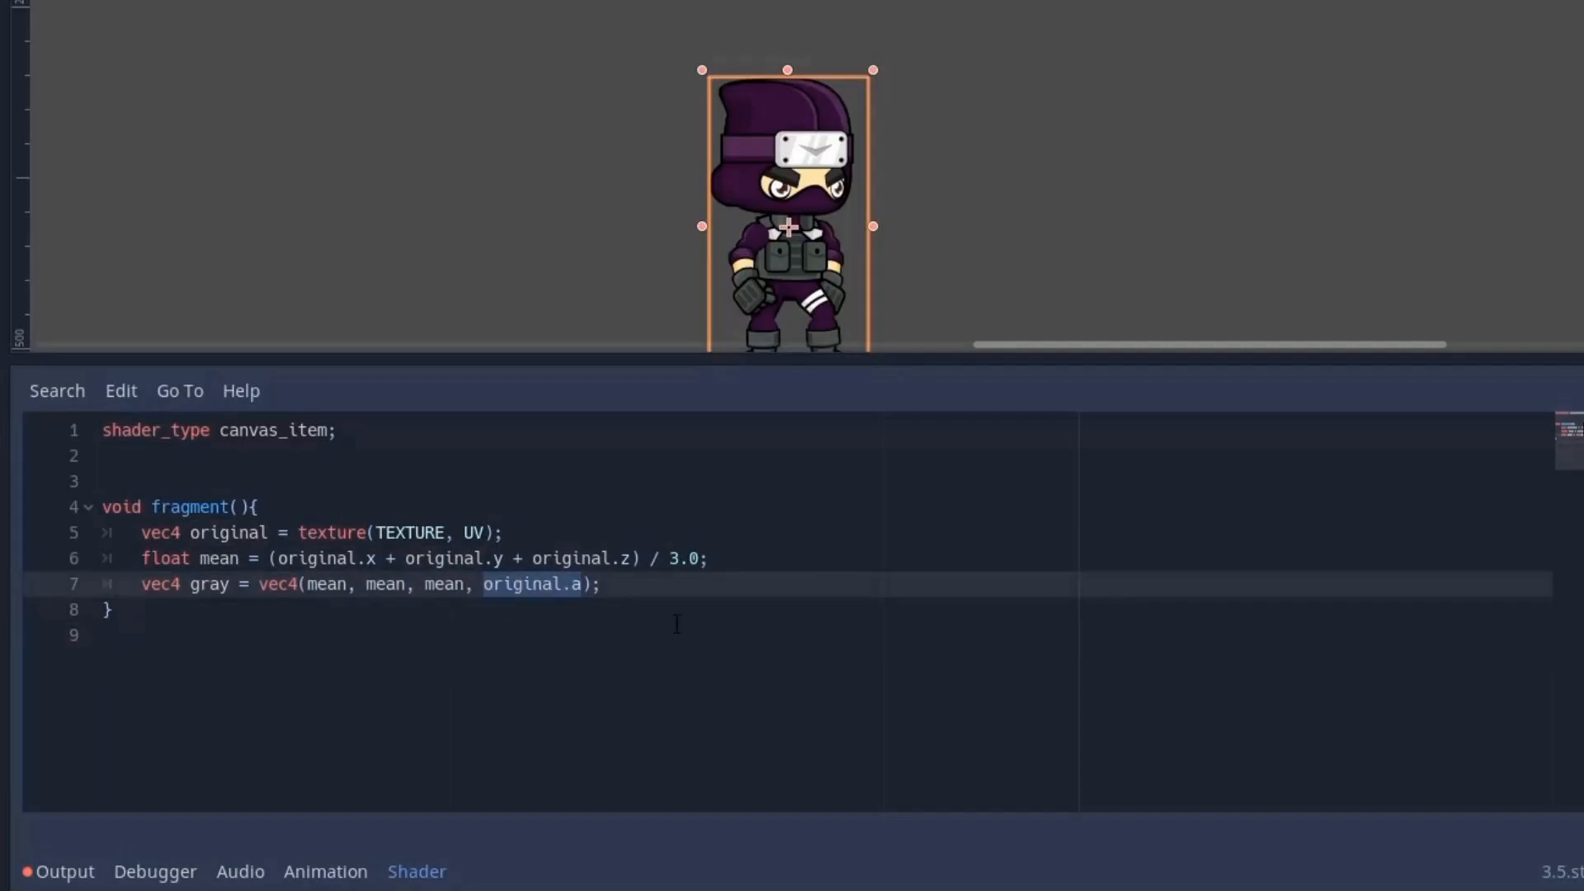
# Set COLOR = mix(original, gray, quantity) and declare quantity with hint_range(0.0, 1.0).
pyautogui.click(106, 634)
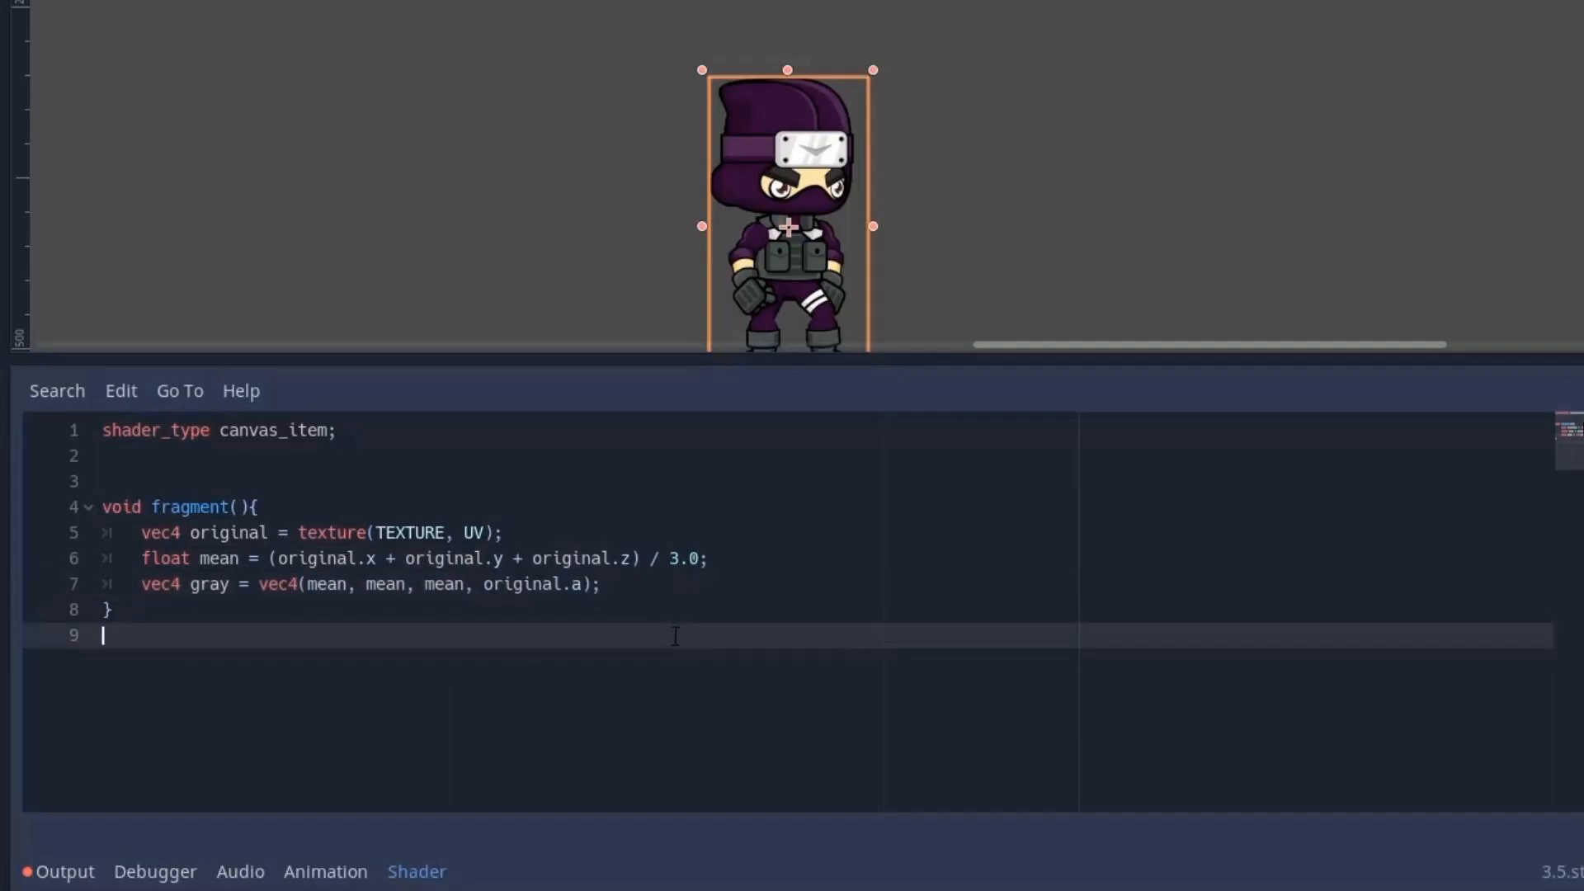
pyautogui.write('COLOR = mix(original, gray, quantity);')
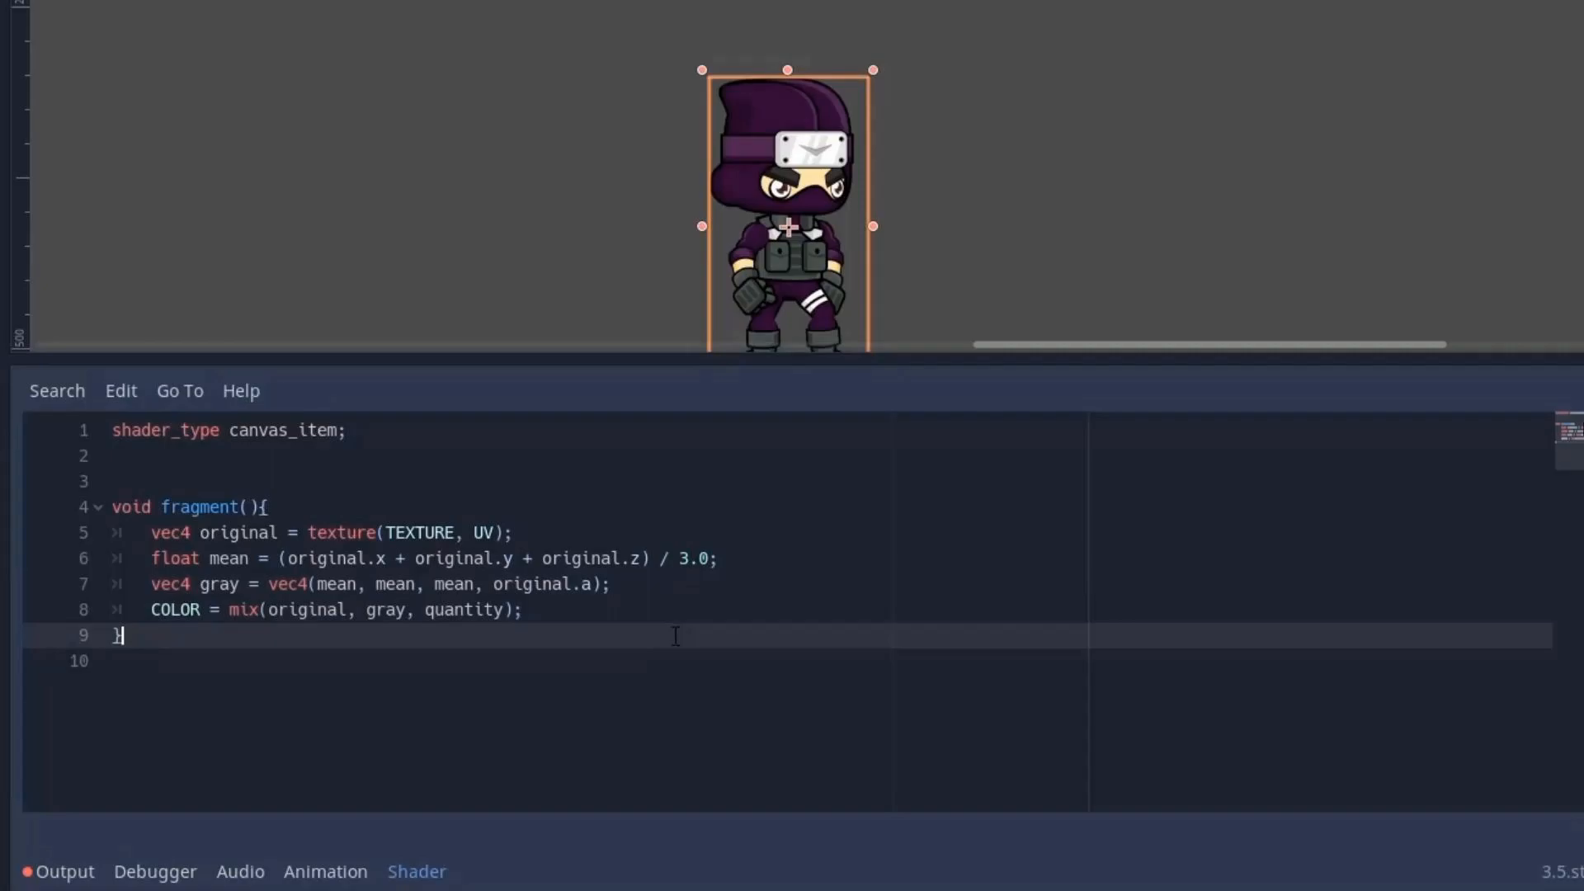
pyautogui.write('uniform float quantity : hint_range(0.0, 1.0);')
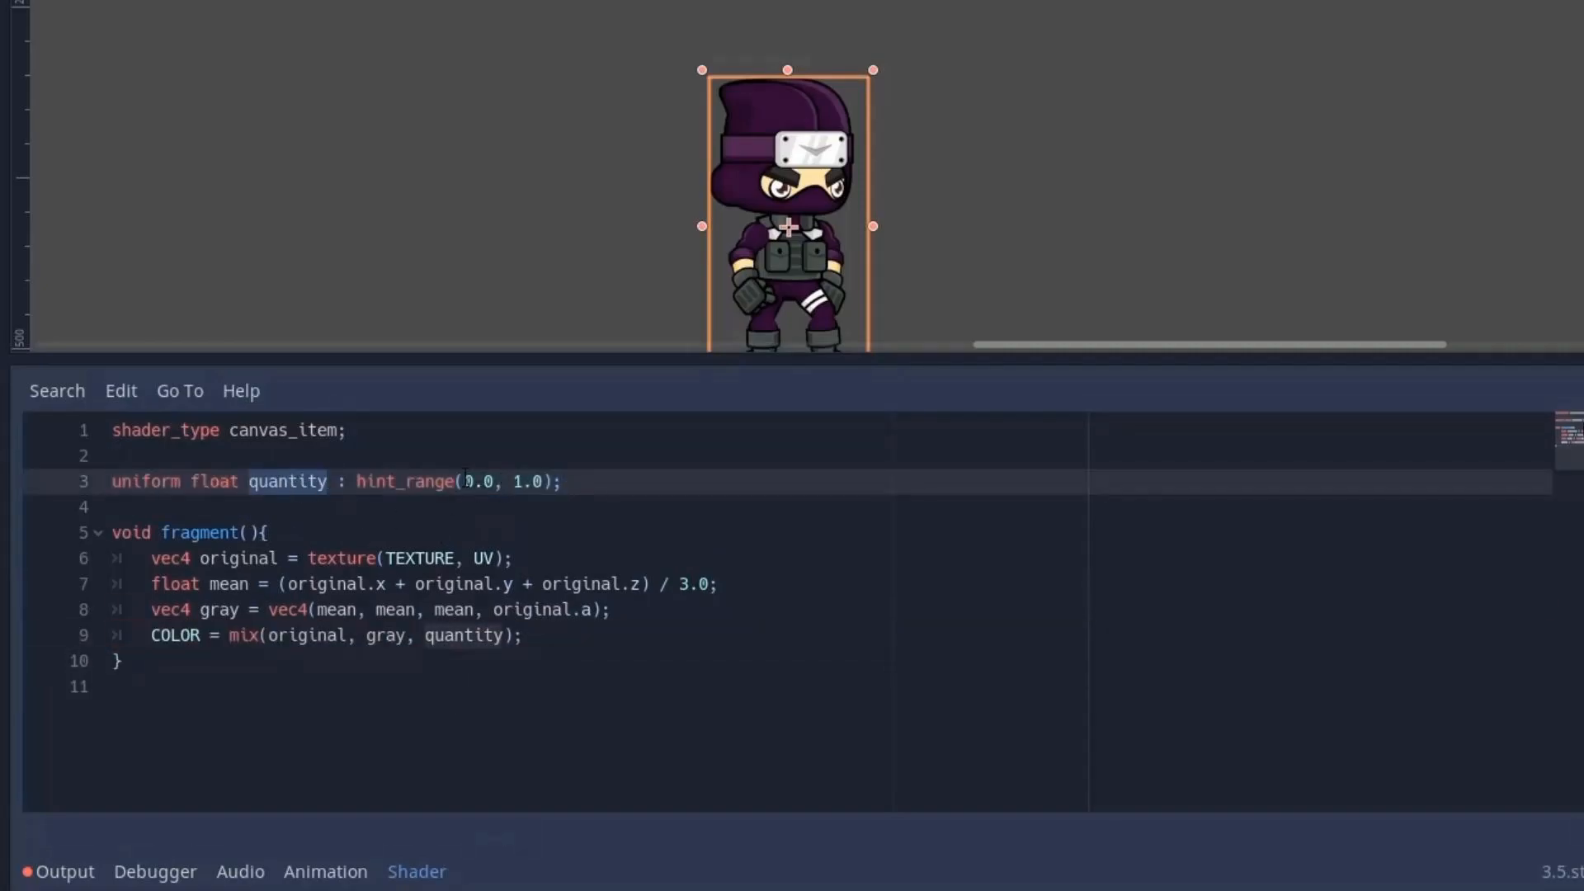
pyautogui.click(515, 558)
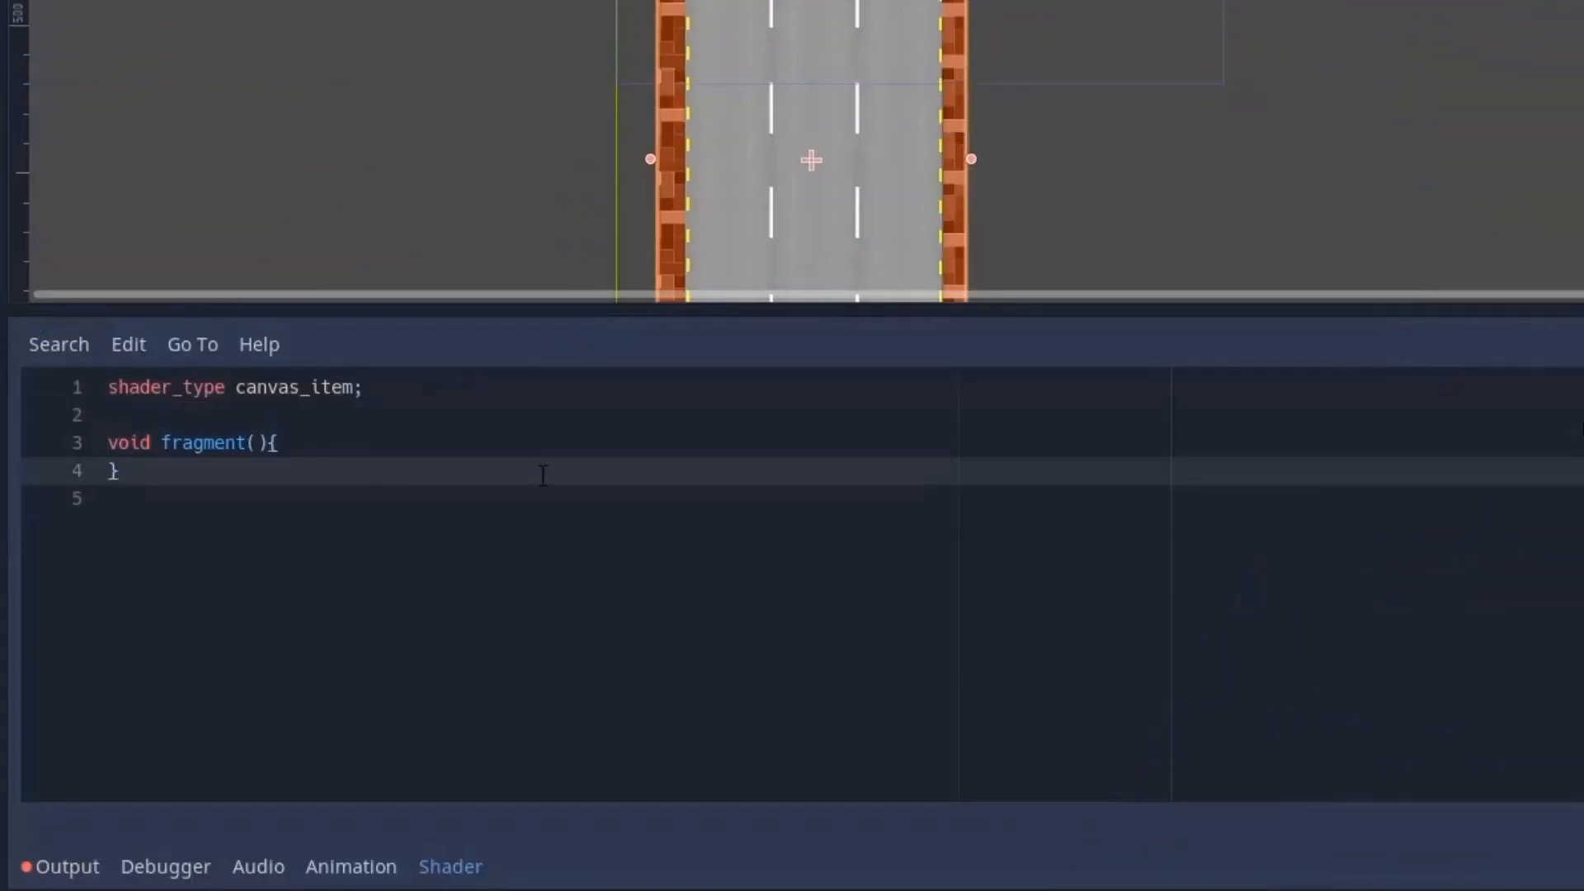
# Sample the road texture through a my_uv vec2(UV.x, UV.y + TIME) to scroll it.
pyautogui.write('COLOR = texture(TEXTURE, UV);')
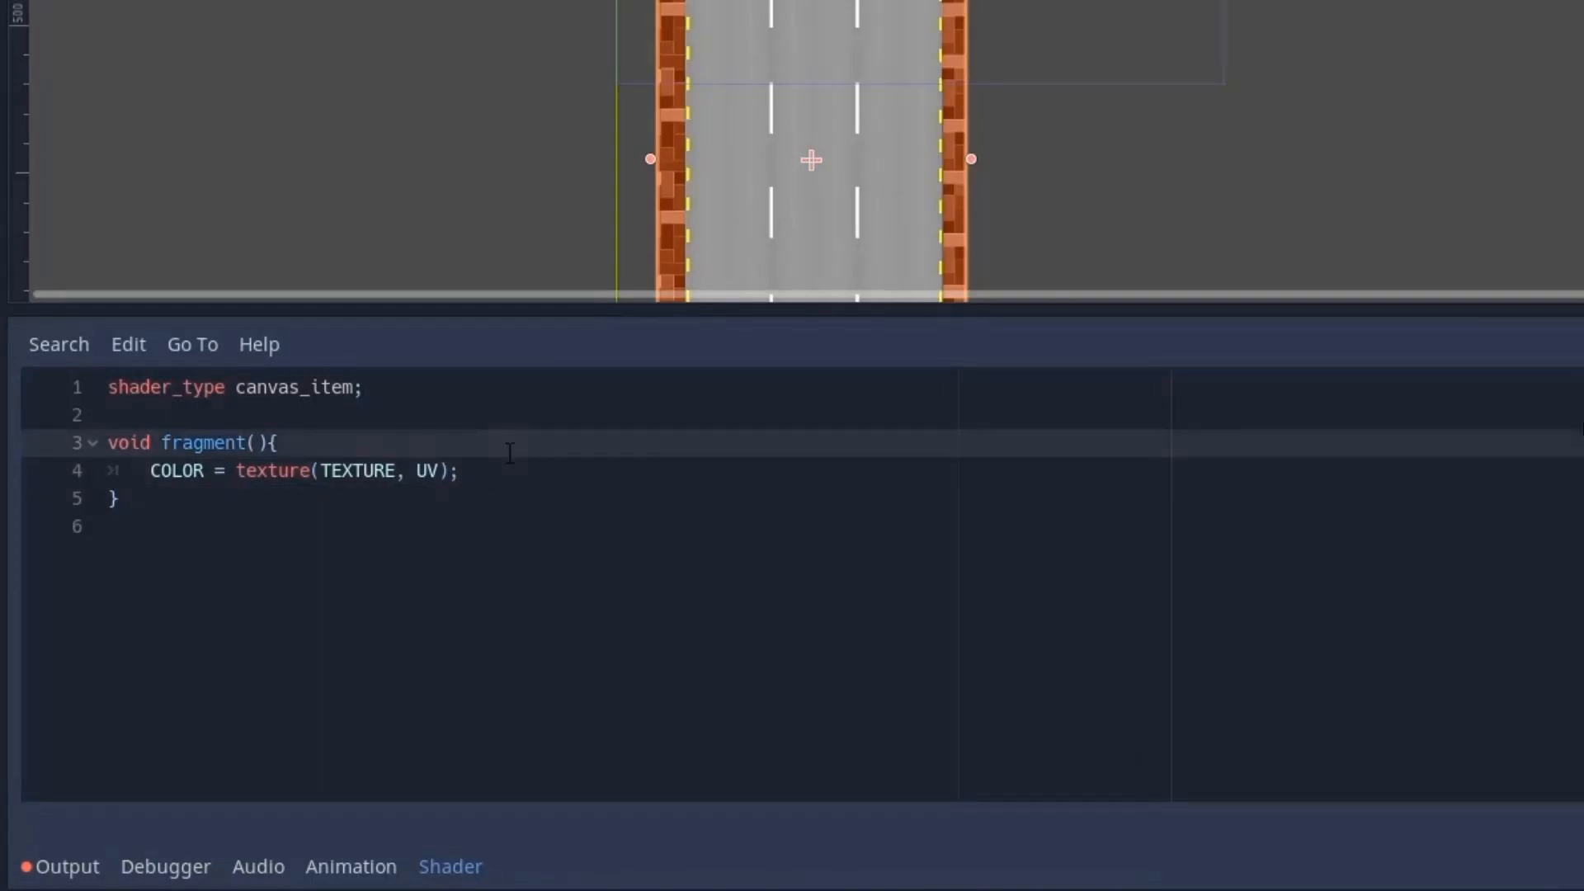
pyautogui.write('vec2 my_uv = UV;')
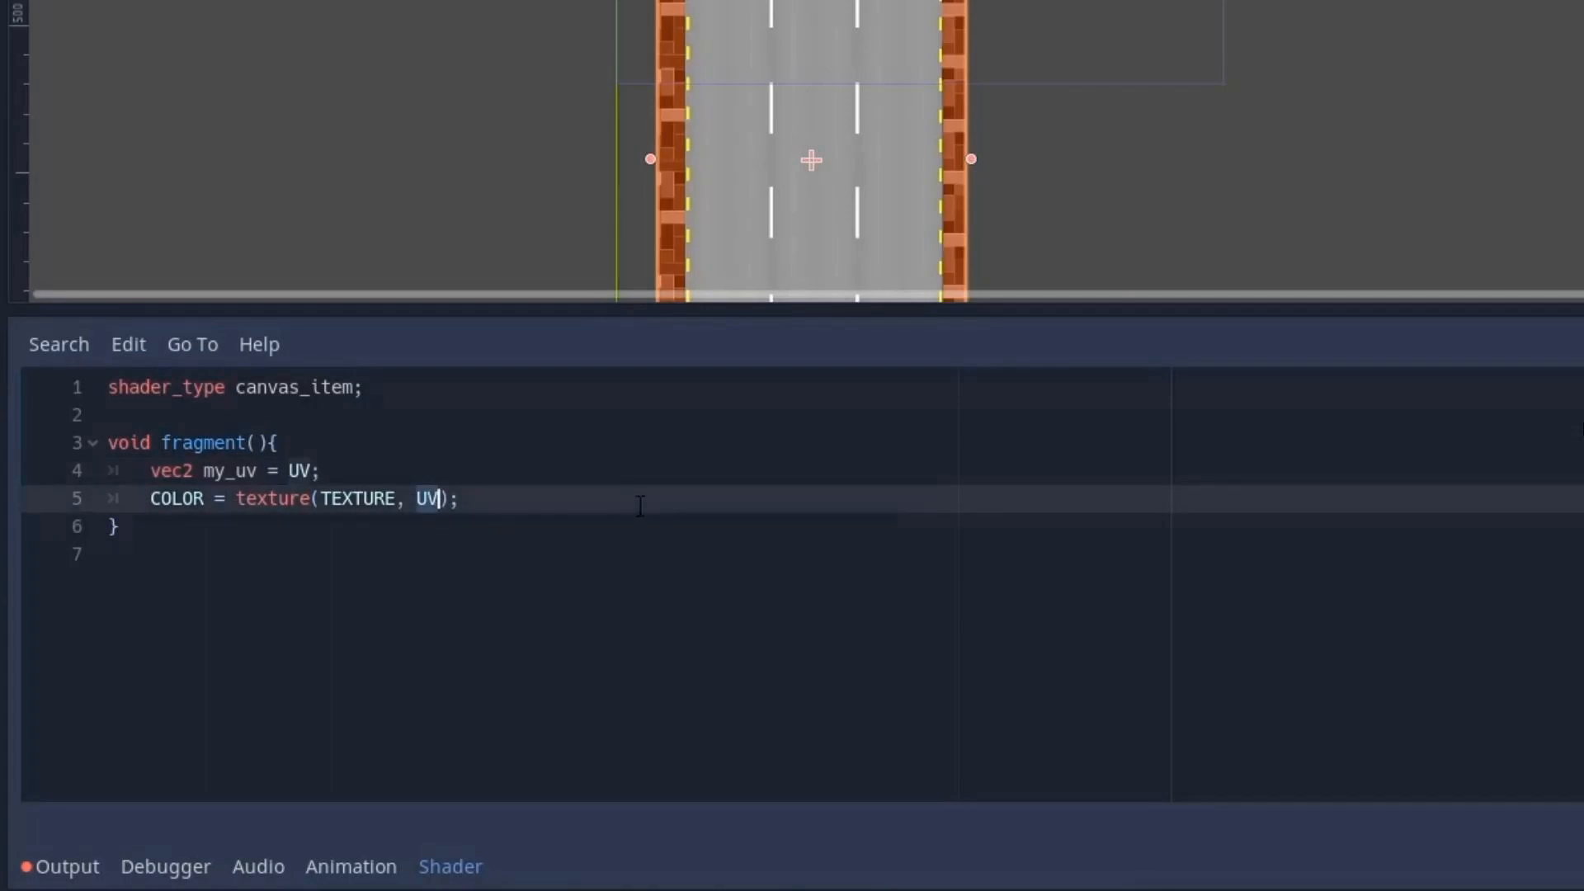
pyautogui.write('my_u')
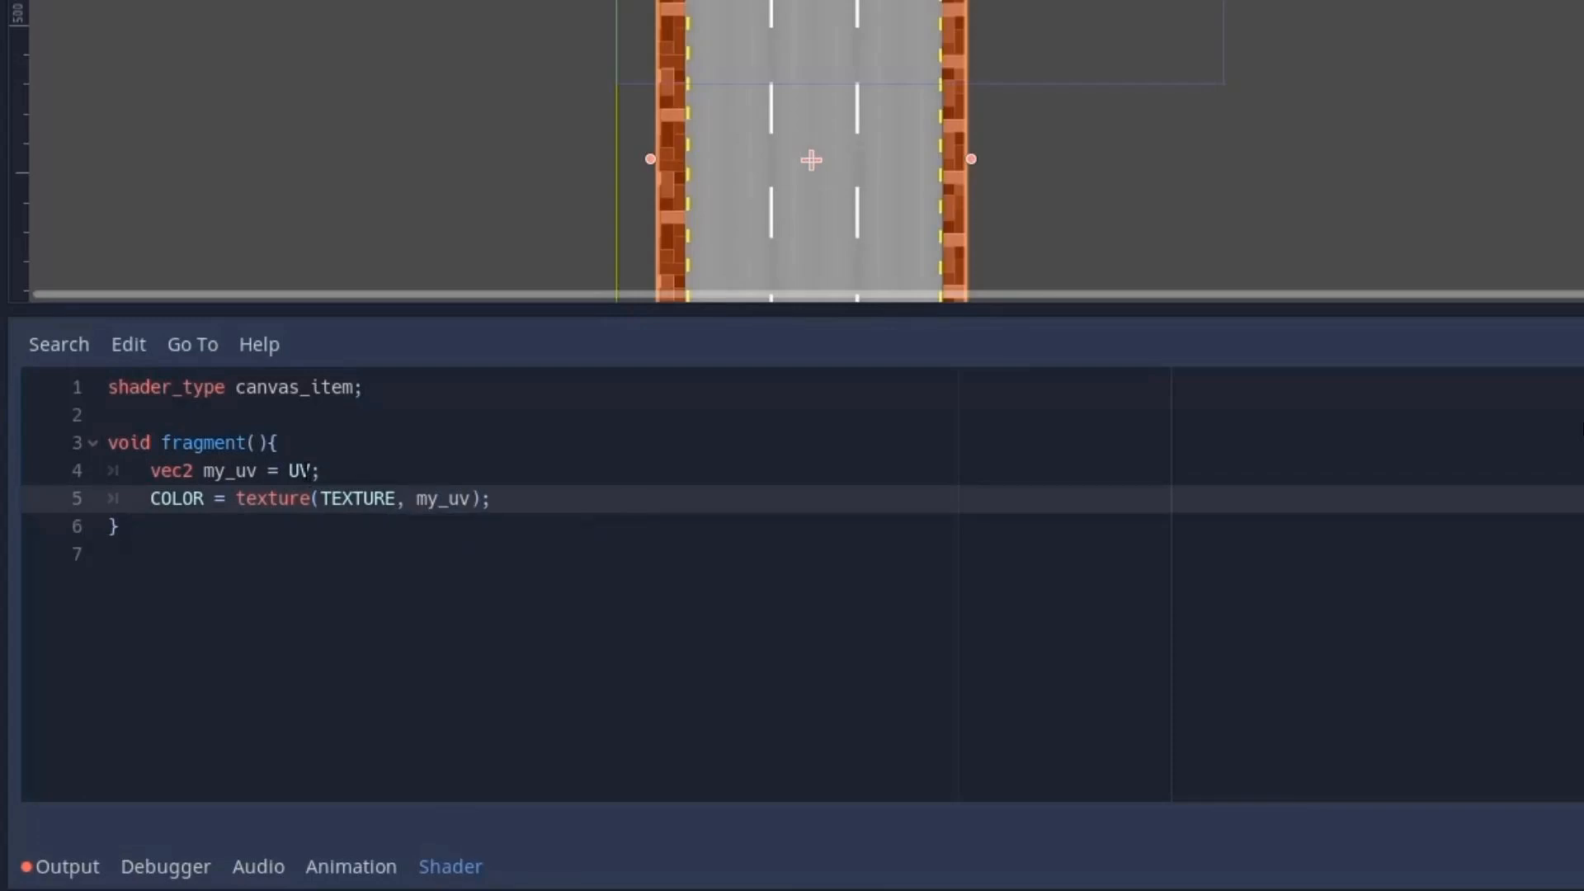
pyautogui.write('vec2(UV.x, UV.y);')
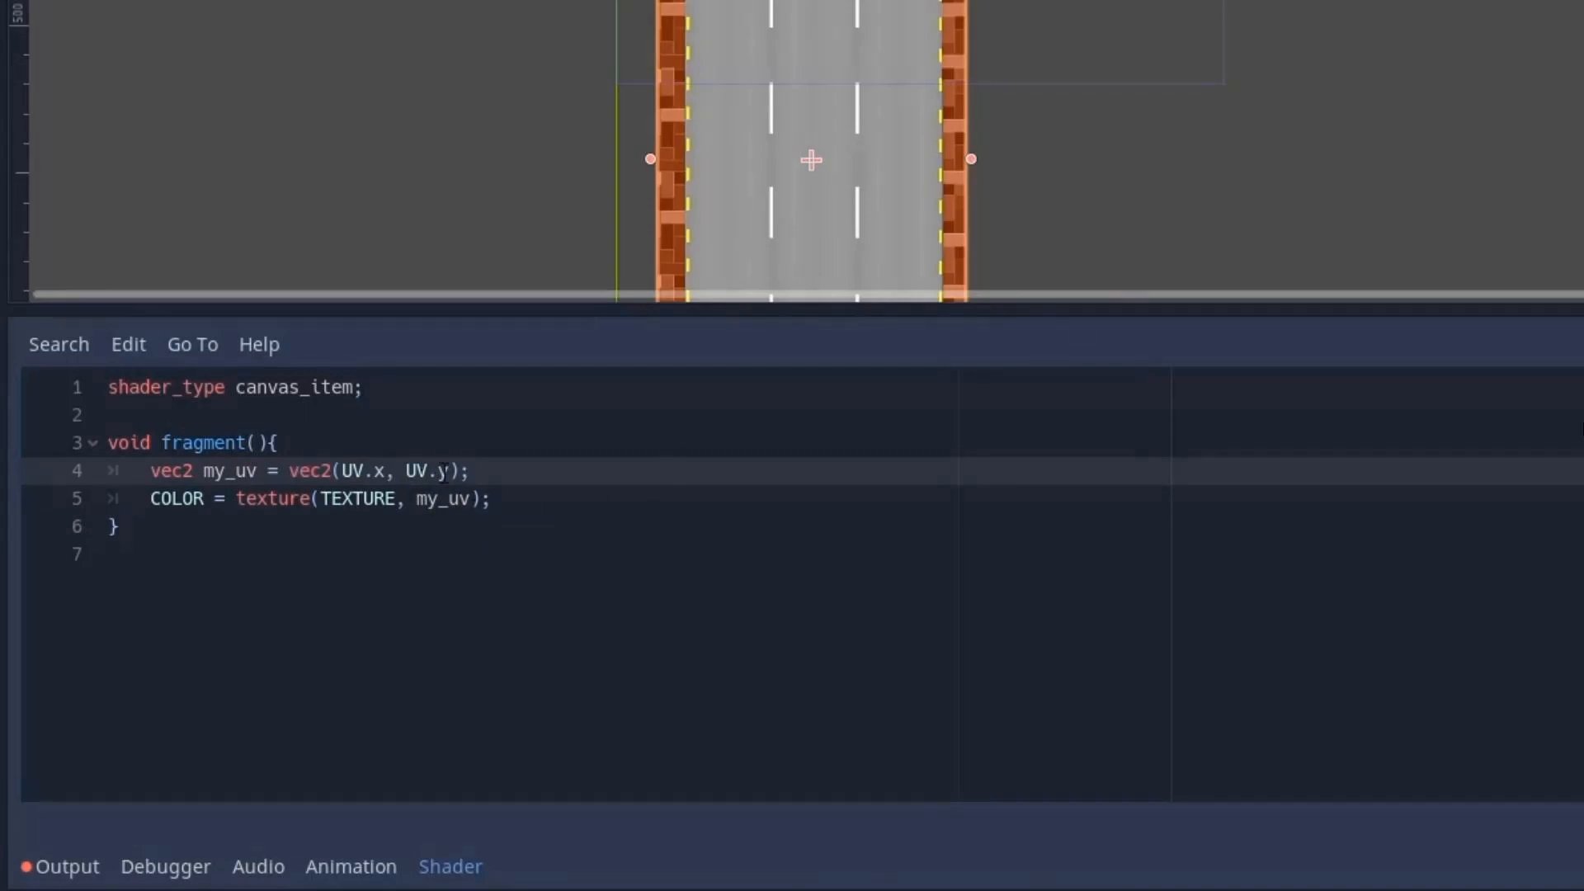
pyautogui.write('+ TIME')
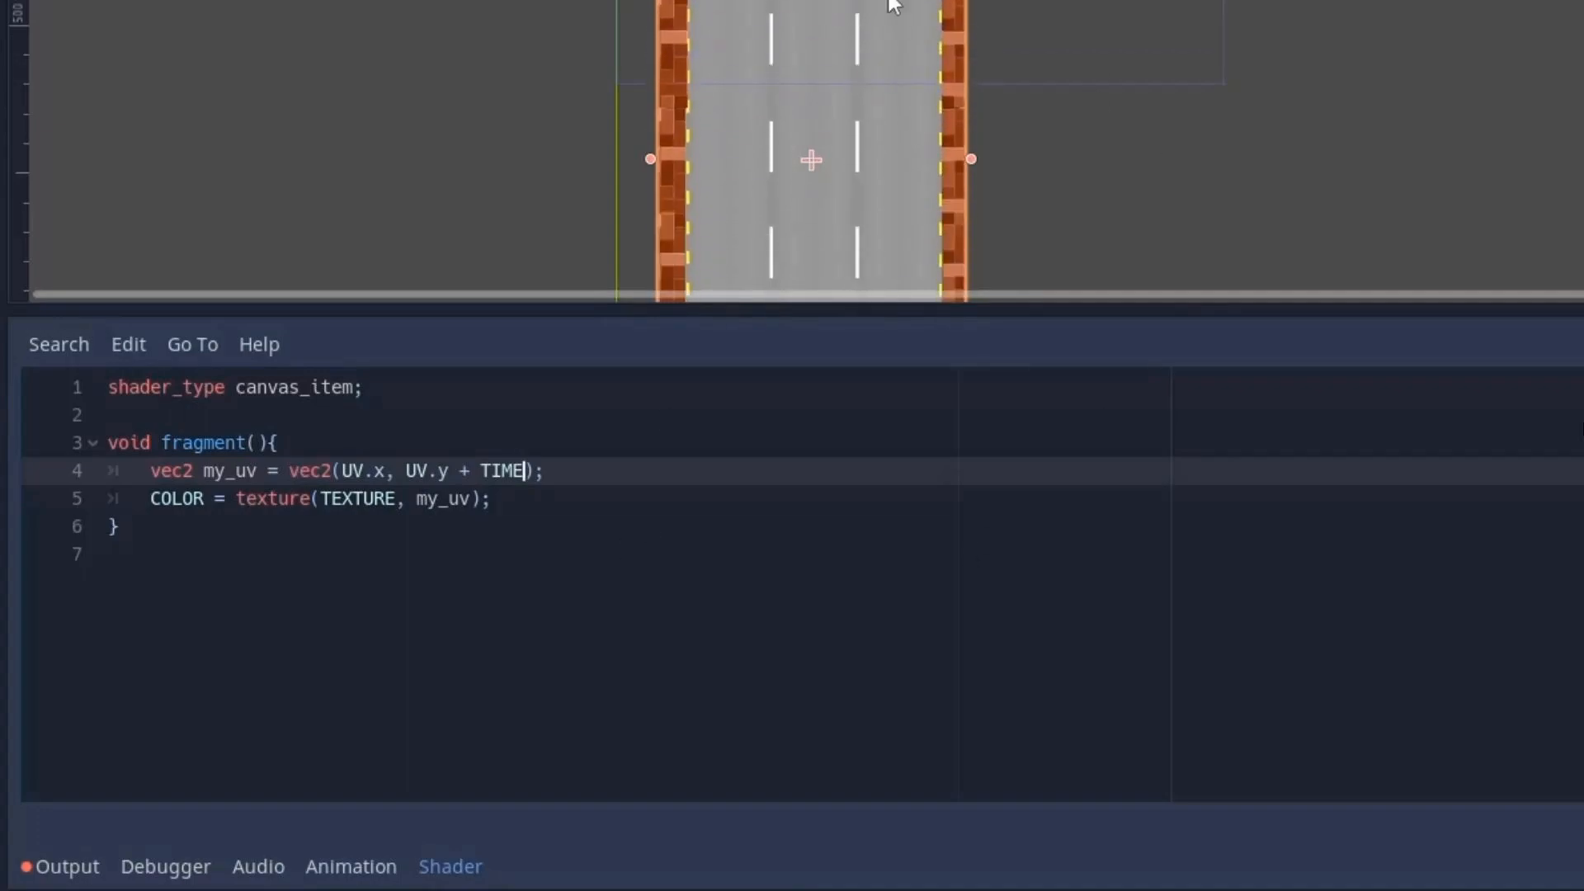
# Reverse the scroll to UV.y - TIME * speed, declaring speed with hint_range(0.0, 5.0).
pyautogui.write('-')
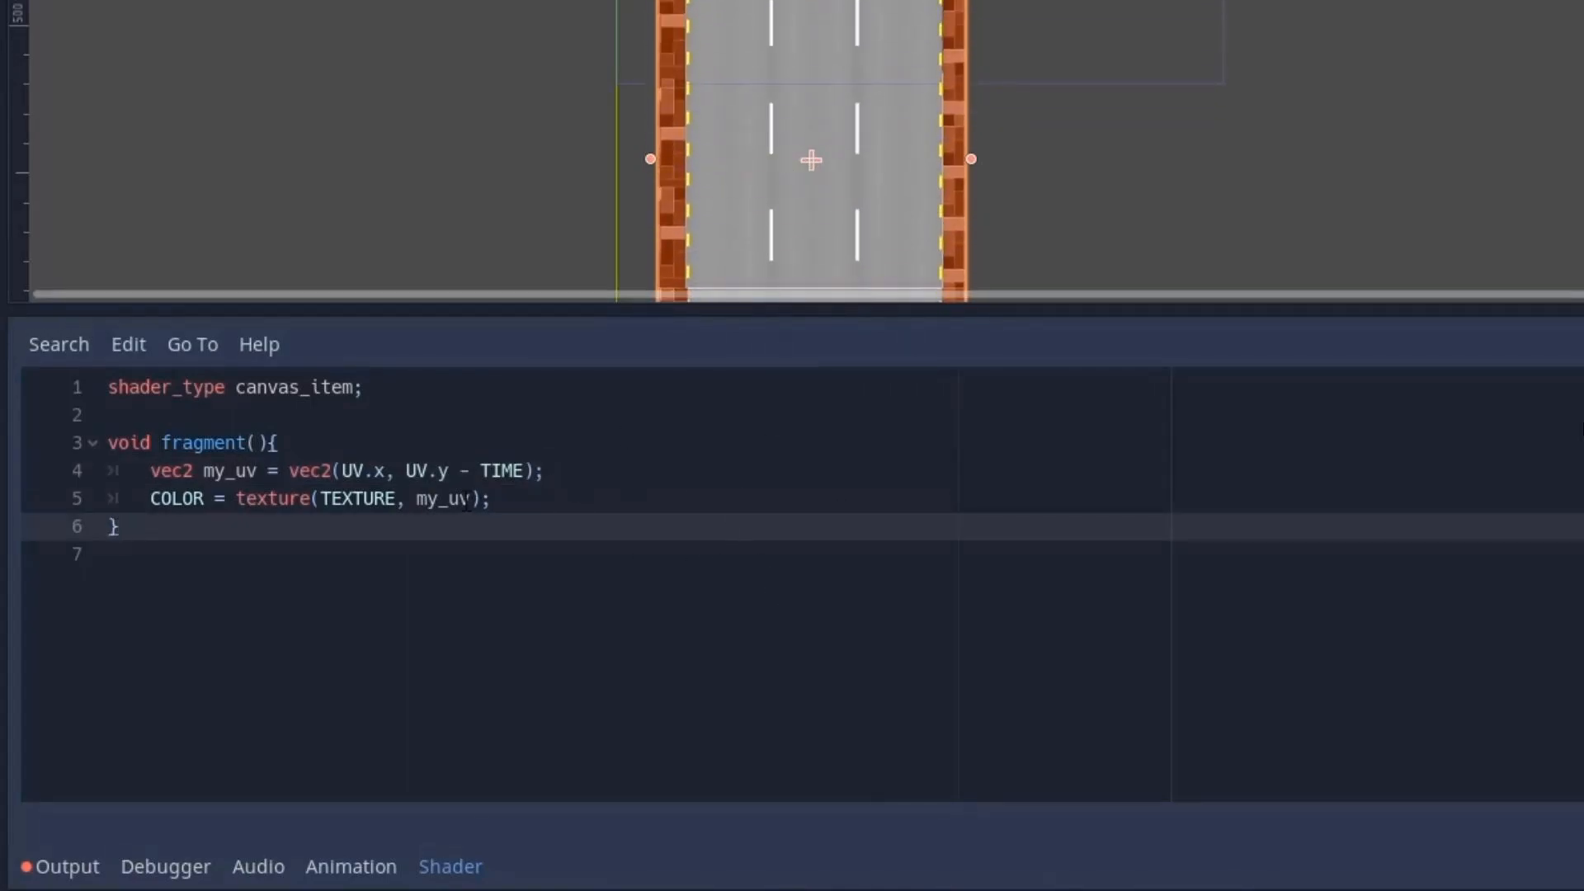
pyautogui.write('* 2.0')
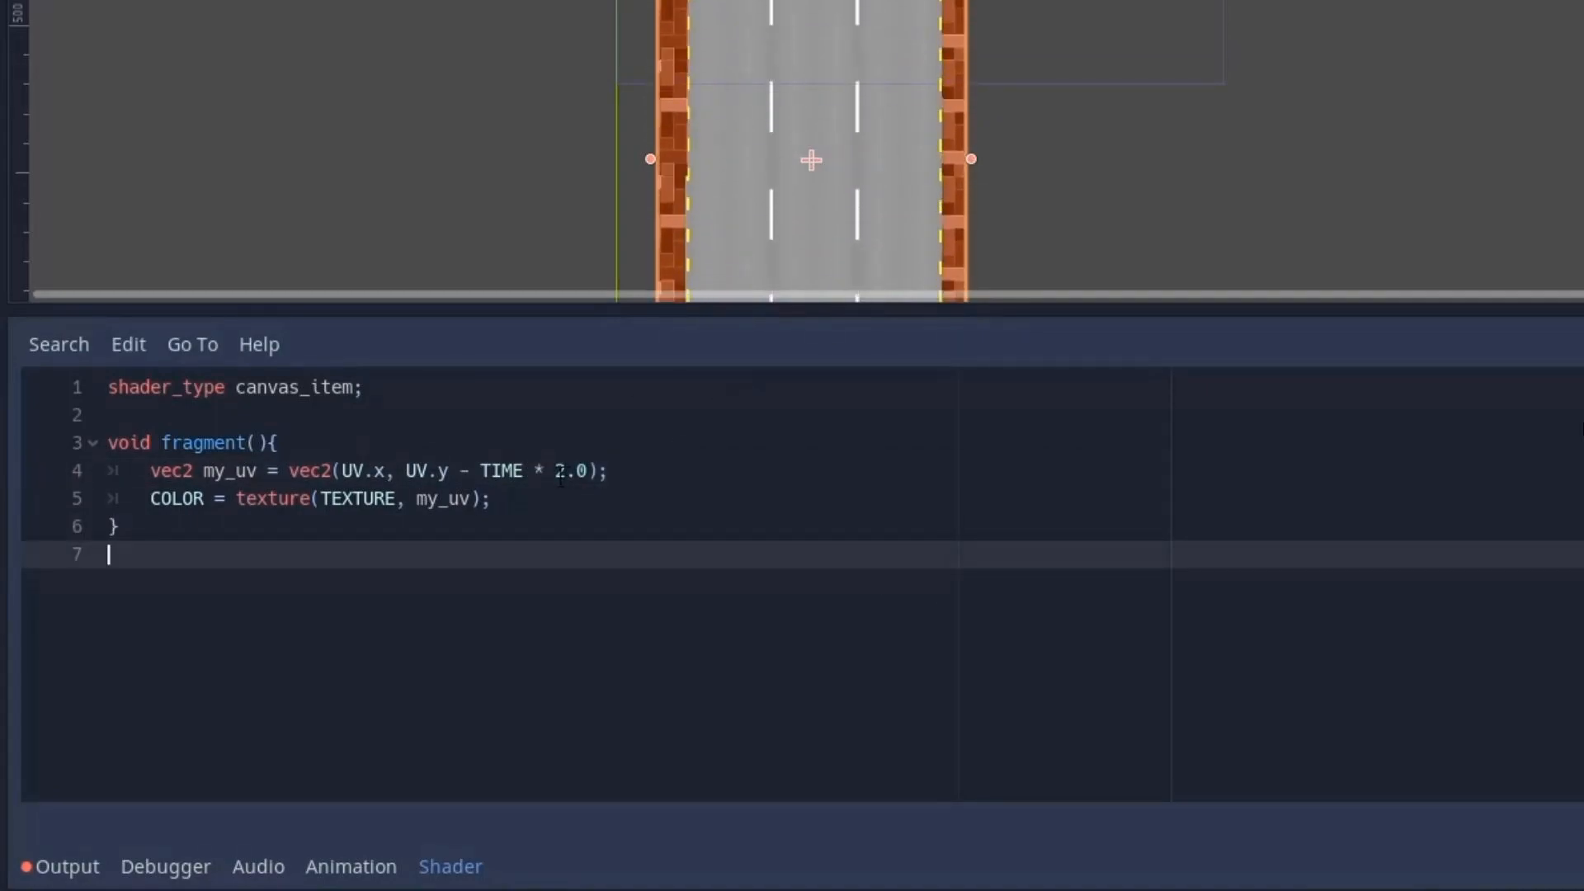
pyautogui.write('speed')
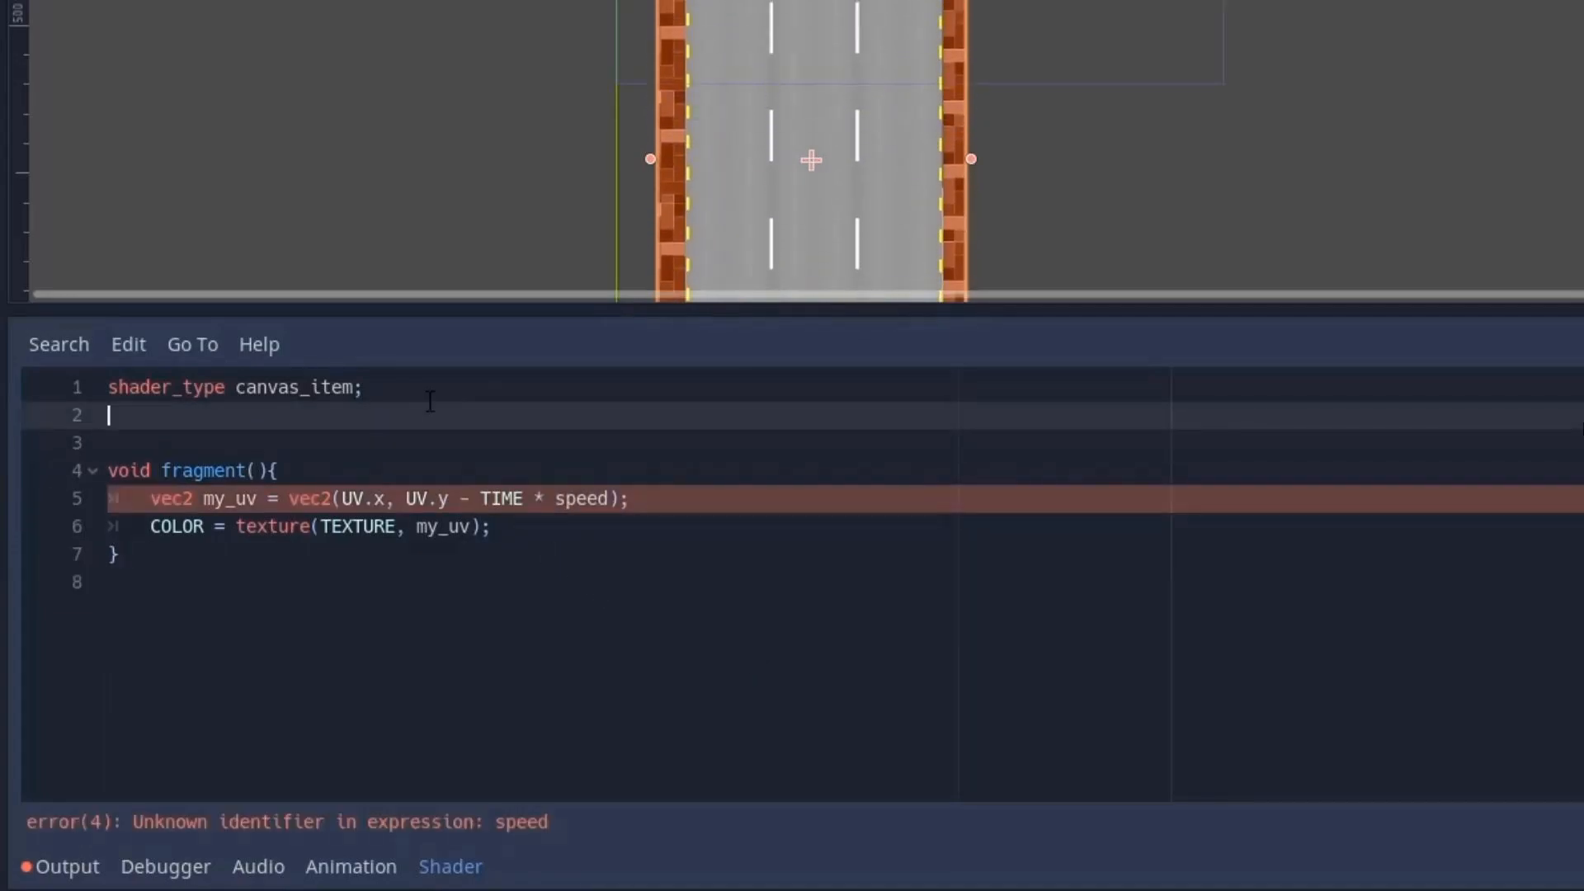
pyautogui.write('uniform float speed : hint_range(0.0, 5.0) ;')
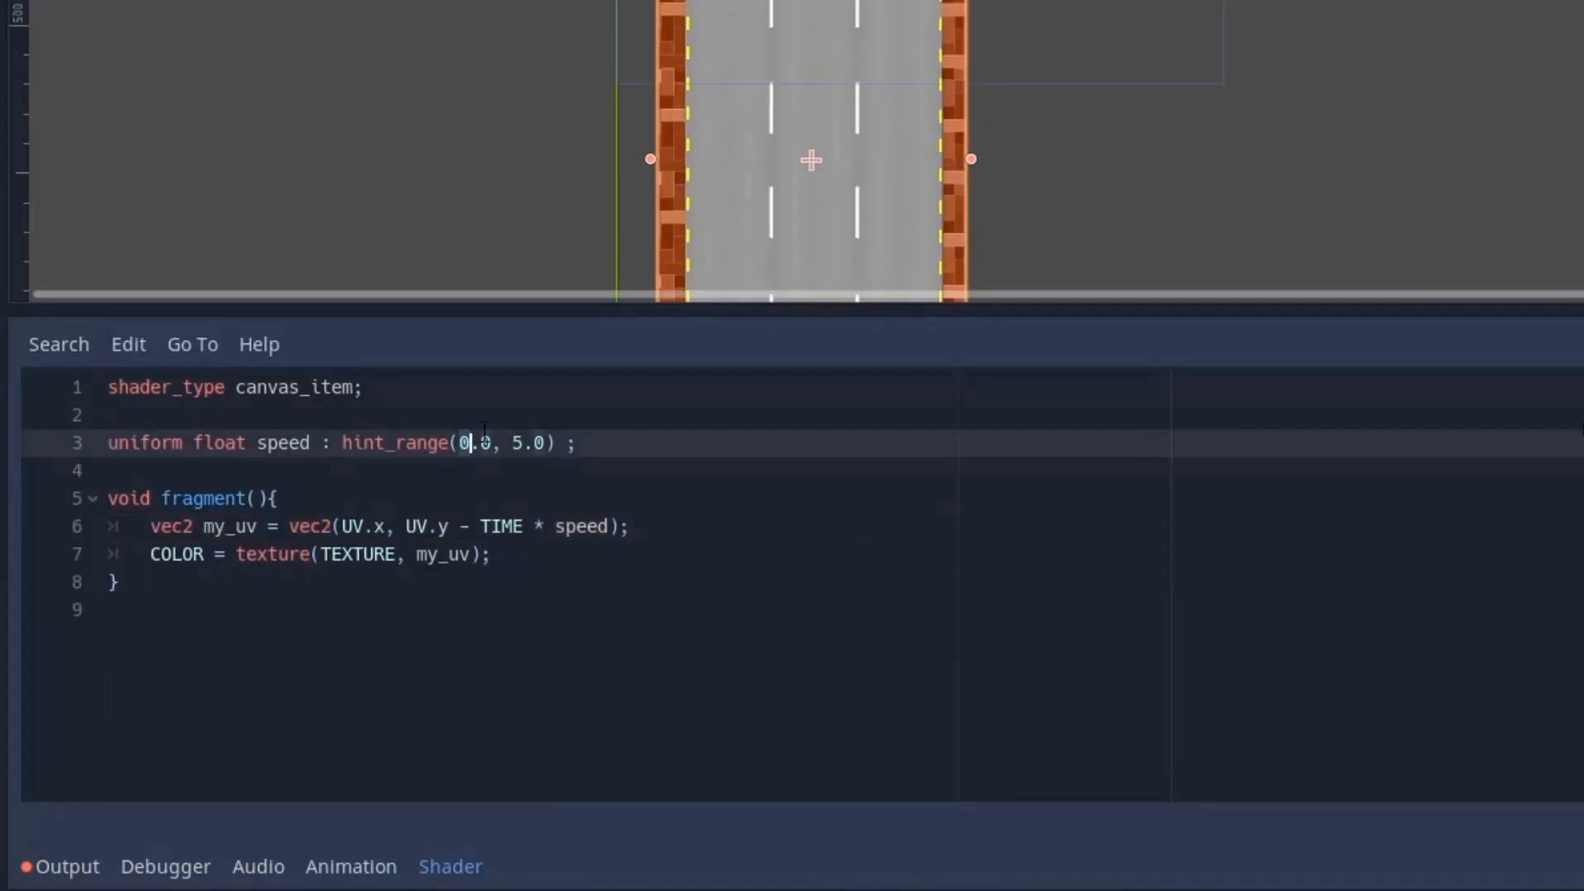
# Lower the ninja's Saturation shader parameter to about 0.139.
pyautogui.click(279, 497)
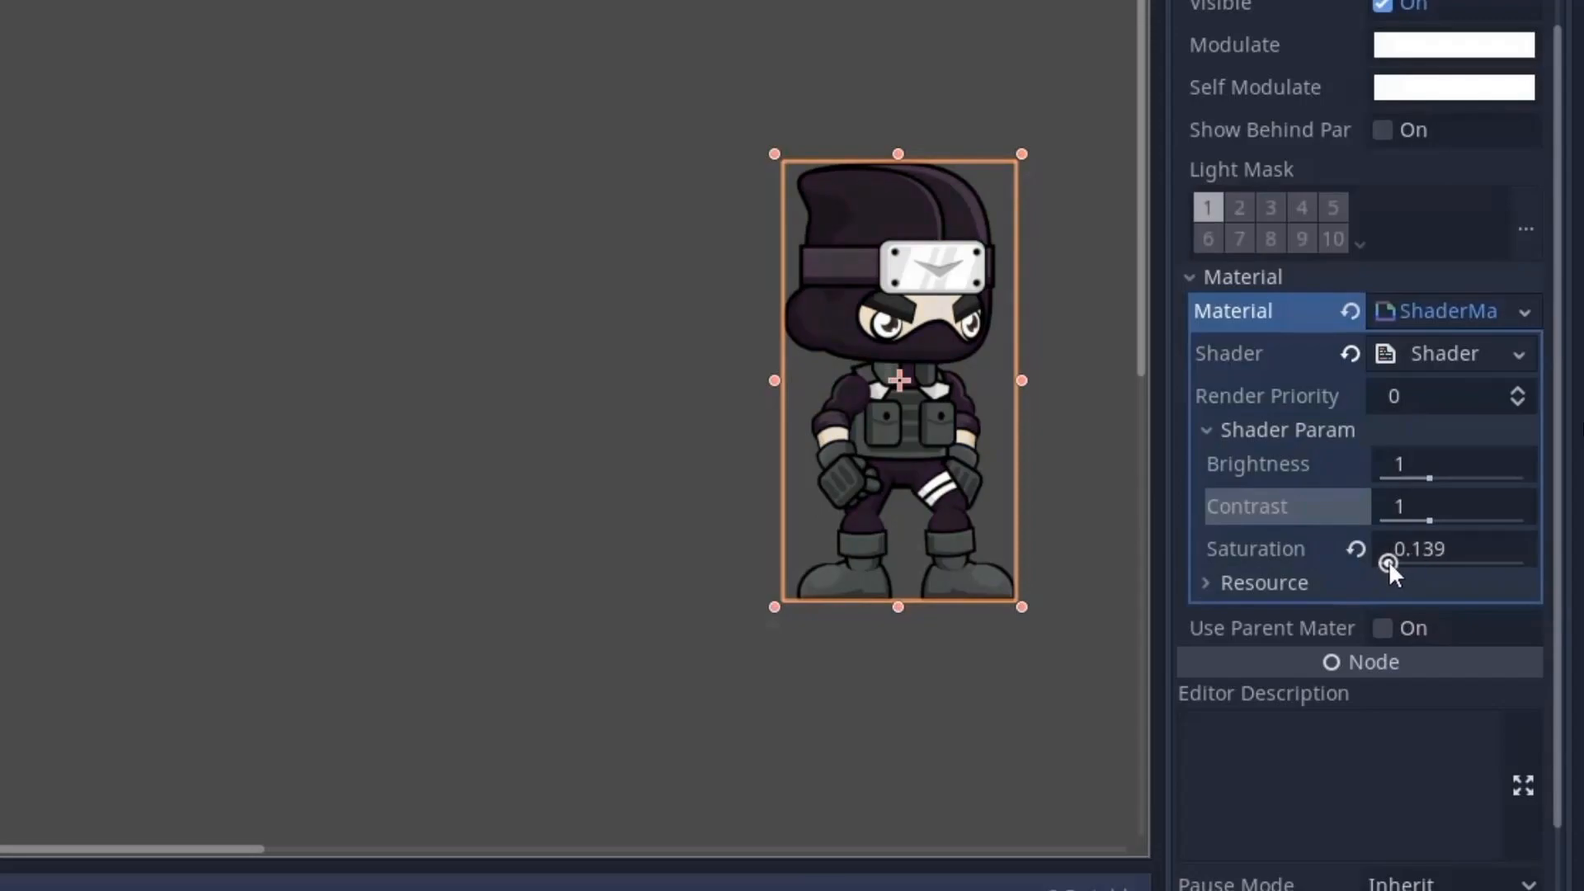
pyautogui.click(1356, 548)
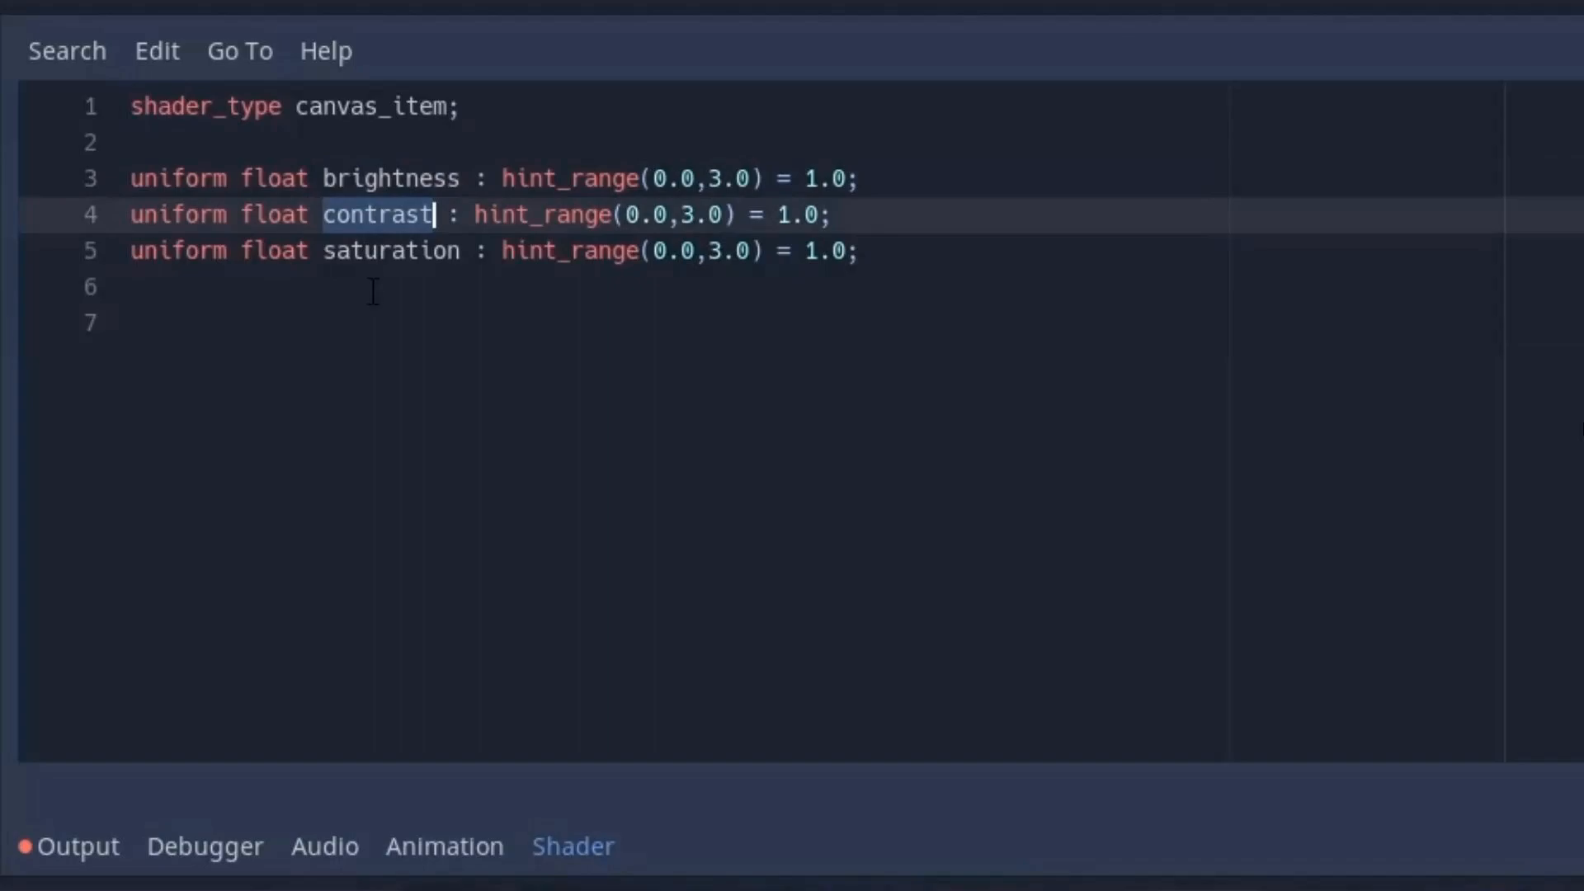
# Add fragment() reading texture(TEXTURE, UV), followed by brightness and contrast mix lines.
pyautogui.write('void fragment(){')
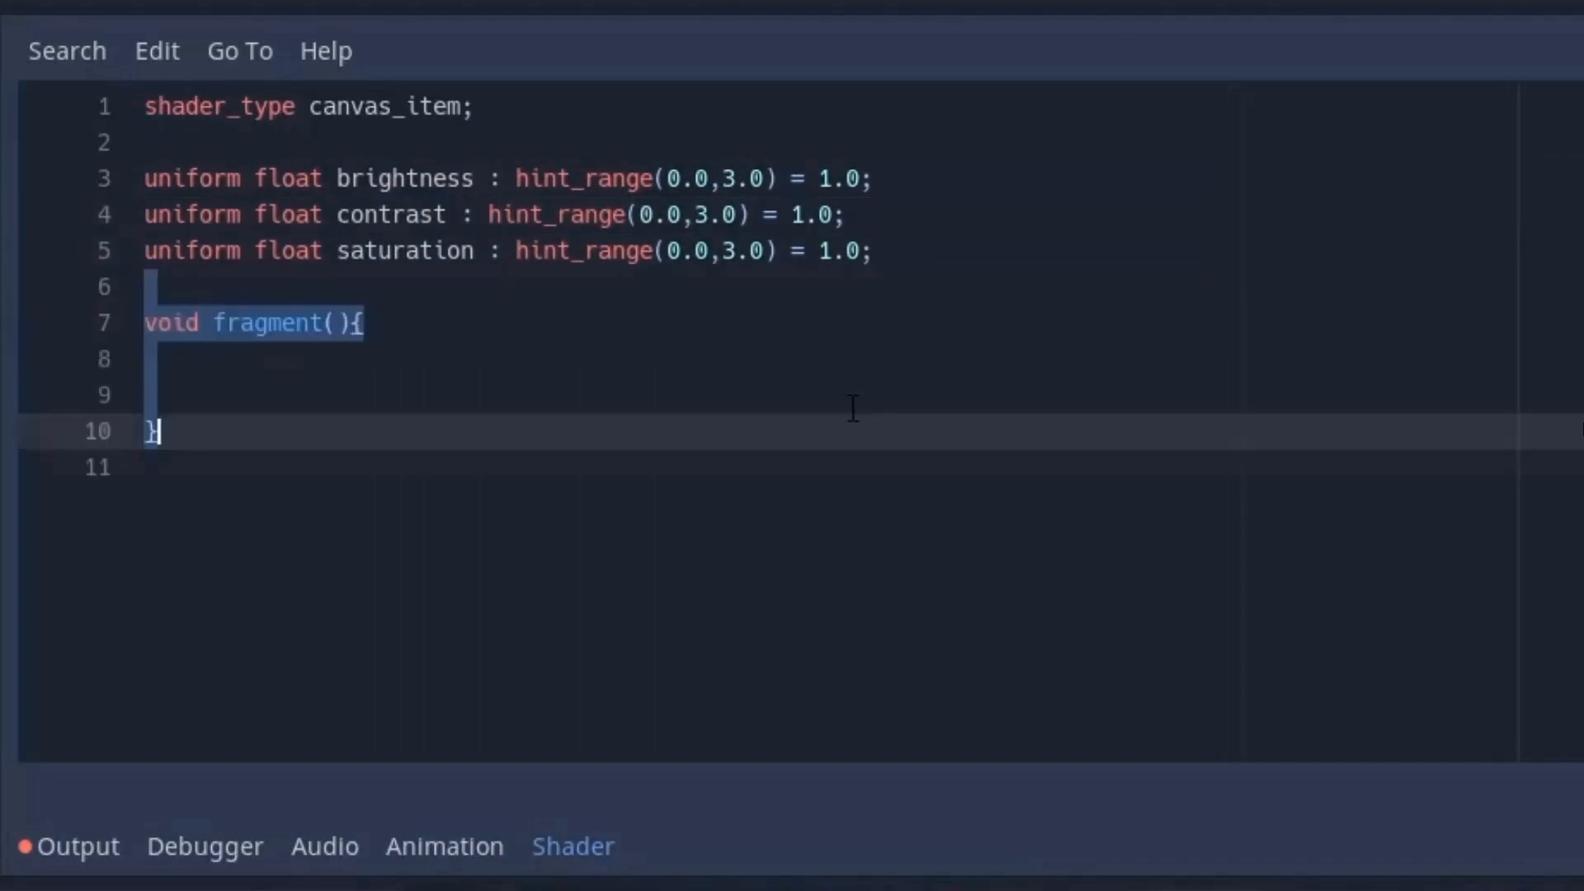
pyautogui.click(286, 358)
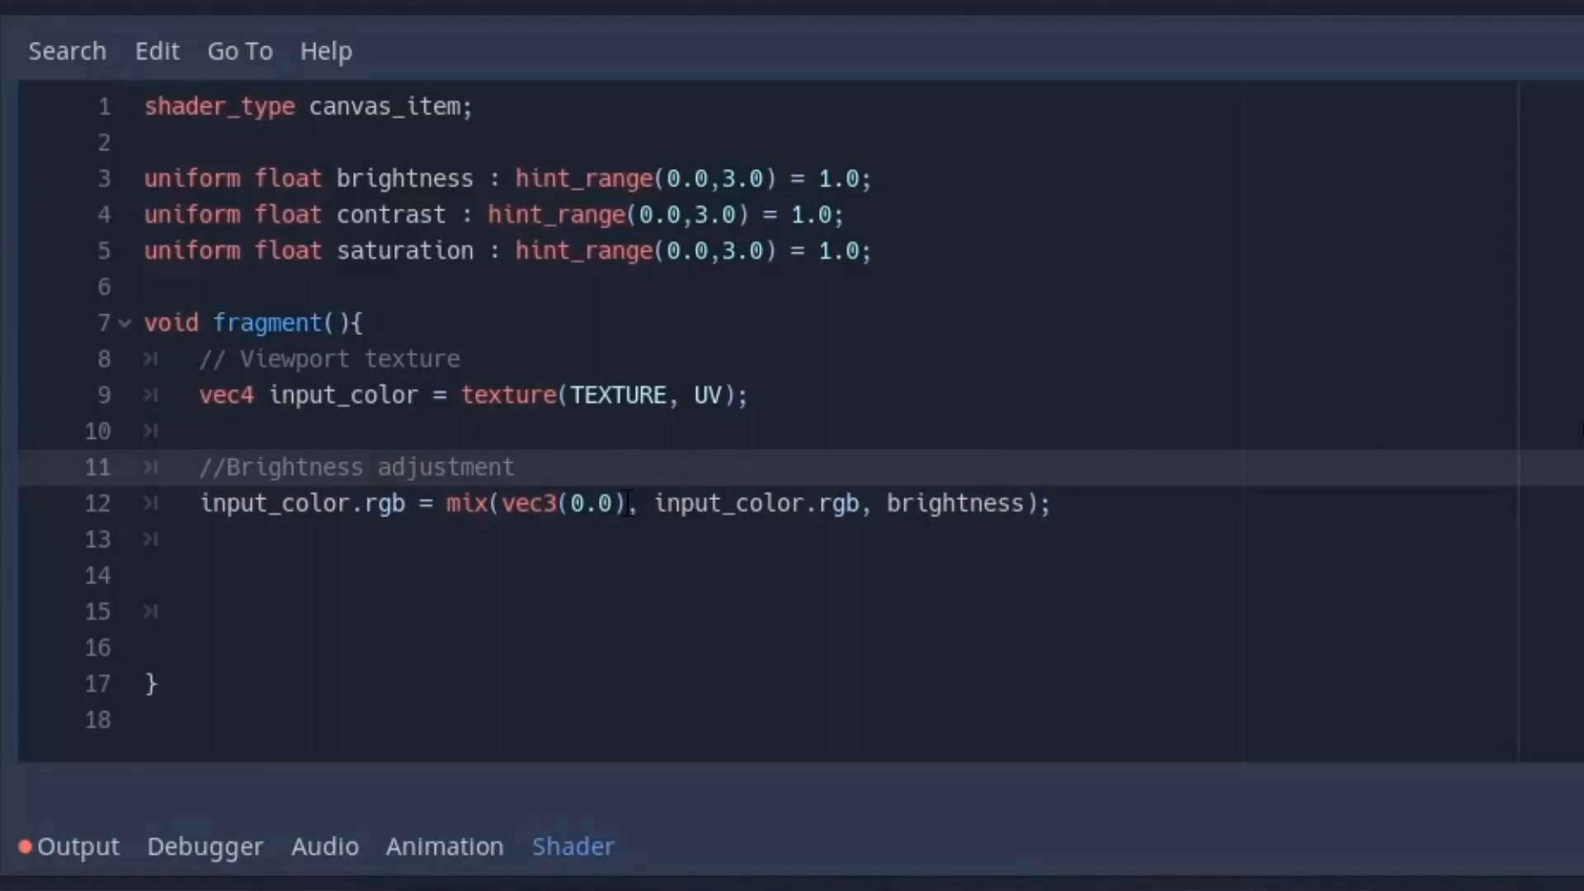
pyautogui.doubleClick(545, 503)
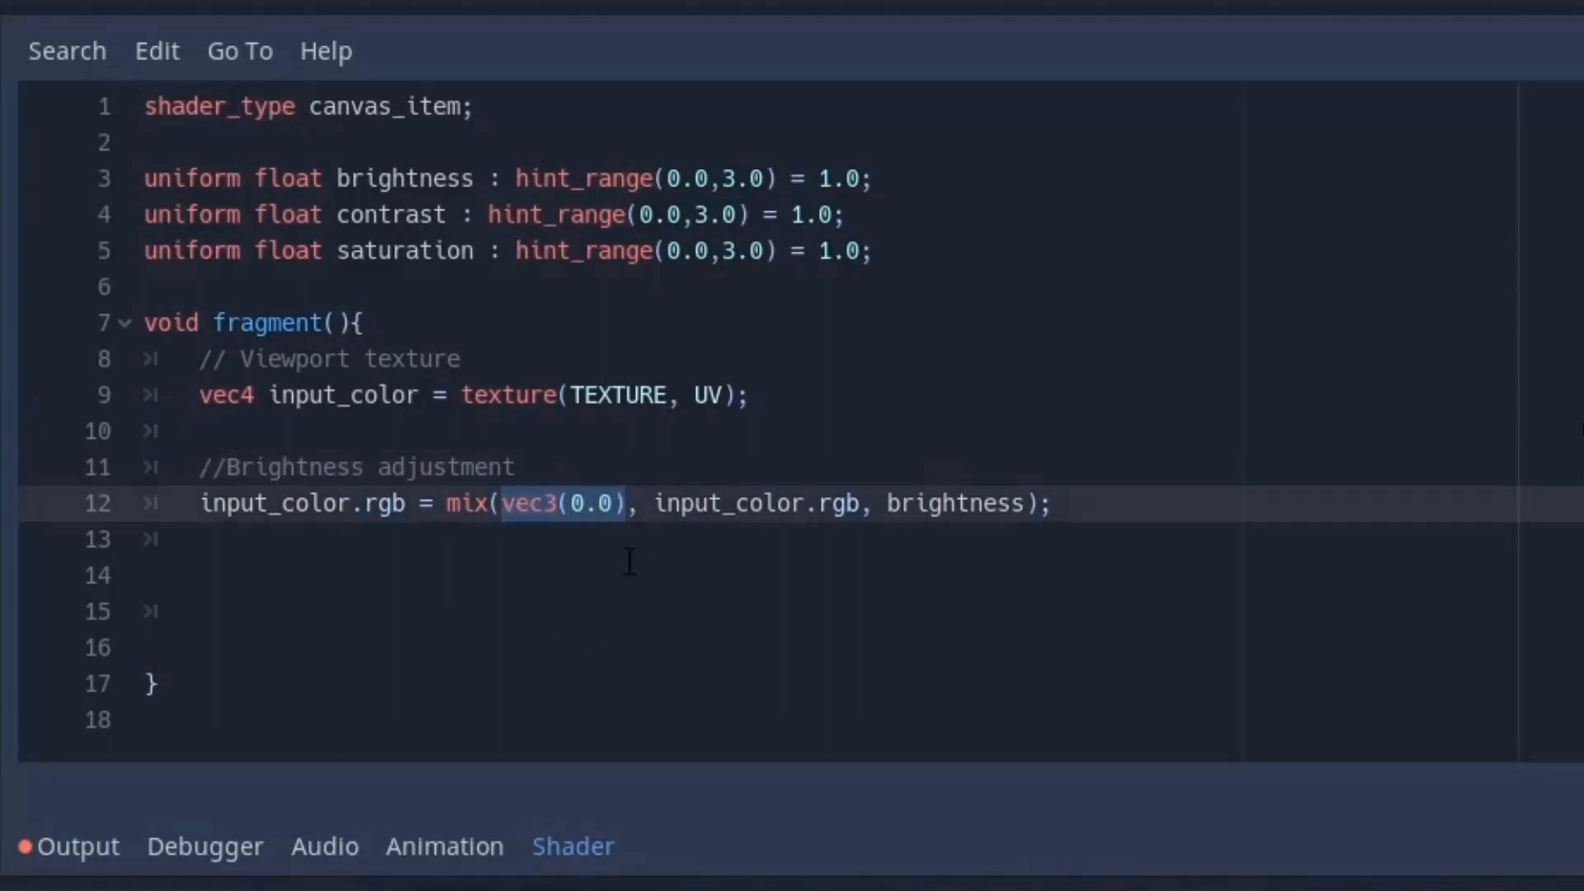
pyautogui.click(145, 576)
pyautogui.write('//Contrast adjustment')
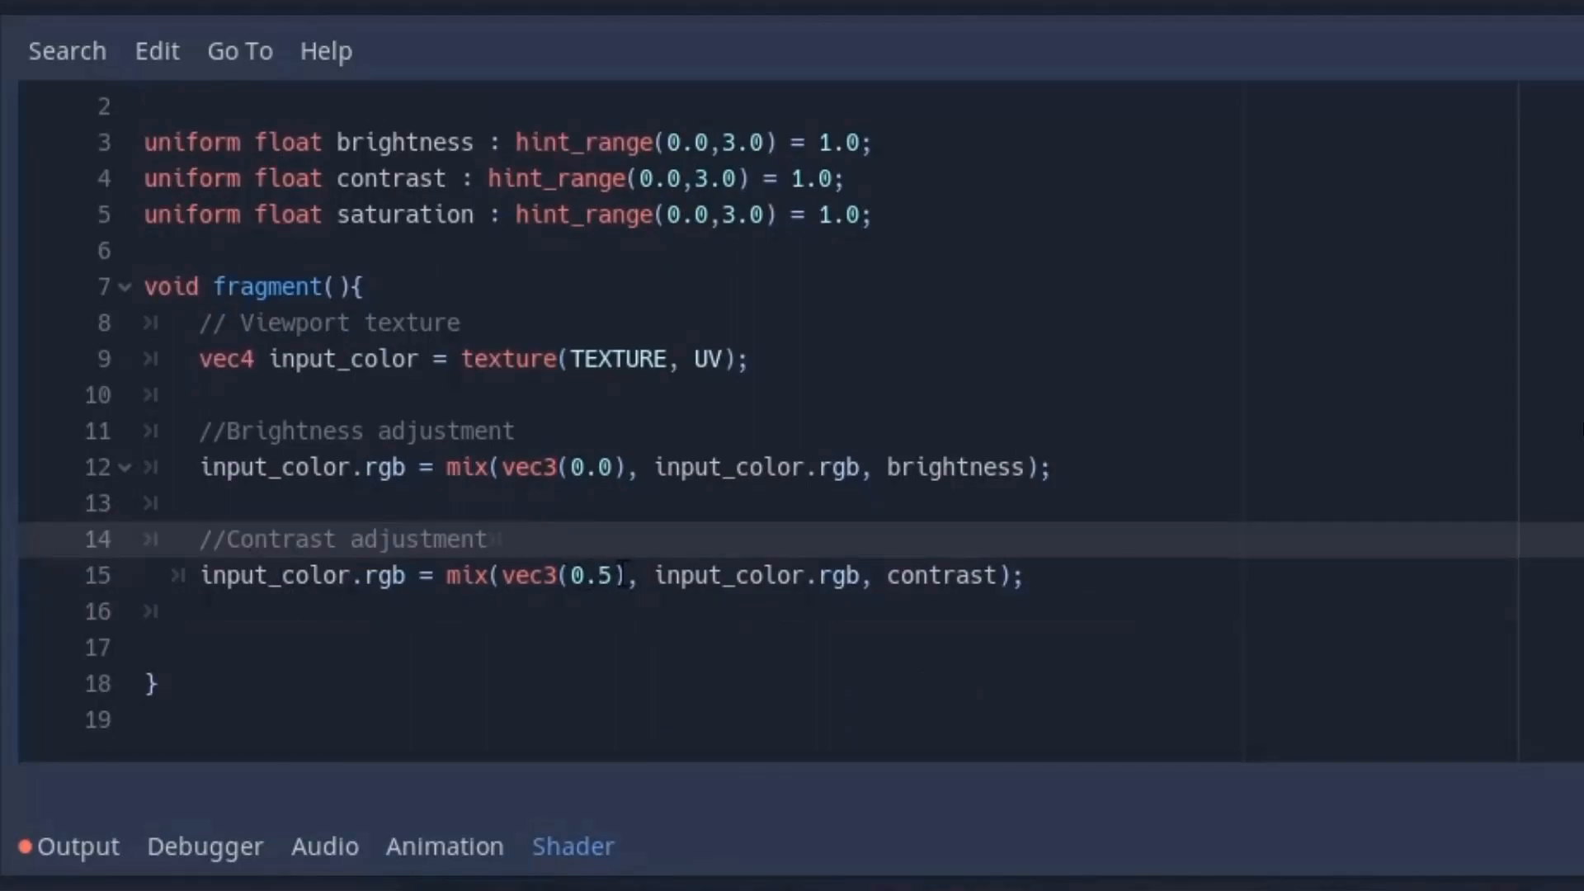
pyautogui.doubleClick(563, 576)
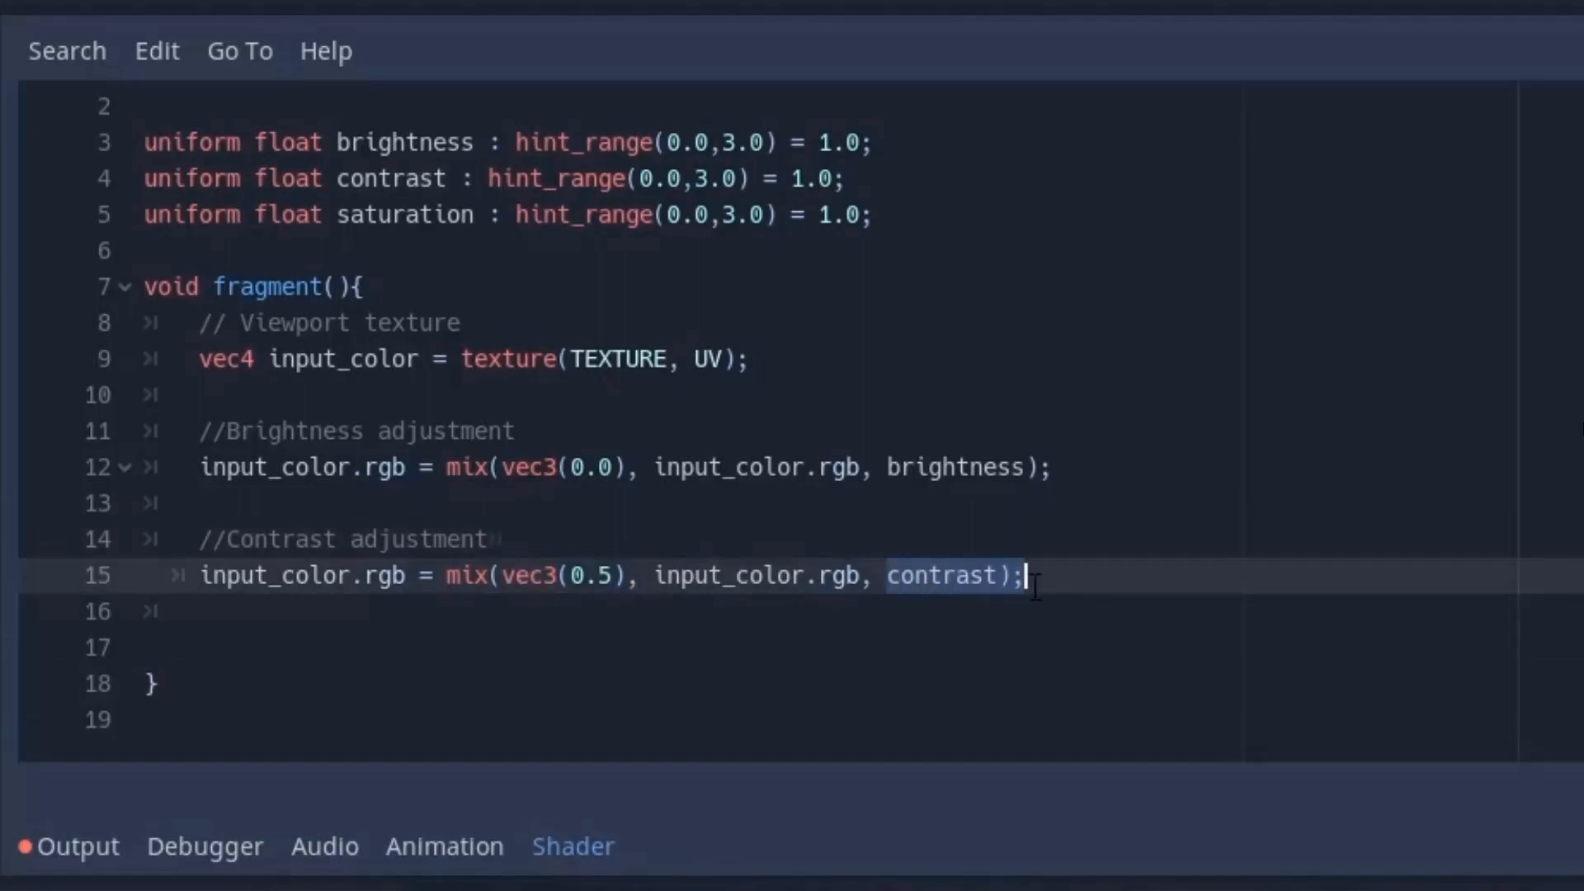
pyautogui.click(144, 647)
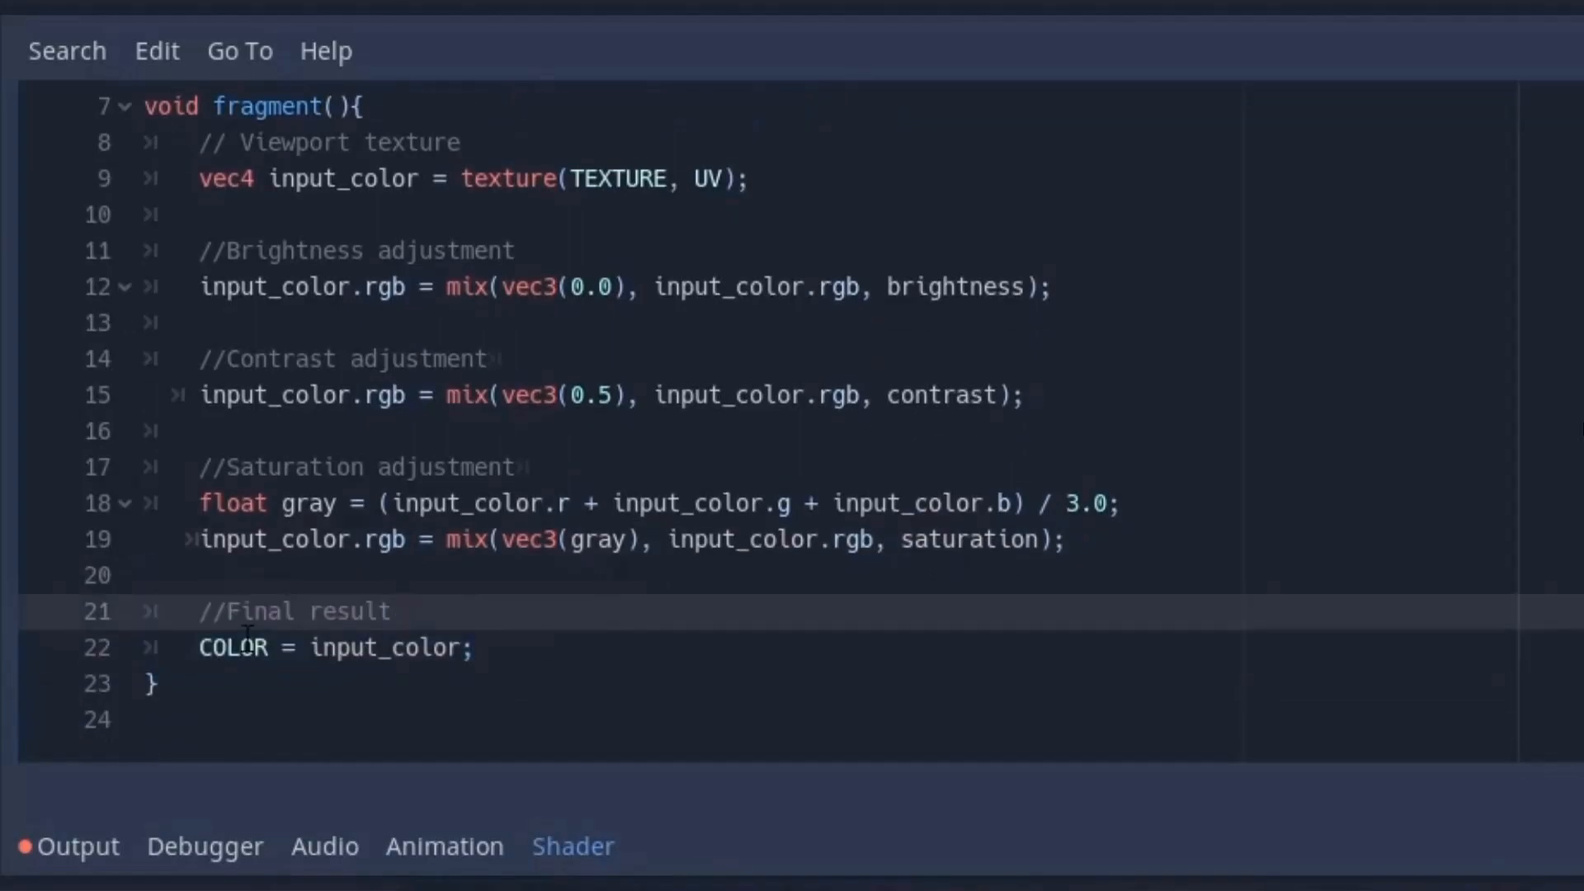
# Add the gray-average saturation mix and assign COLOR = input_color.
pyautogui.click(475, 647)
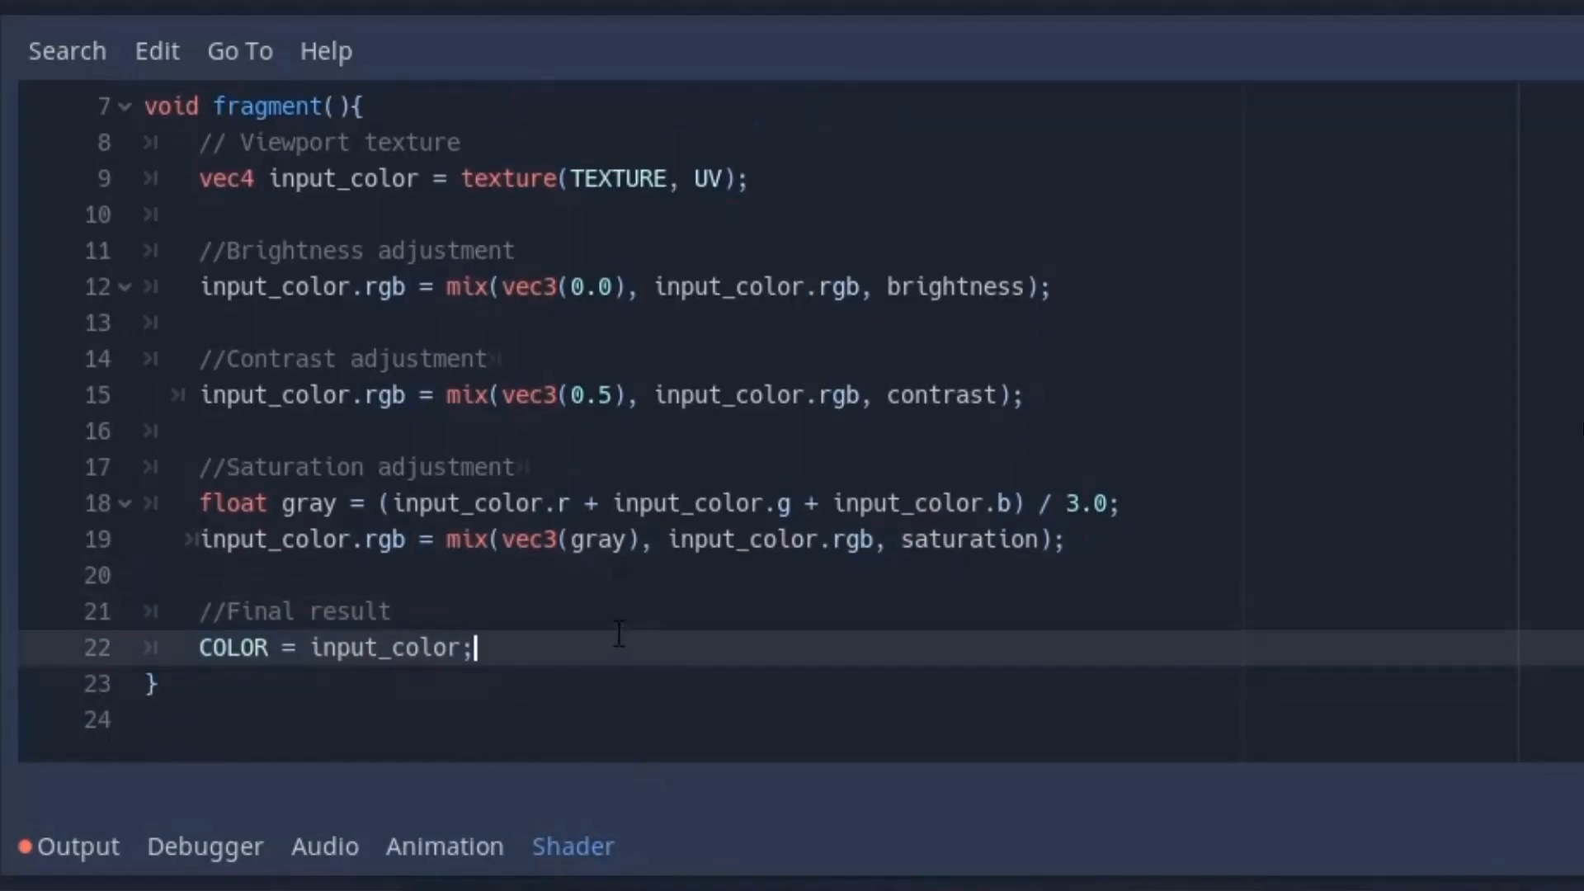
pyautogui.click(209, 286)
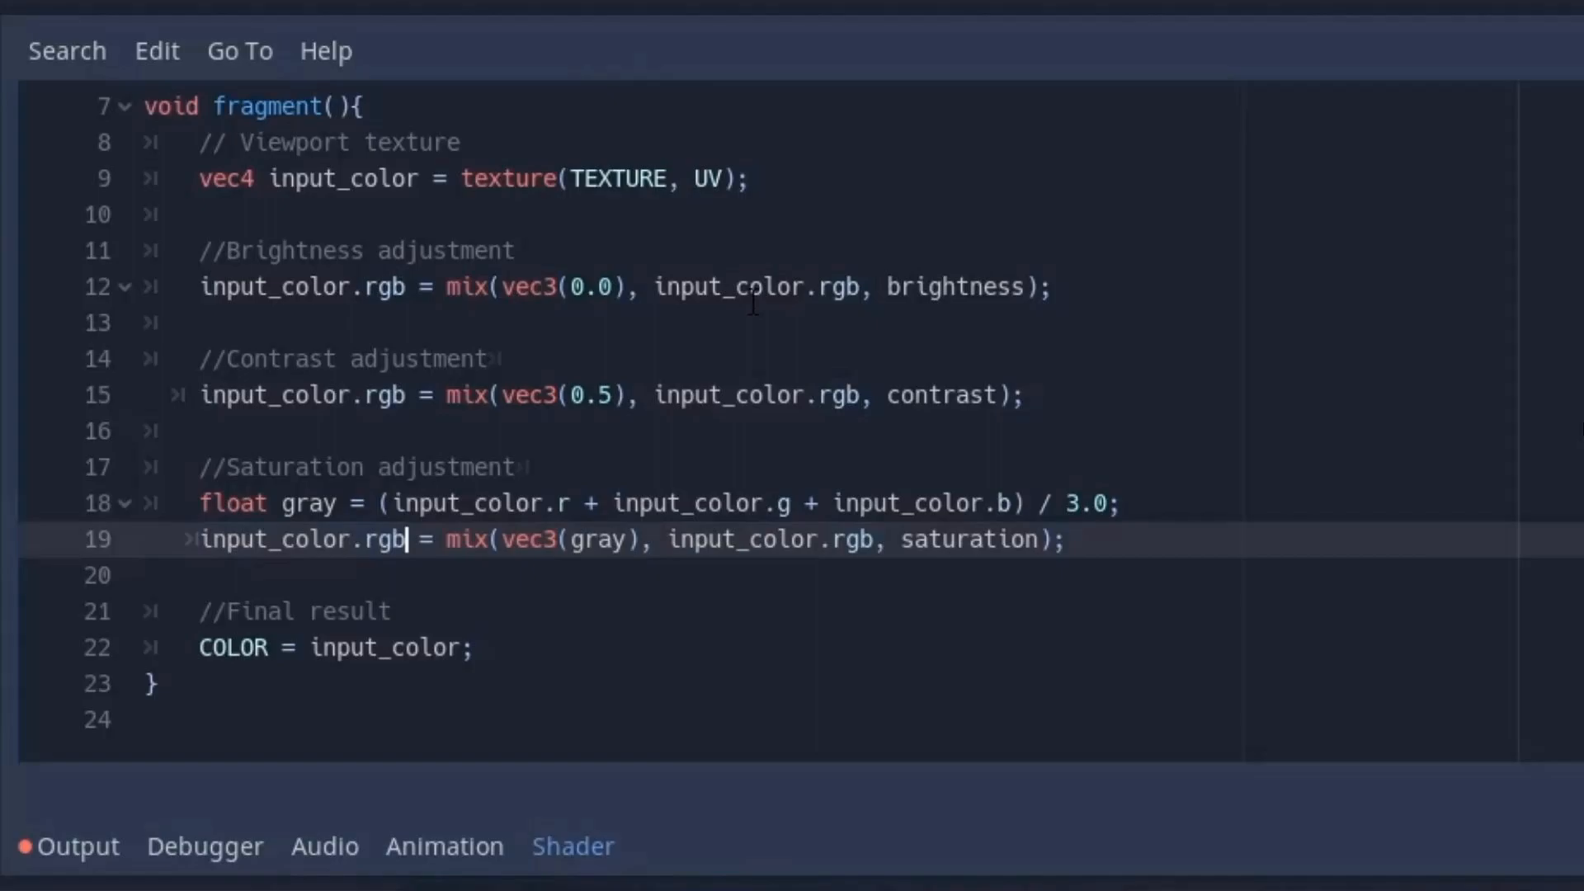
pyautogui.doubleClick(757, 394)
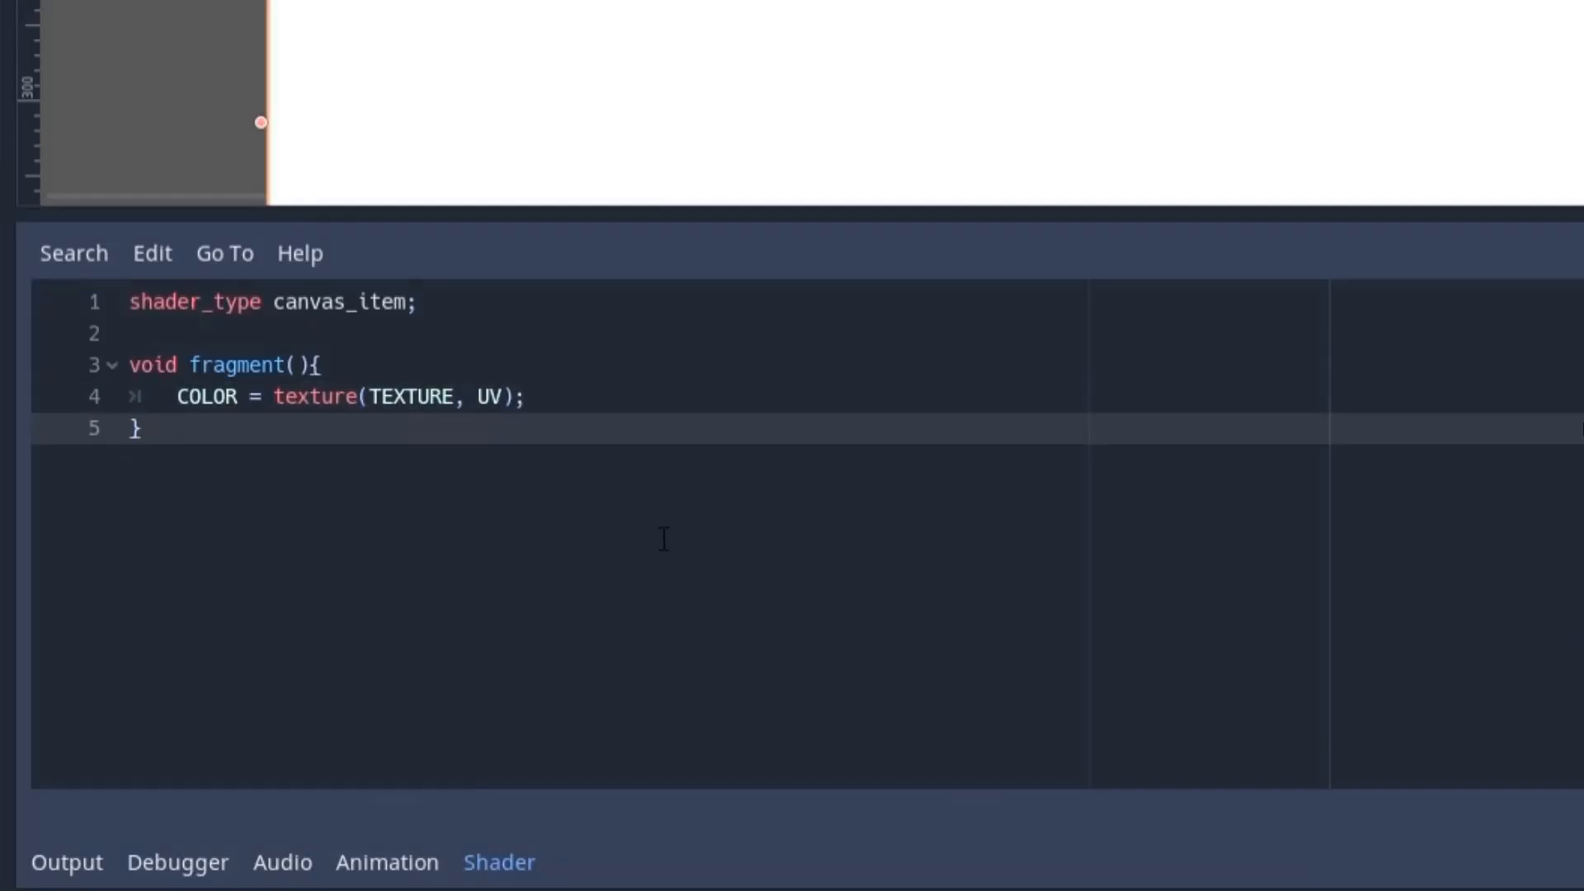
# Sample SCREEN_TEXTURE at SCREEN_UV with a blur level, declaring blur with hint_range(0.0, 3.0).
pyautogui.click(383, 396)
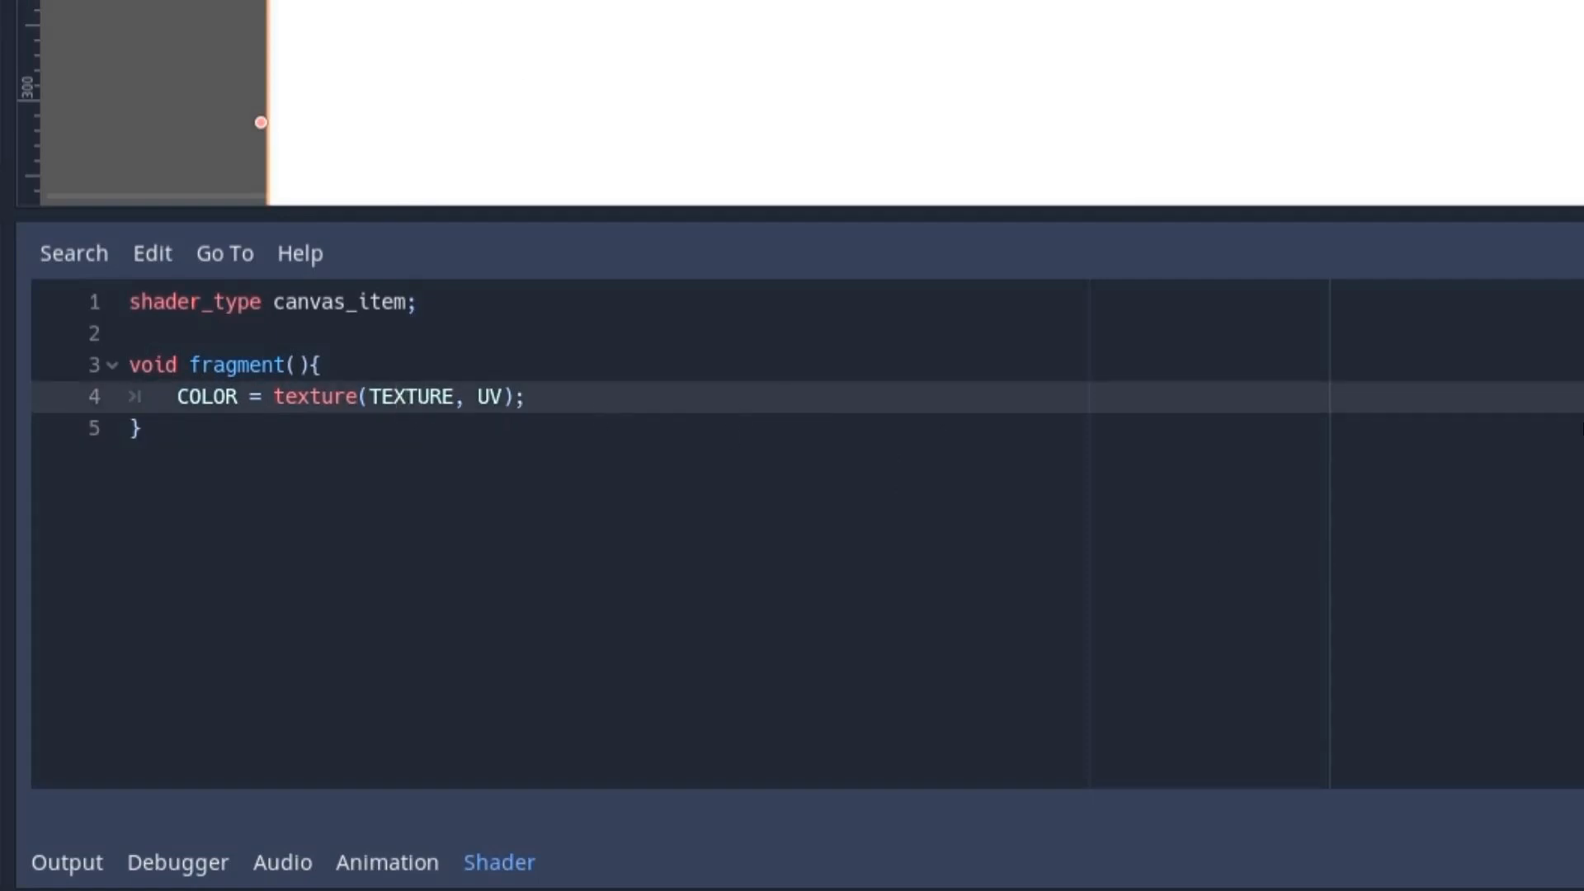
pyautogui.click(386, 395)
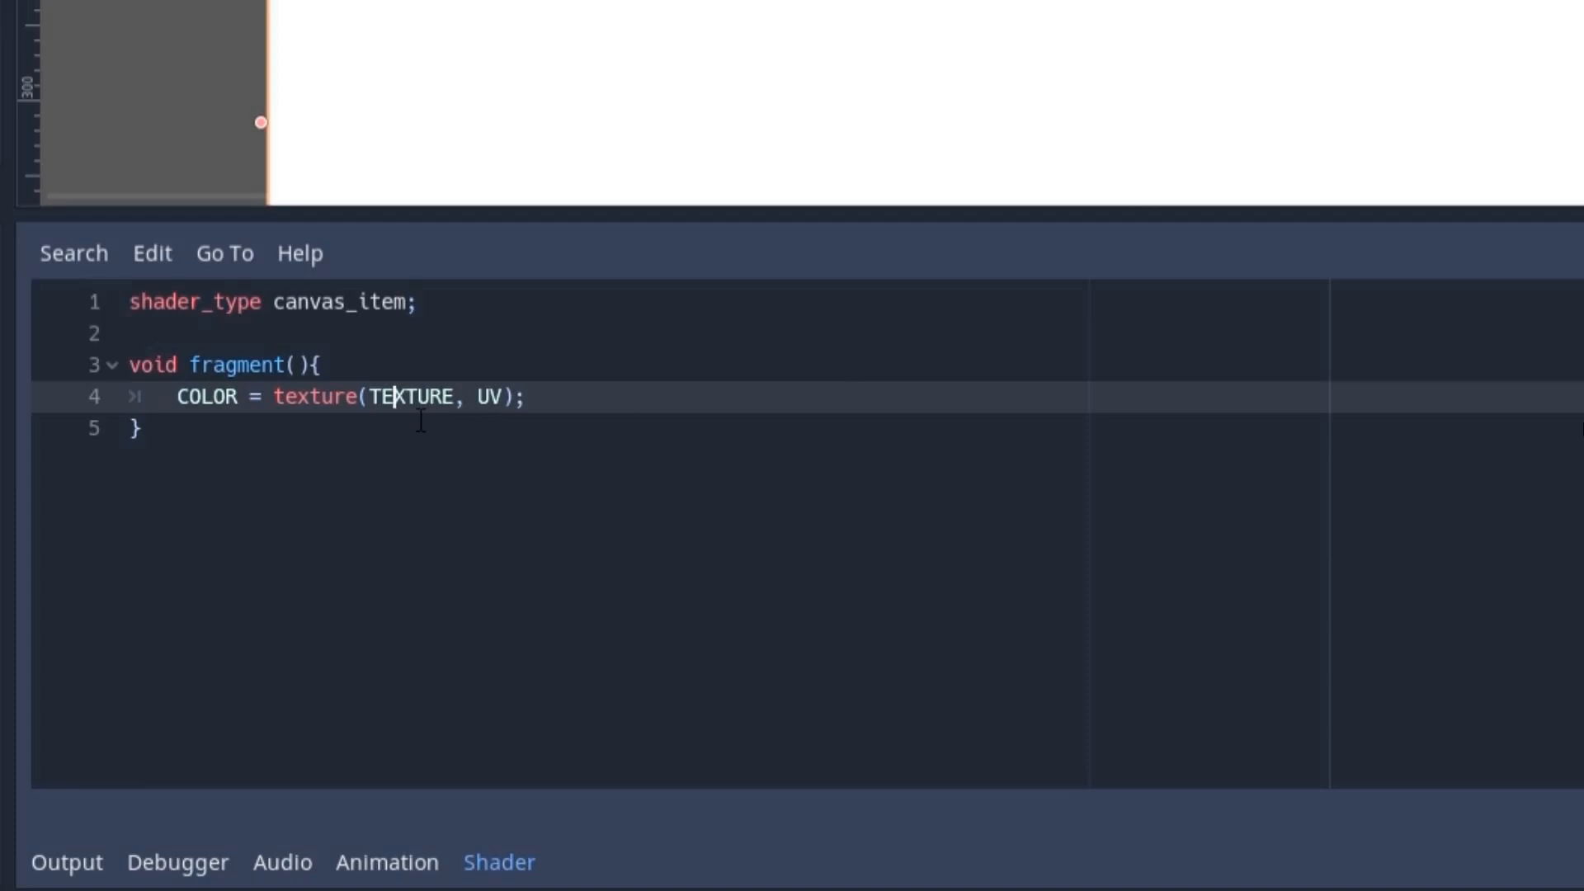
pyautogui.write('SCREEN_TEXTURE, SCREEN_UV,3.0')
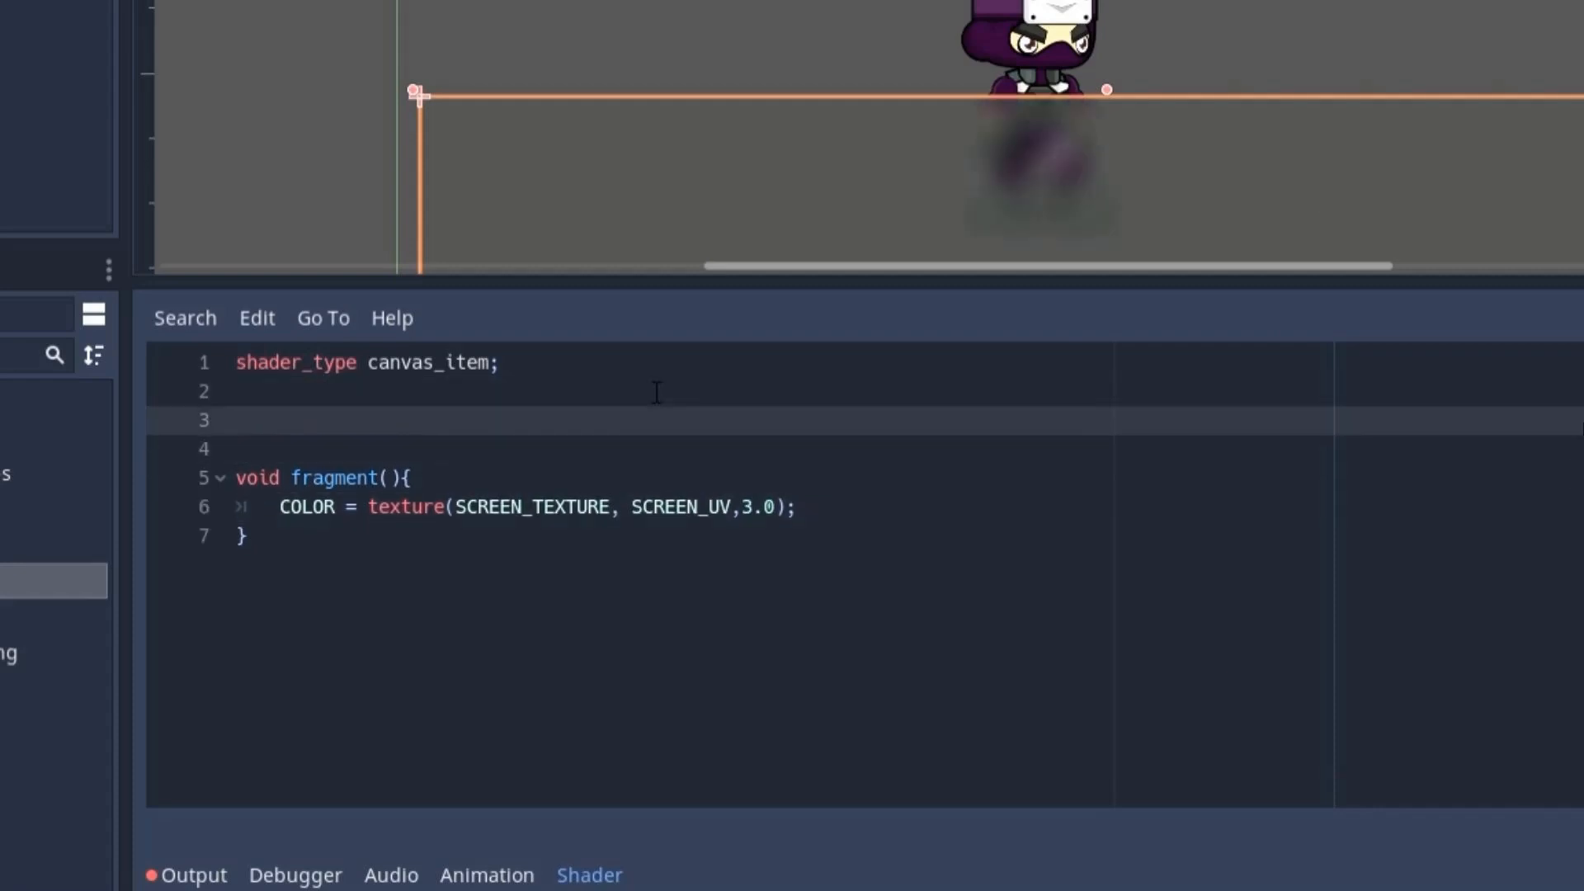
pyautogui.write('uniform float blur :hint_range(0.0, 3.0);')
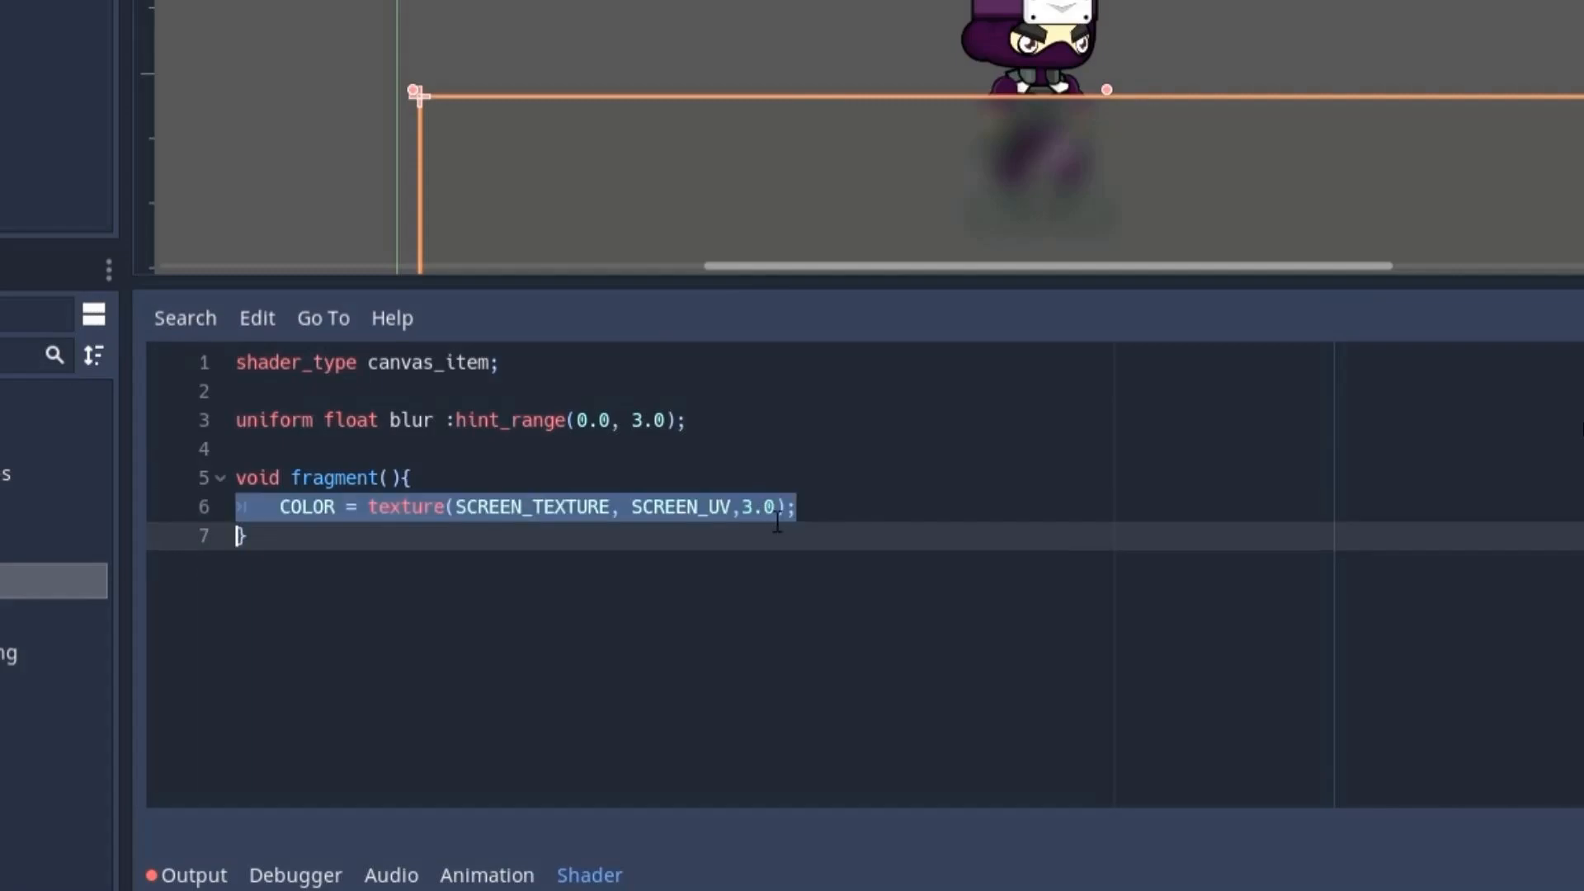
pyautogui.write('blur')
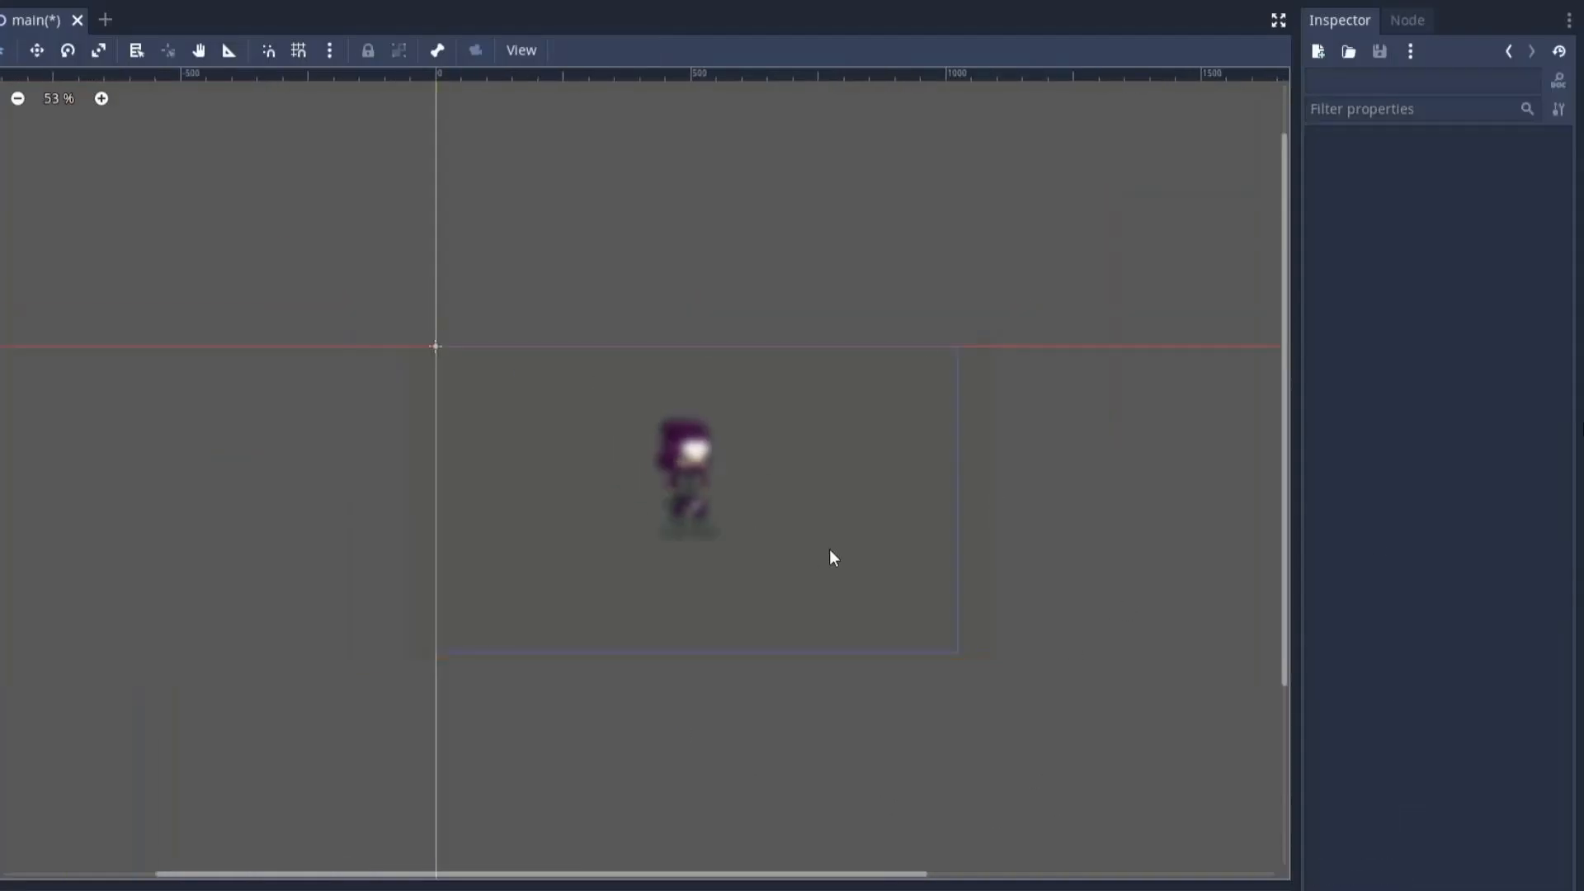
# Switch the color-adjustment shader's sampling to SCREEN_TEXTURE and SCREEN_UV.
pyautogui.click(687, 481)
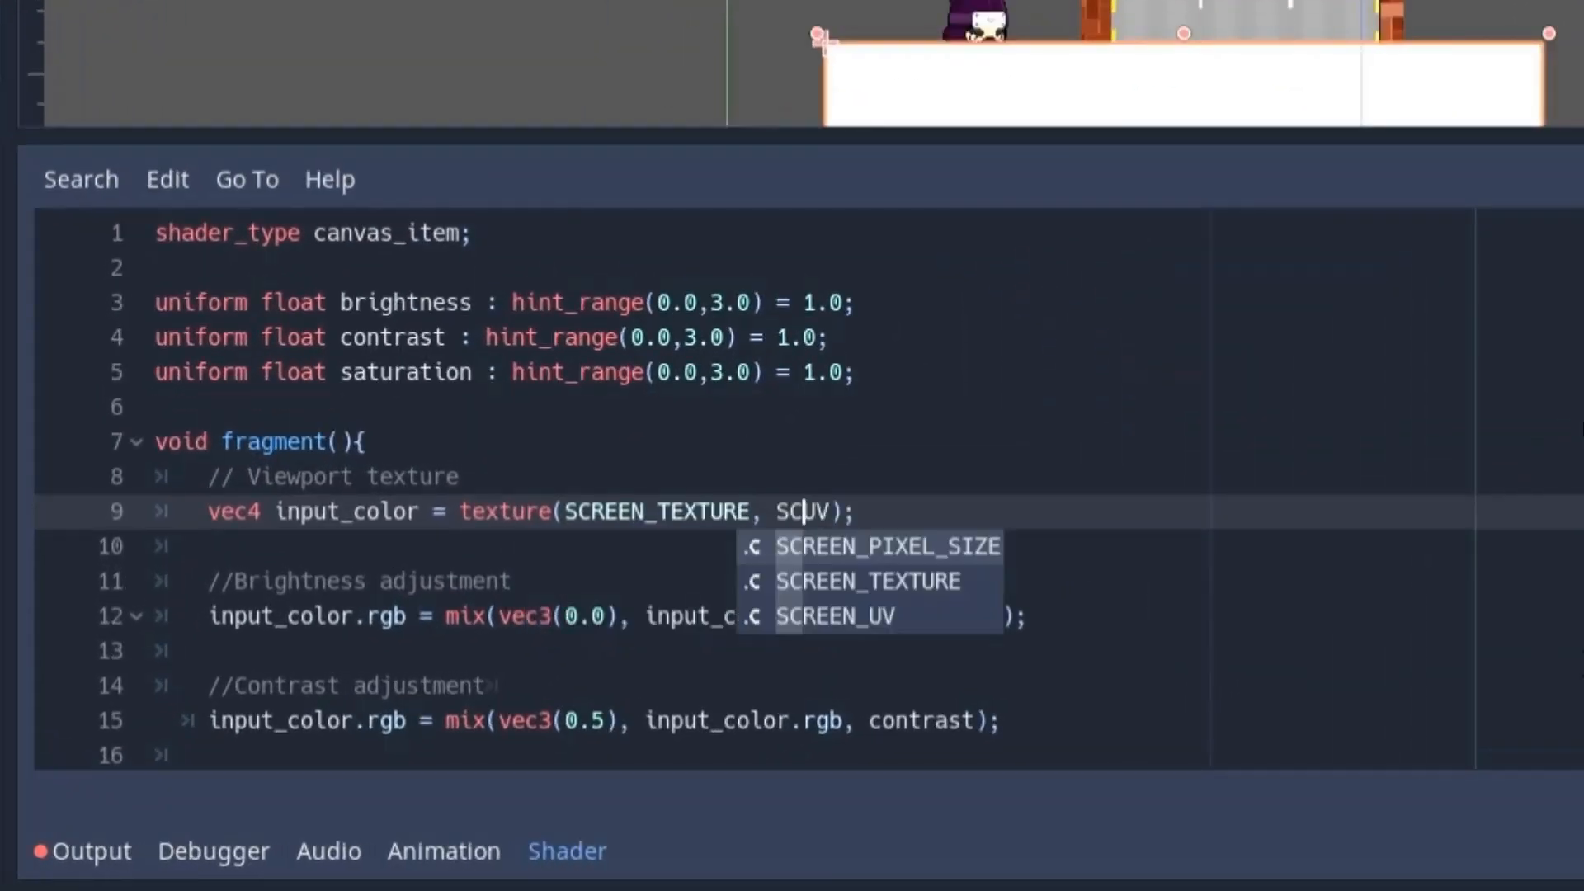
pyautogui.click(833, 616)
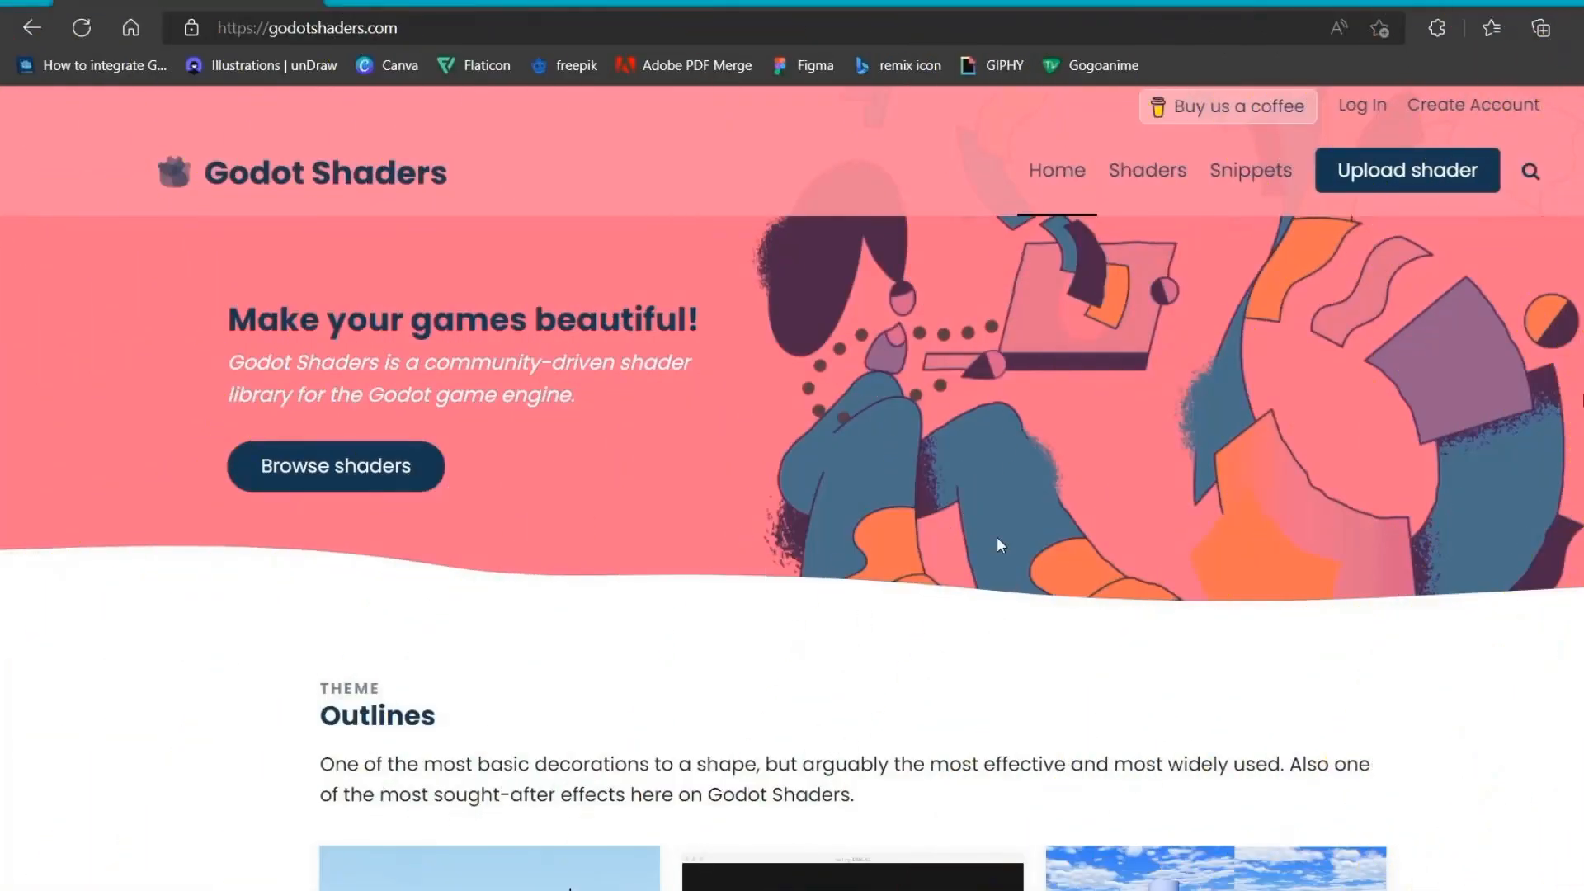
# Scroll the godotshaders.com homepage past Outlines and Trending shaders down to All shaders.
pyautogui.scroll(-3)
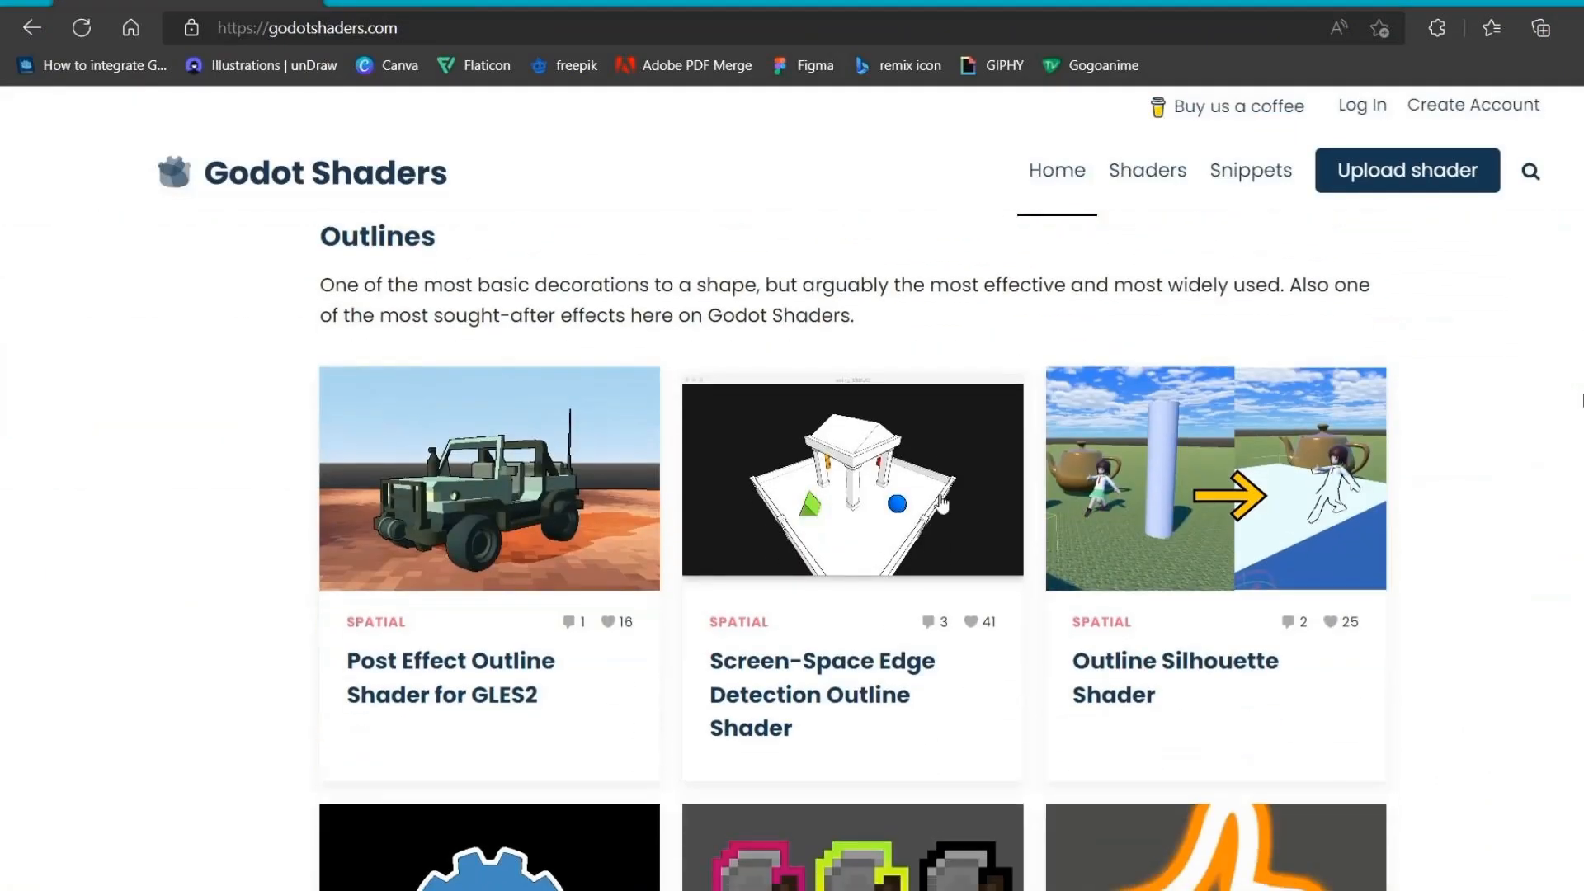
pyautogui.scroll(-3)
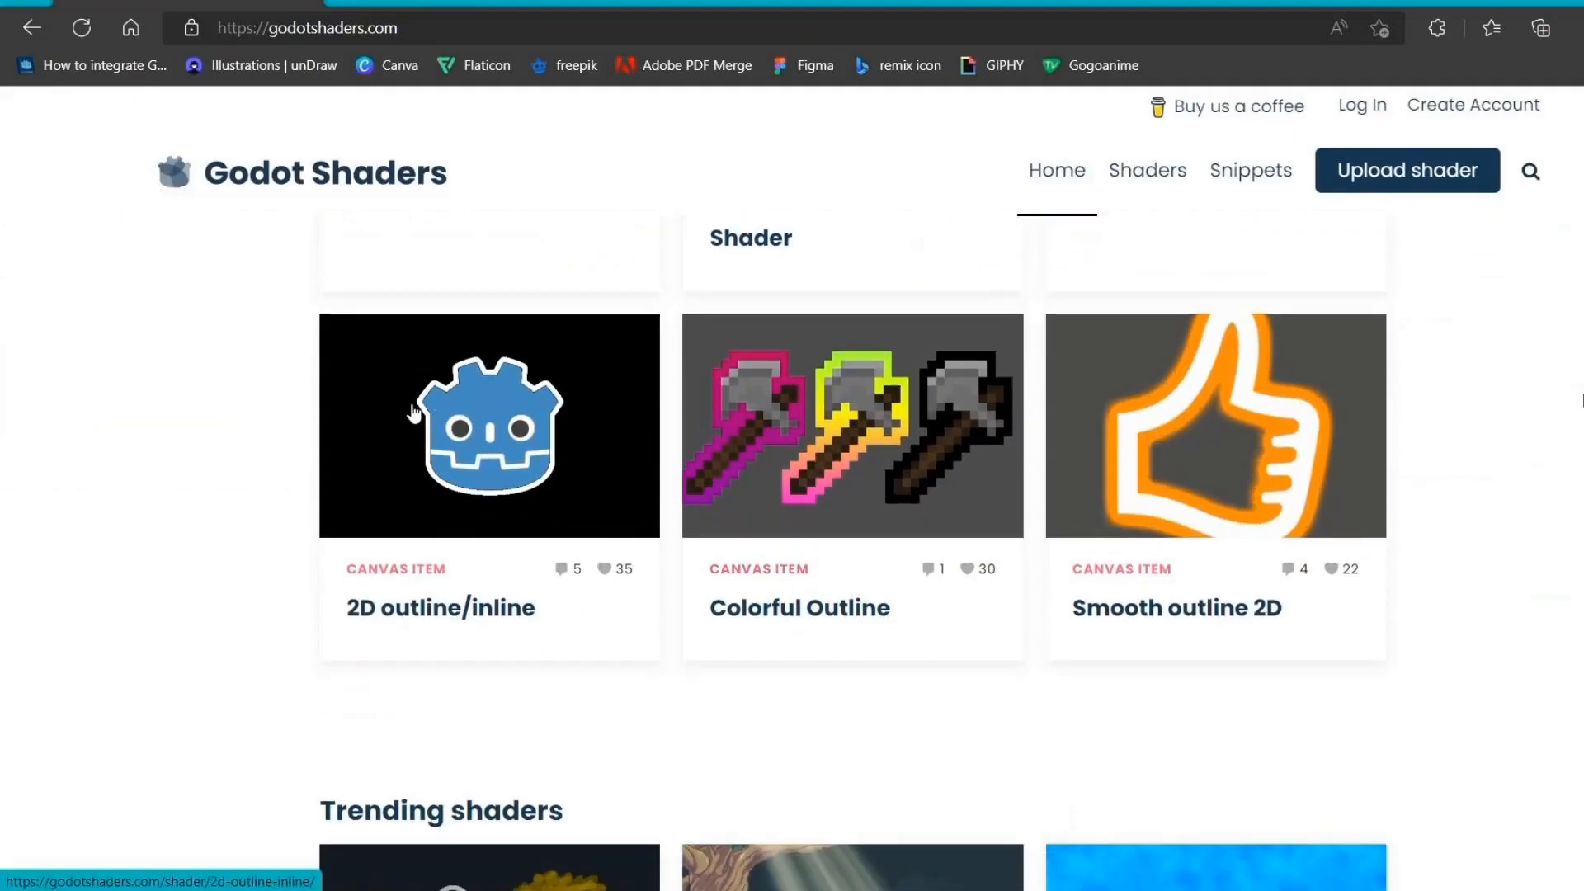
pyautogui.scroll(-3)
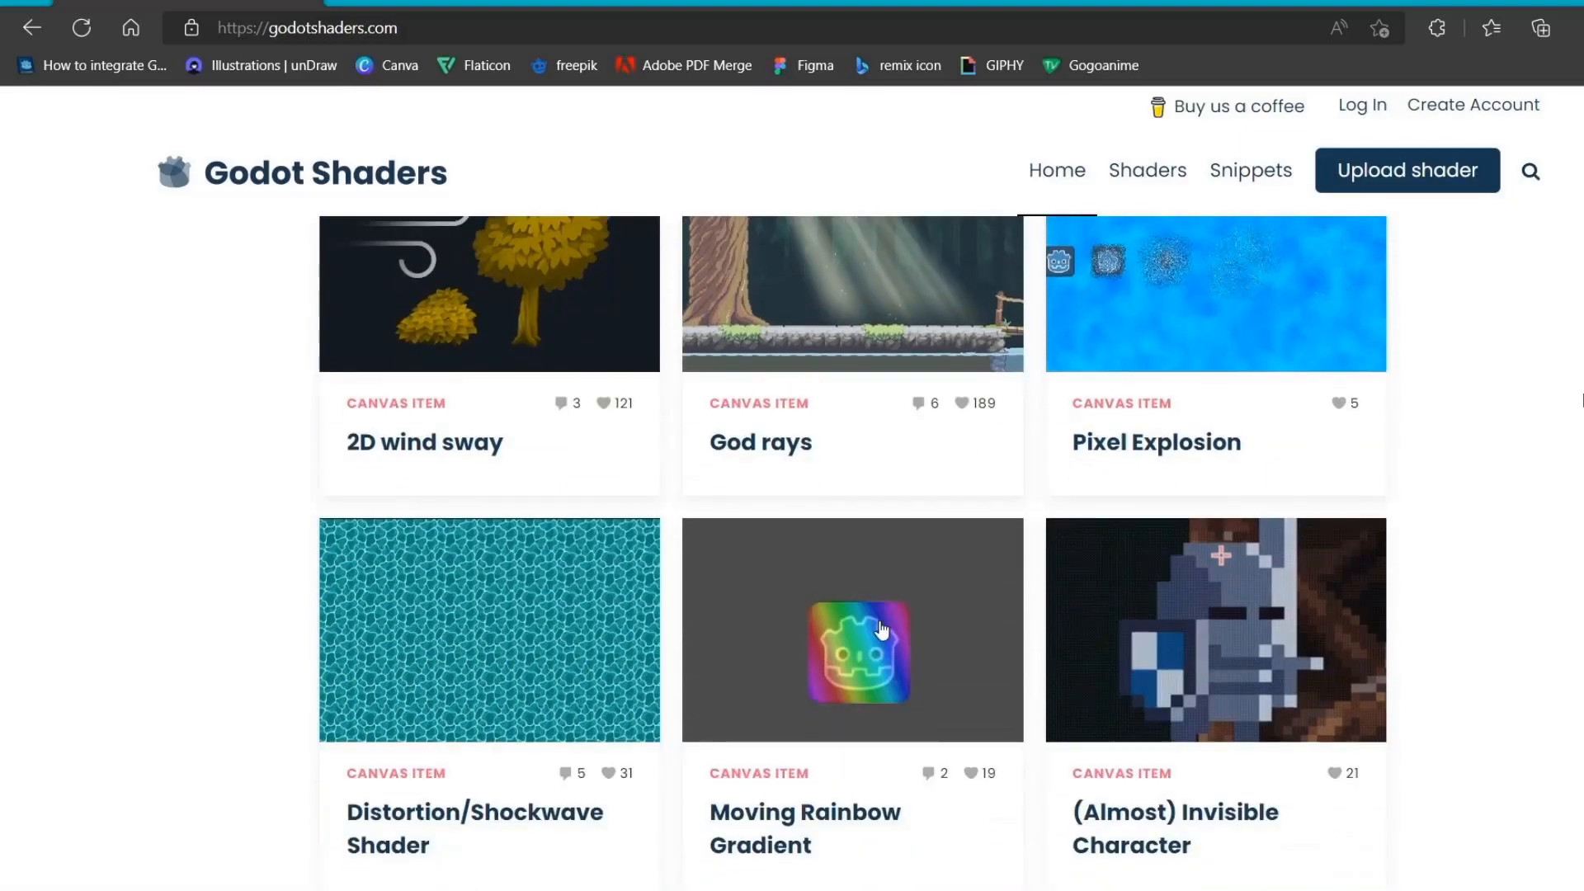
pyautogui.scroll(-3)
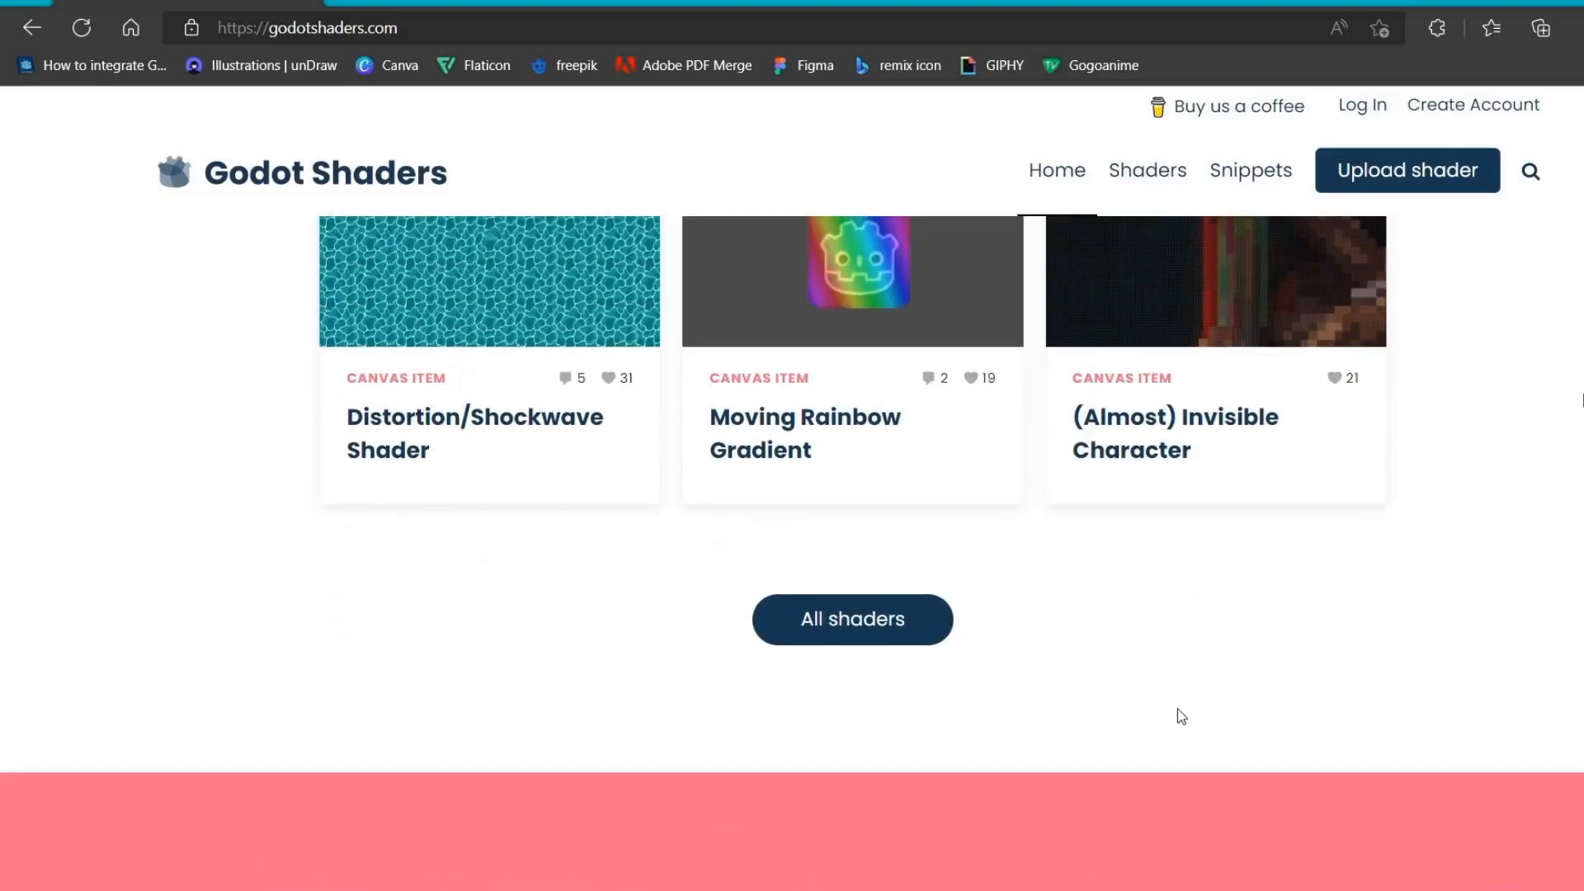